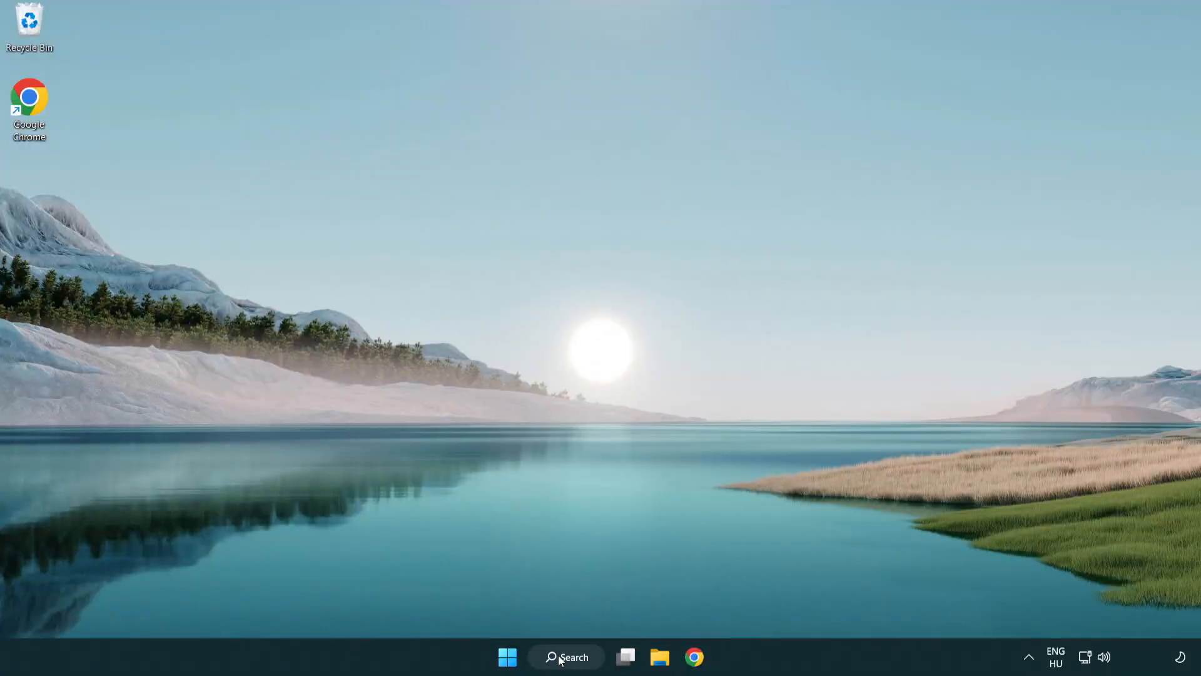
# Search Windows for 'device Manager' to bring up Device Manager as the best match
pyautogui.click(566, 656)
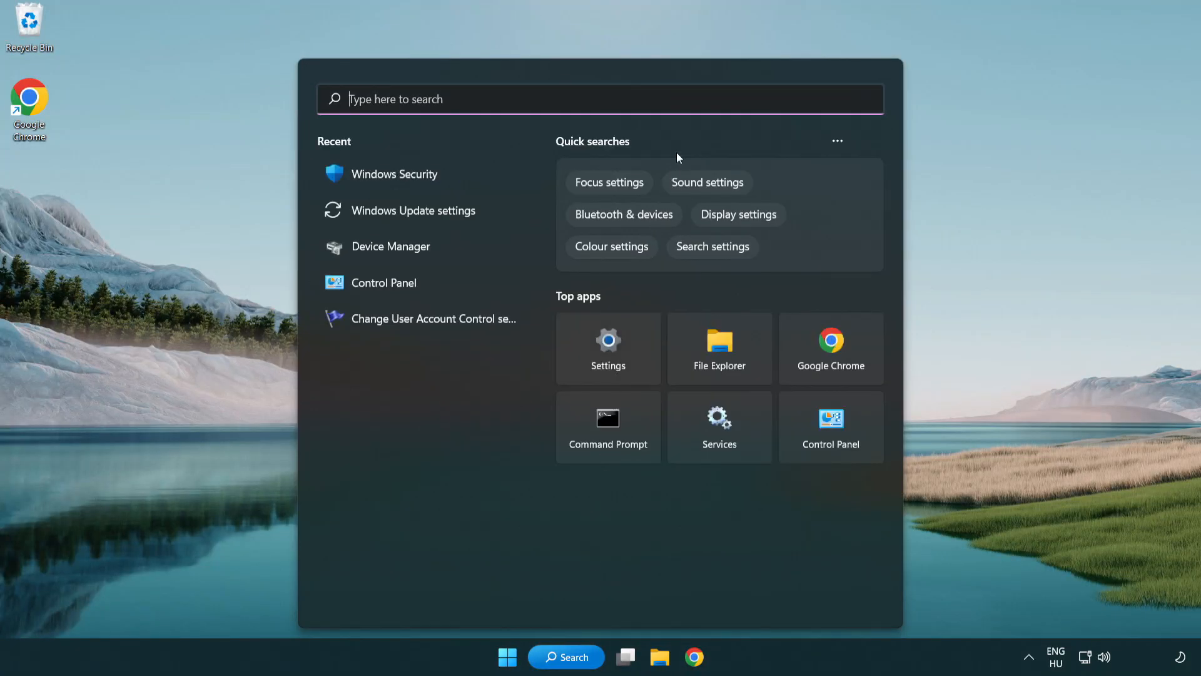
pyautogui.write('device Manager')
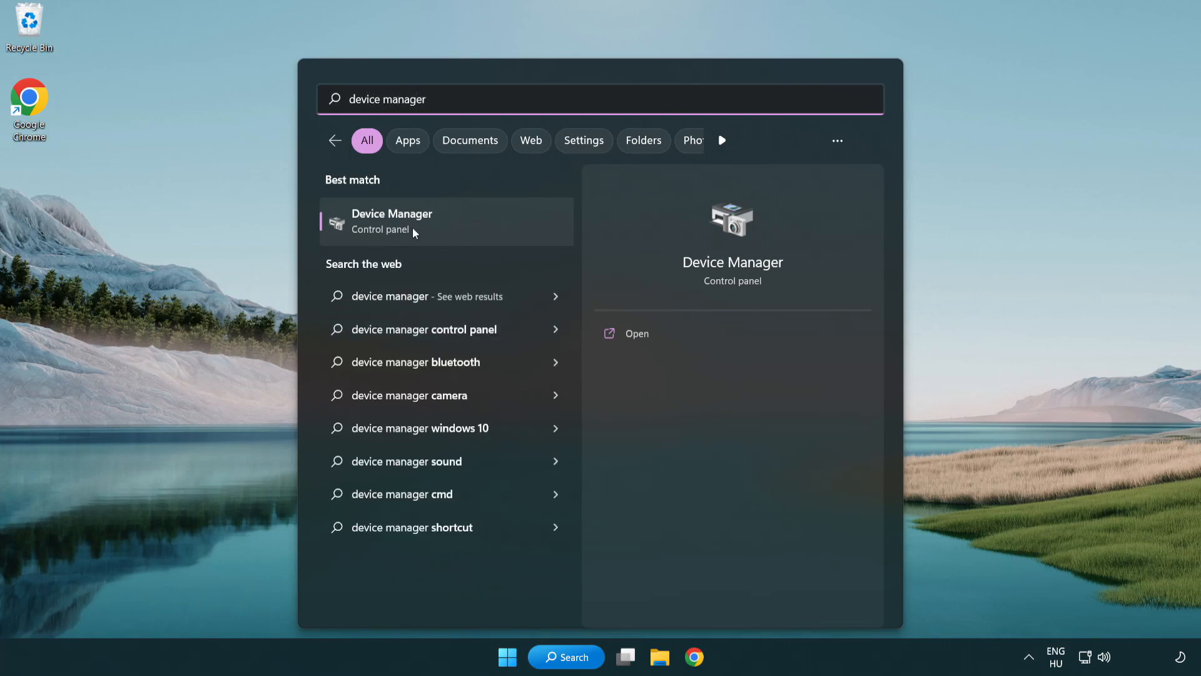
pyautogui.moveTo(481, 230)
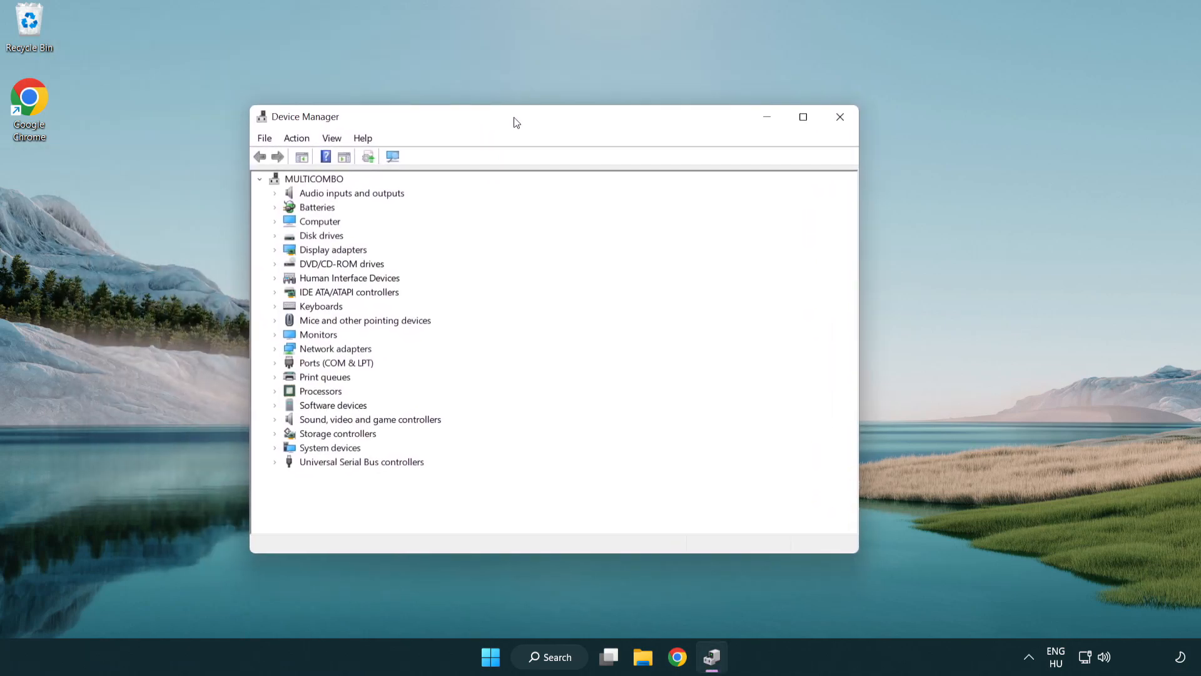
# Run an automatic driver search for the VMware SVGA 3D adapter, then close Device Manager
pyautogui.click(335, 249)
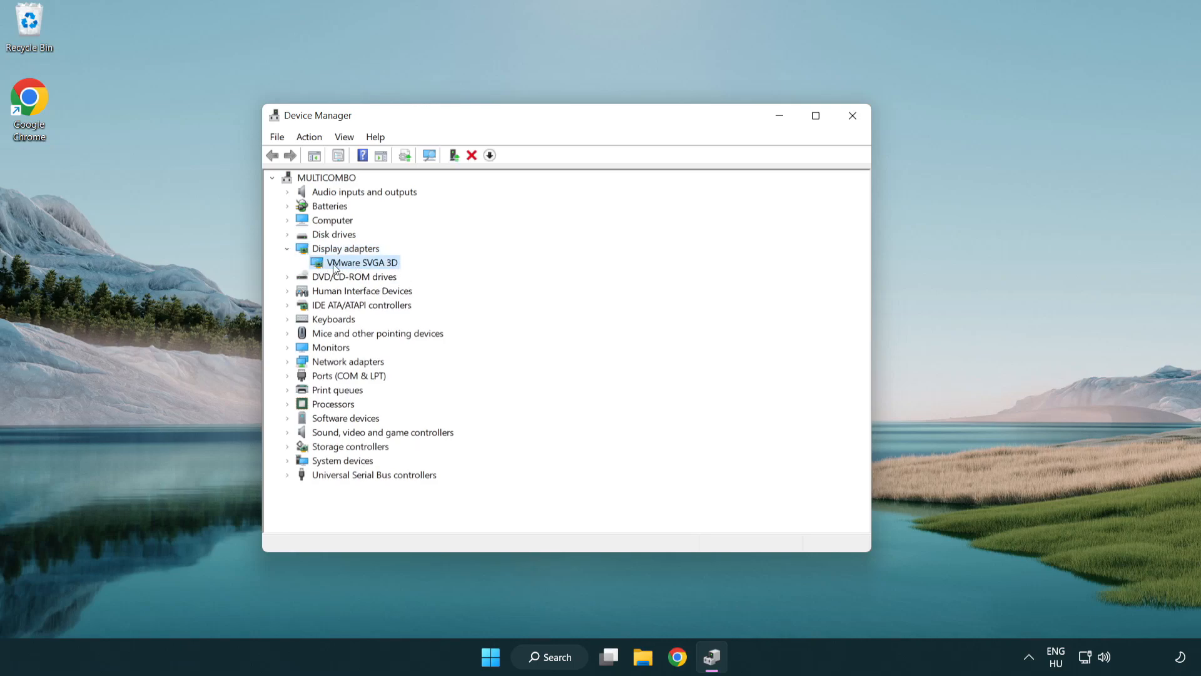
pyautogui.rightClick(362, 262)
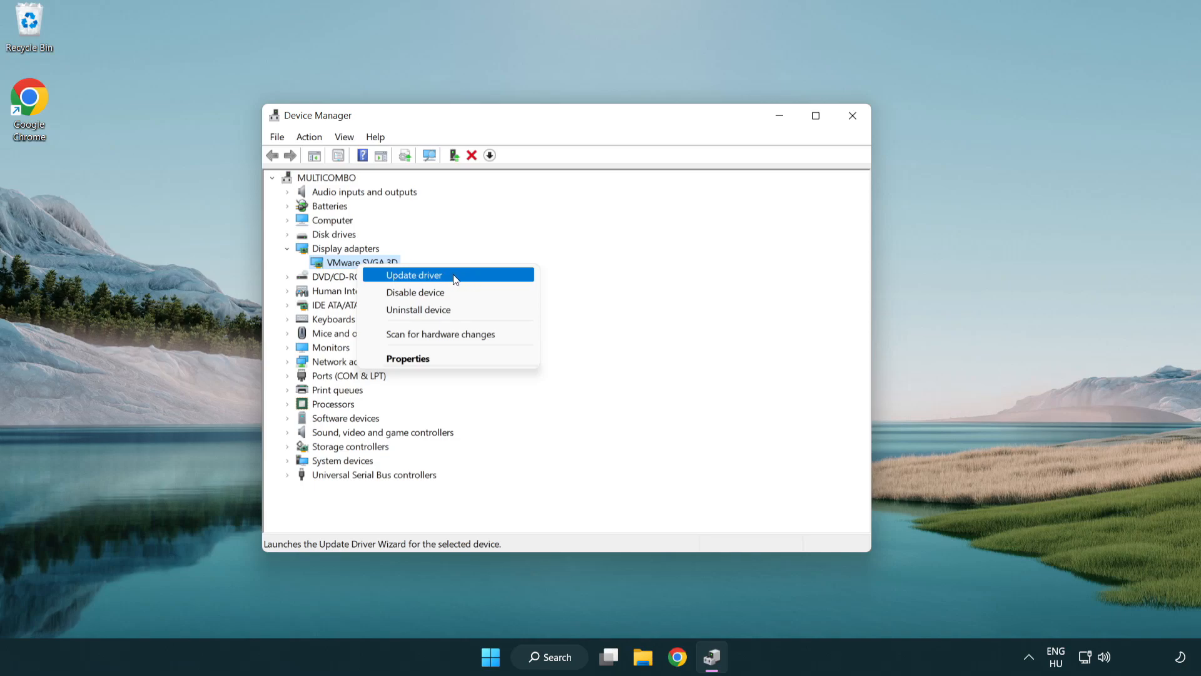
pyautogui.click(413, 275)
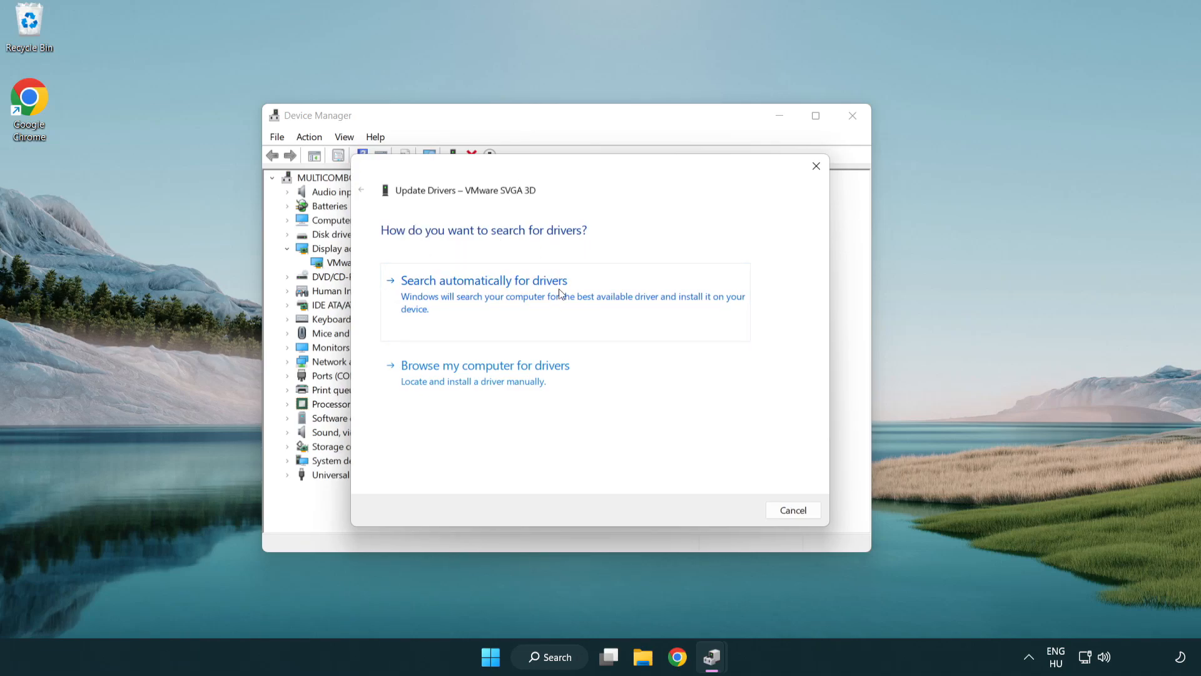
pyautogui.moveTo(529, 297)
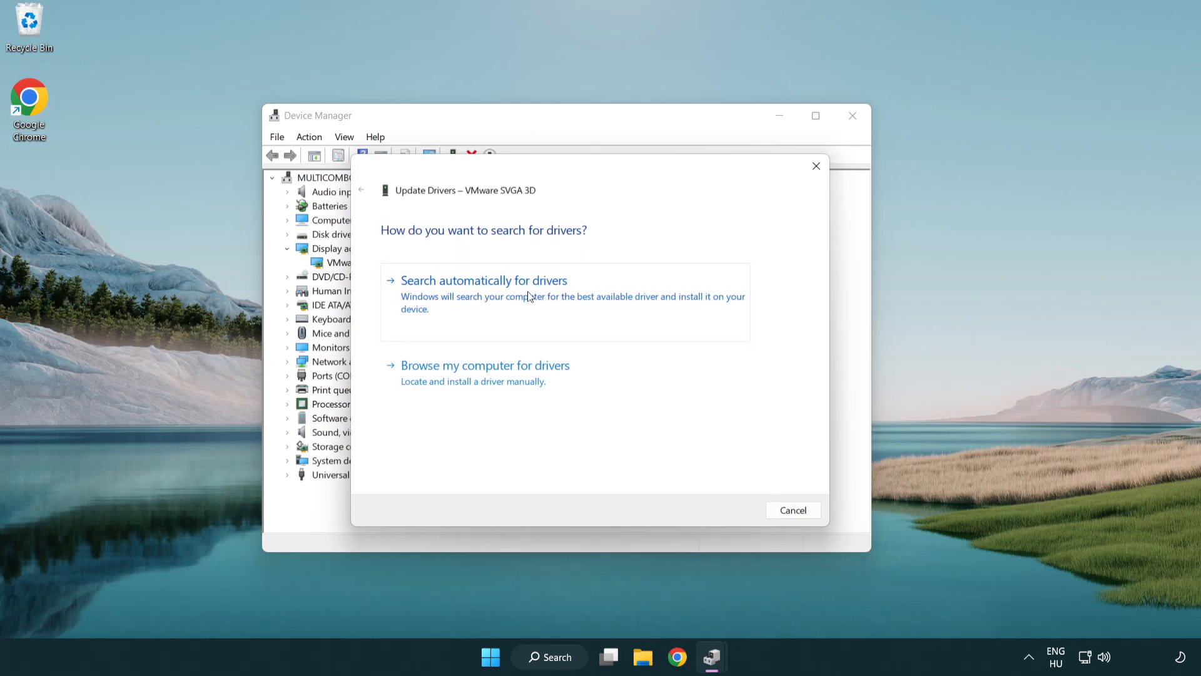
pyautogui.click(483, 280)
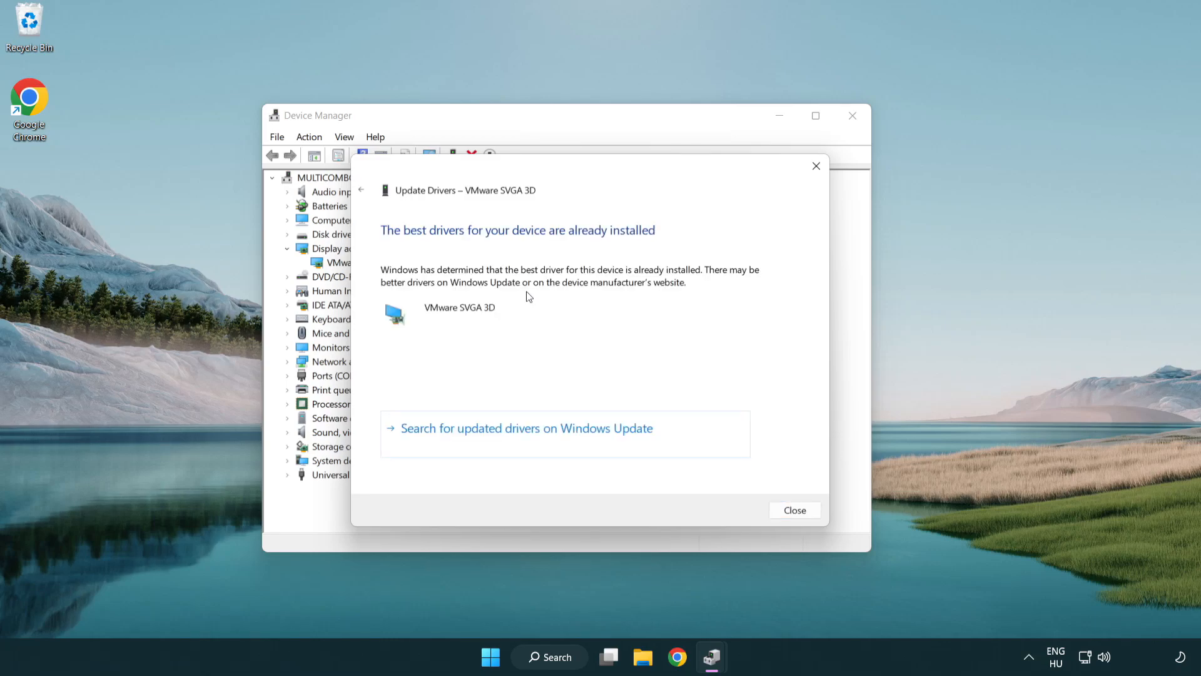
pyautogui.moveTo(658, 243)
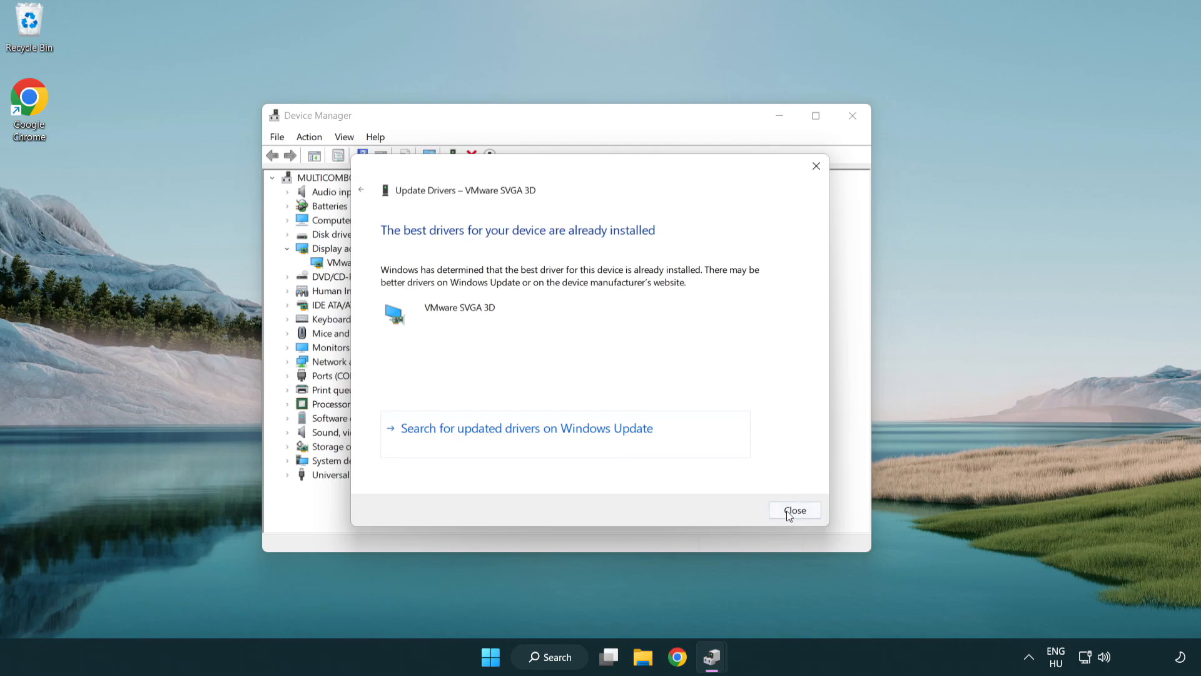
pyautogui.click(795, 510)
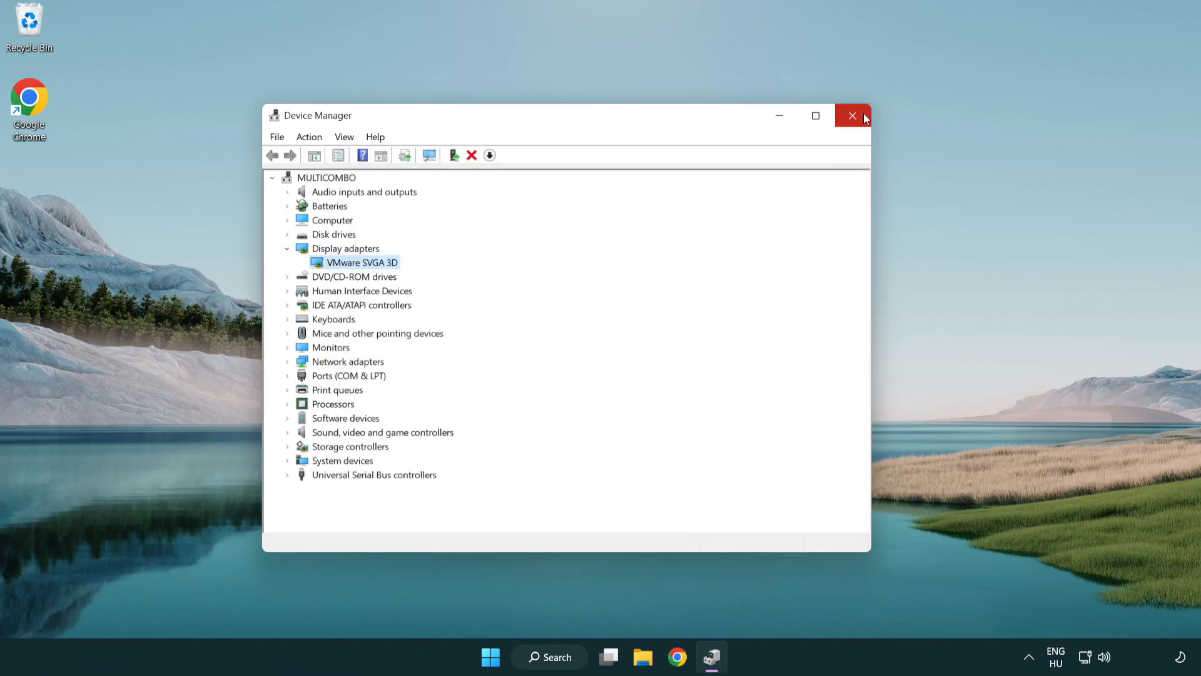
pyautogui.moveTo(852, 116)
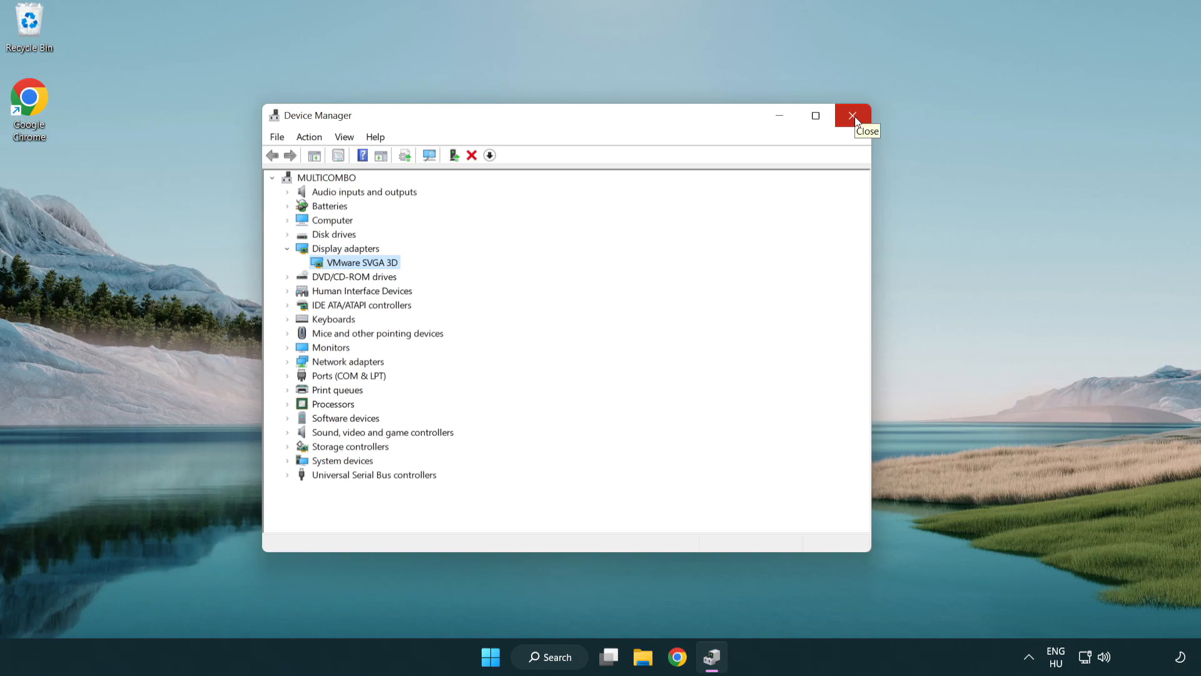
pyautogui.click(853, 115)
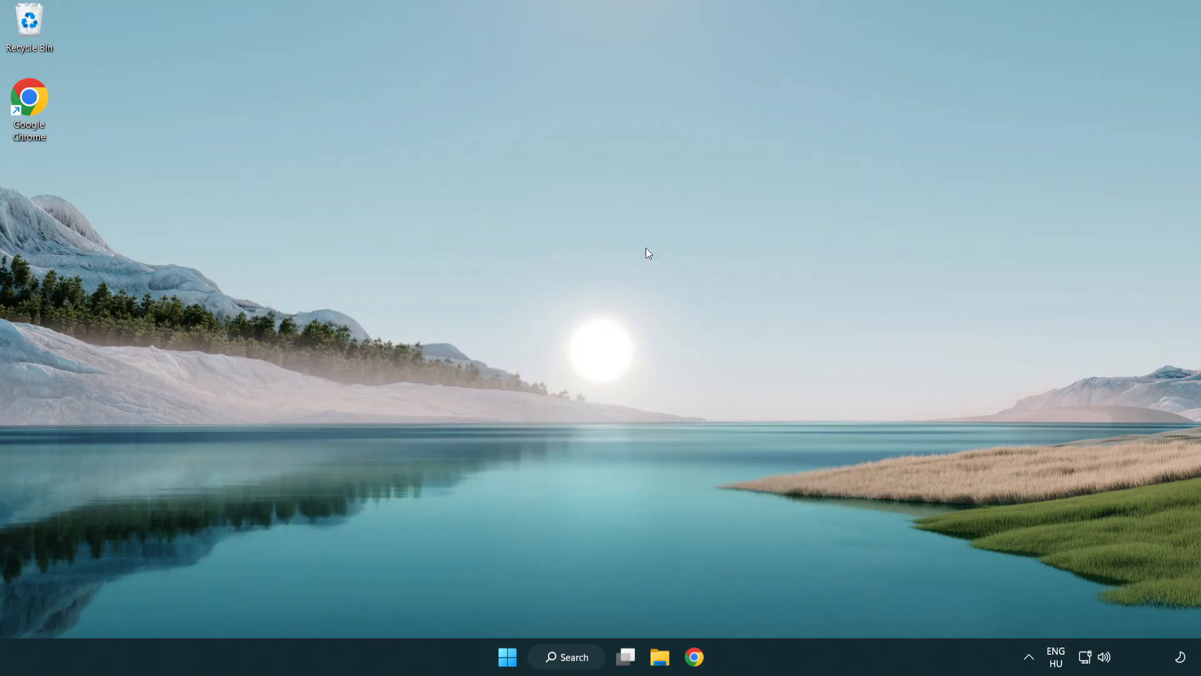
# Search 'update', run Check for updates in Windows Update, then close Settings
pyautogui.click(566, 656)
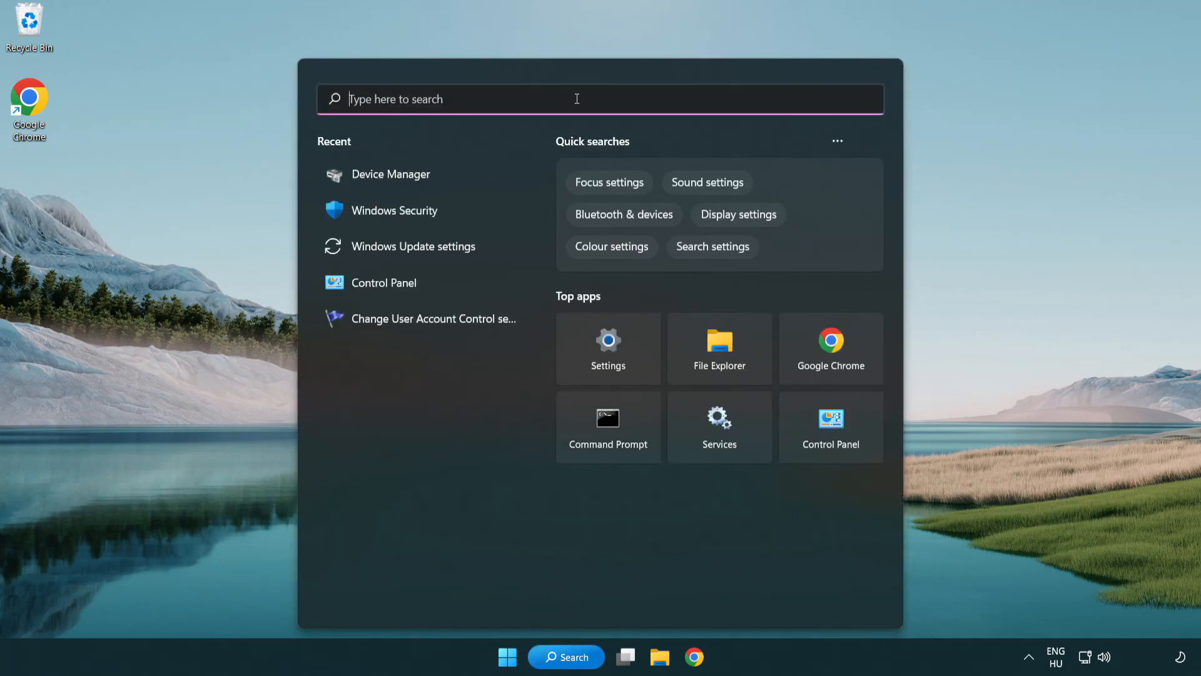
pyautogui.write('upda')
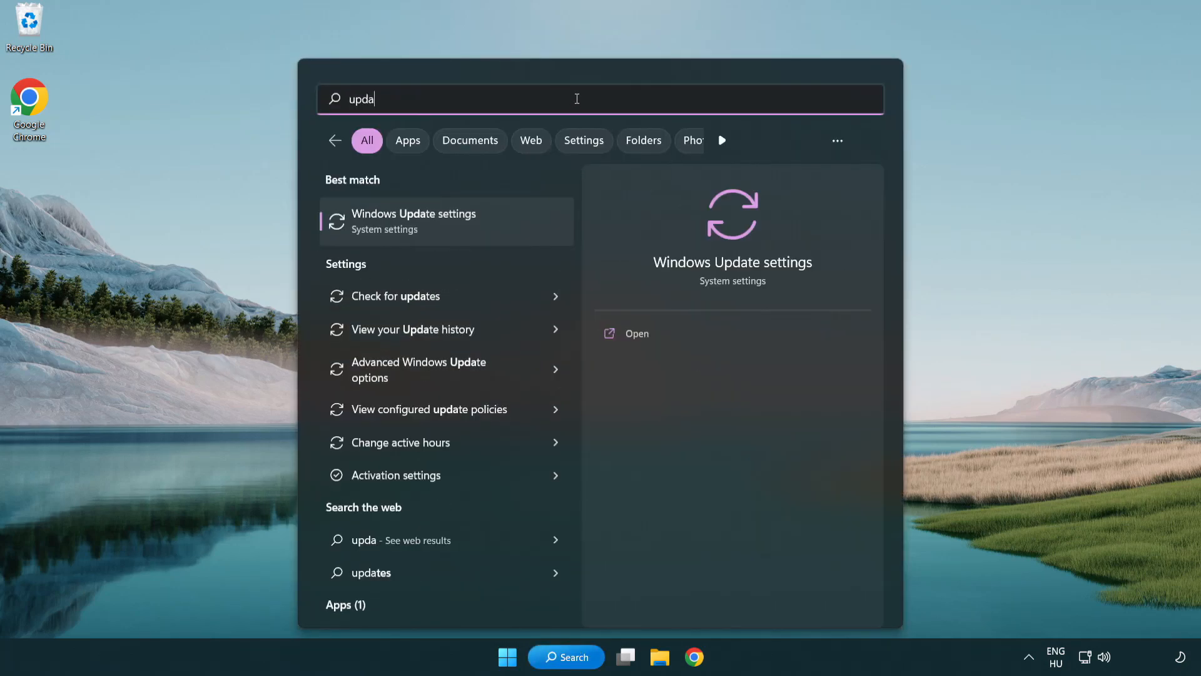
pyautogui.write('te')
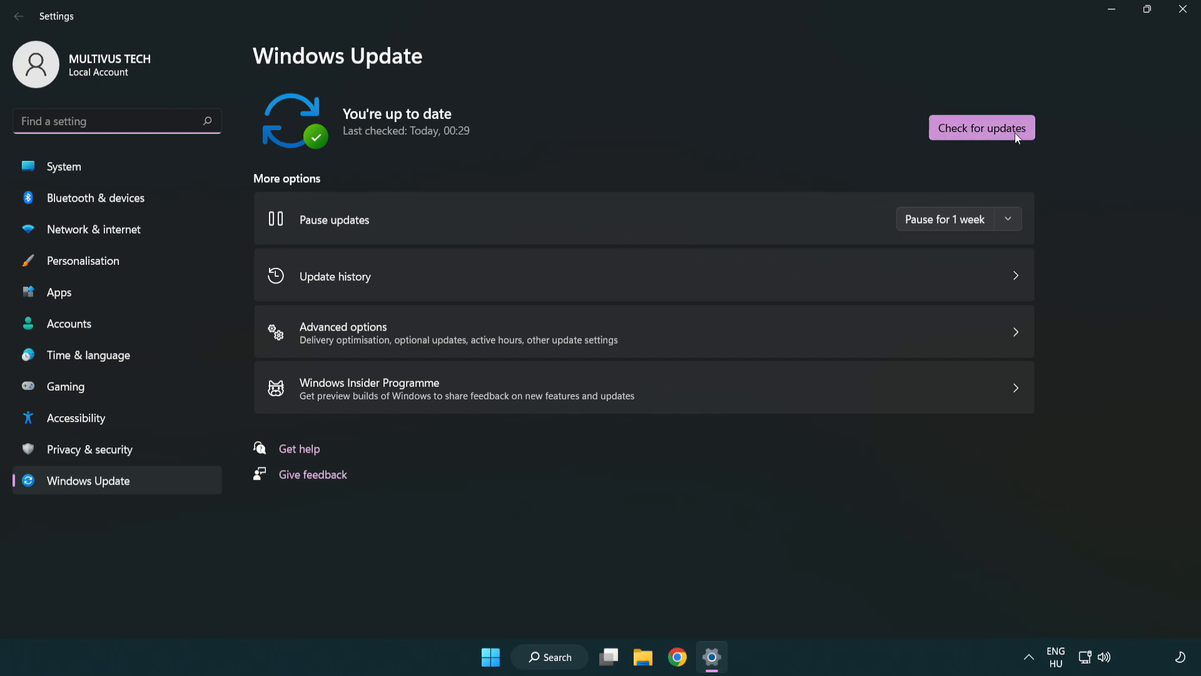
pyautogui.click(982, 127)
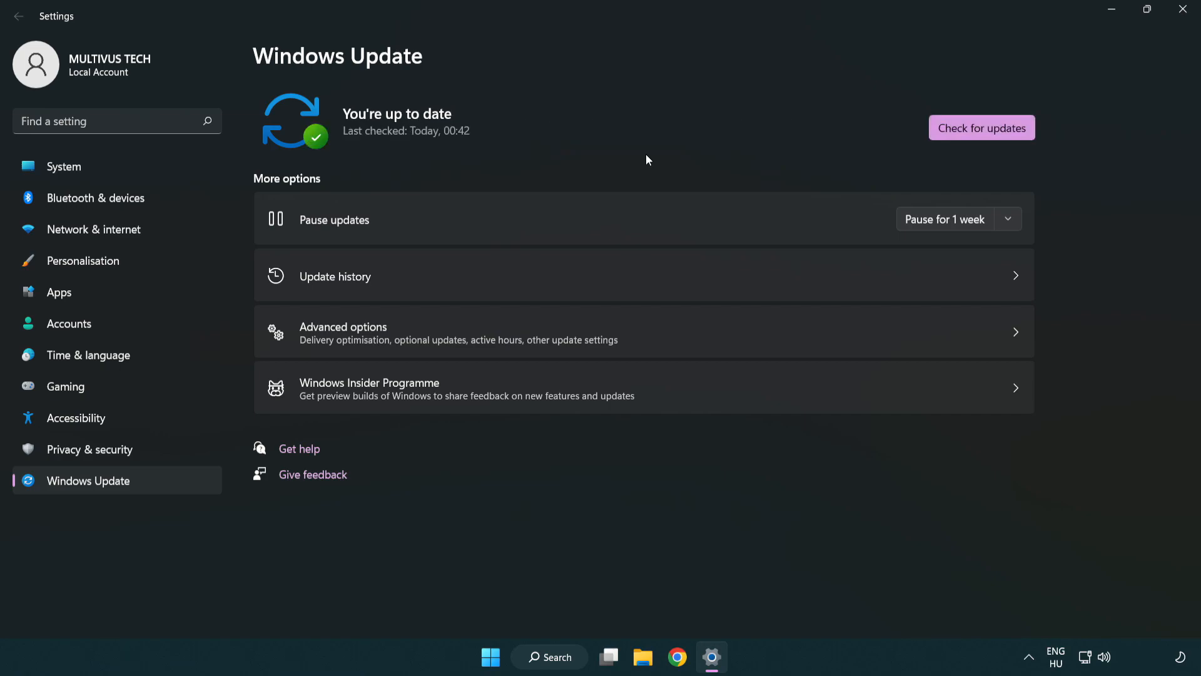
pyautogui.moveTo(1186, 10)
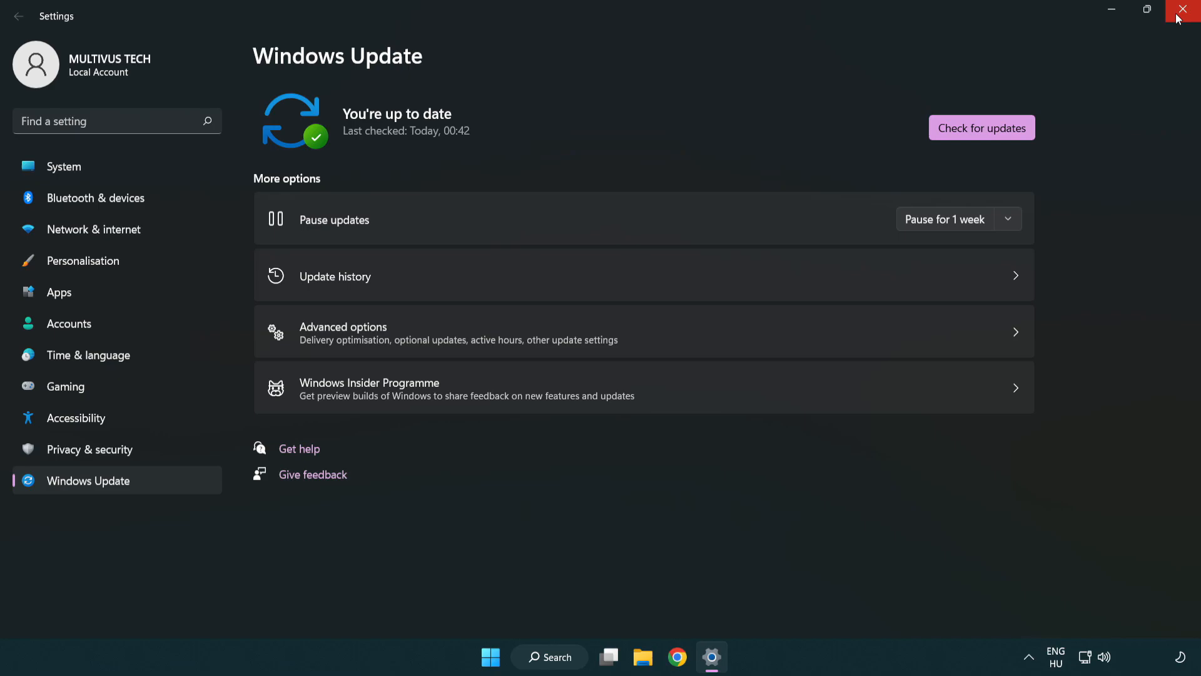
pyautogui.click(1188, 10)
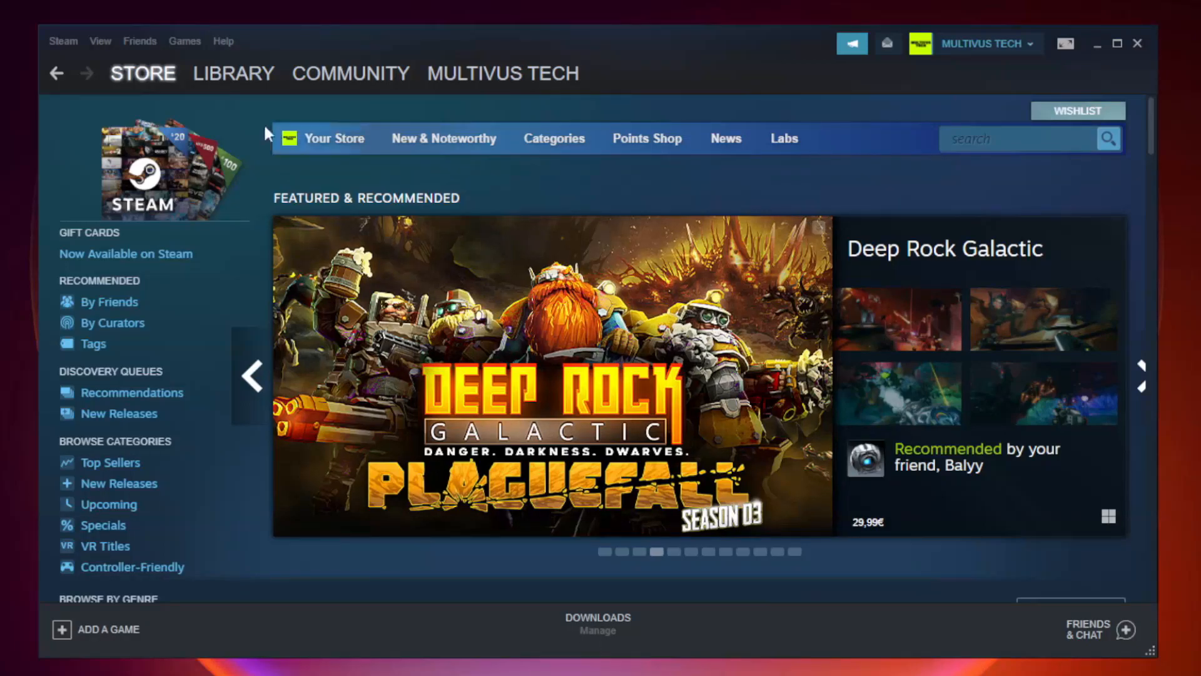
# Open the Properties of the not-working game, Unturned, from Steam's Library
pyautogui.click(233, 73)
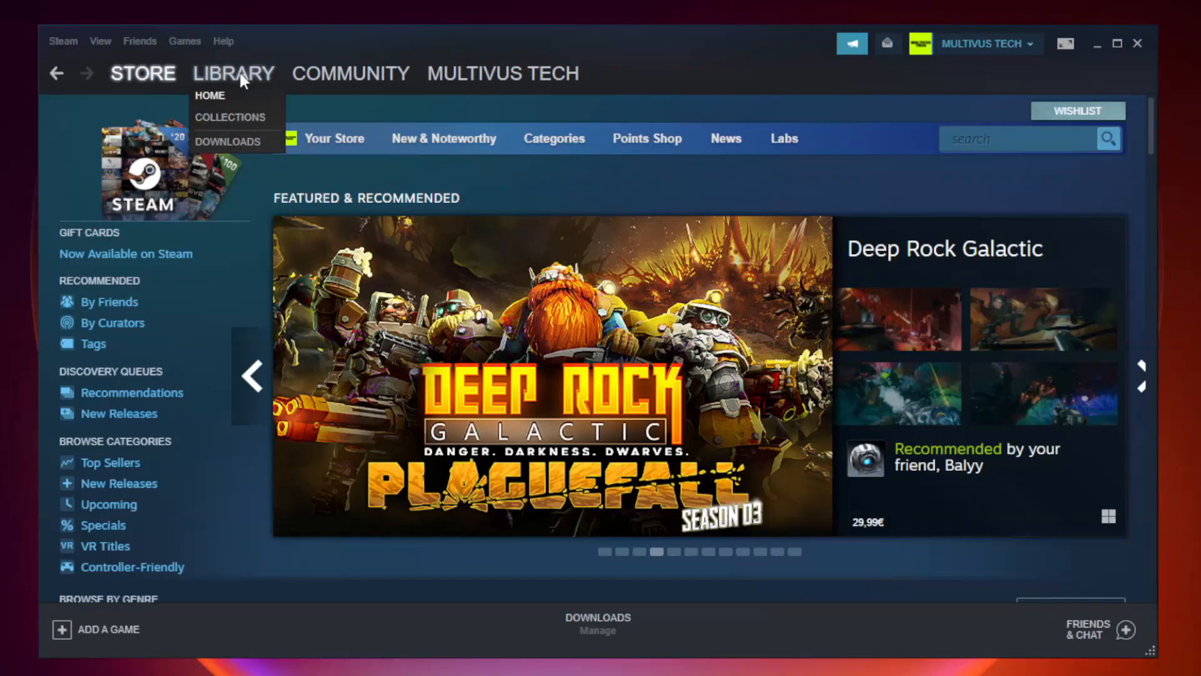
pyautogui.click(210, 95)
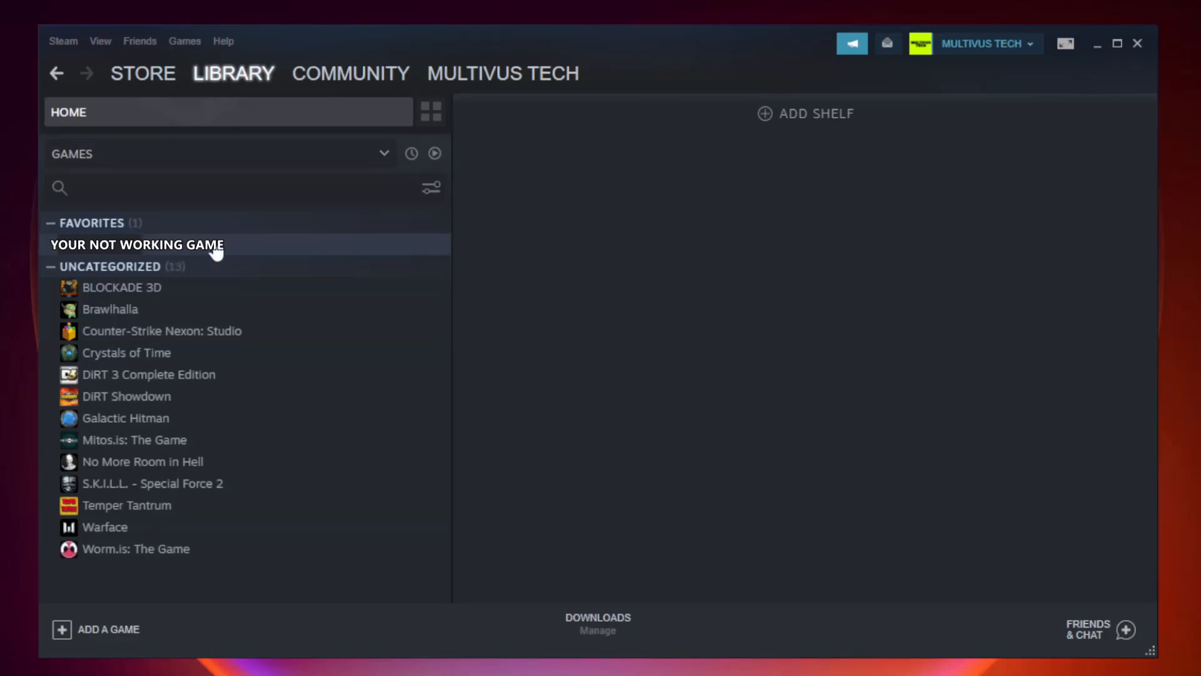
pyautogui.moveTo(263, 250)
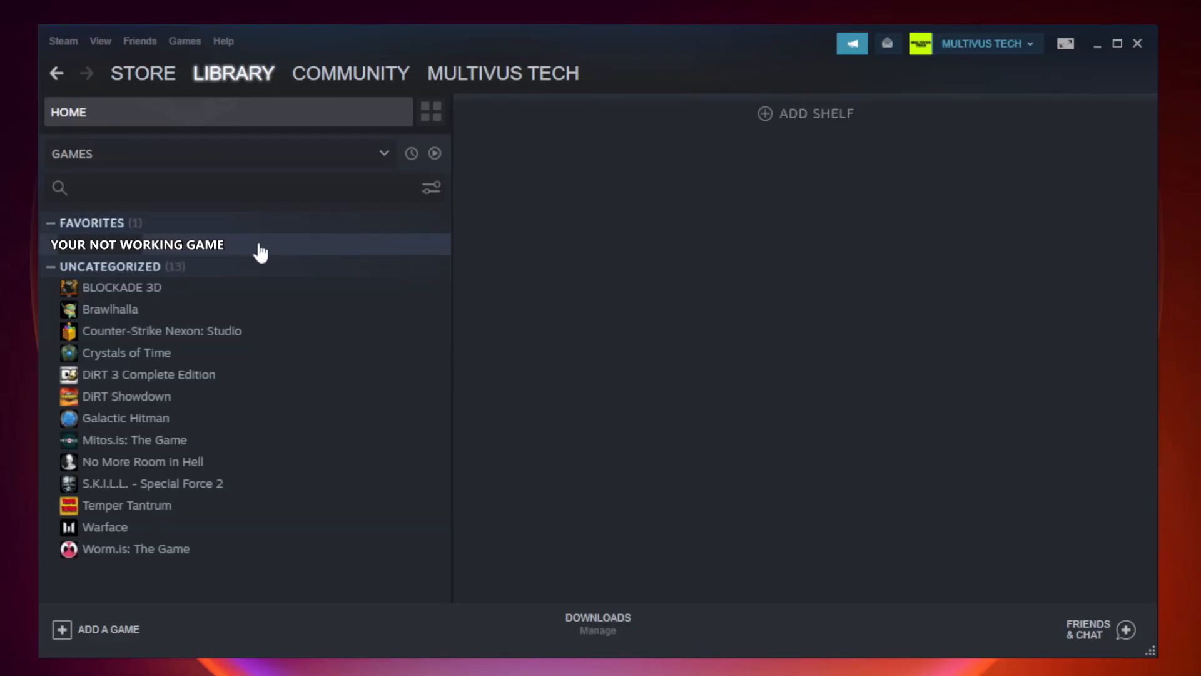
pyautogui.rightClick(137, 245)
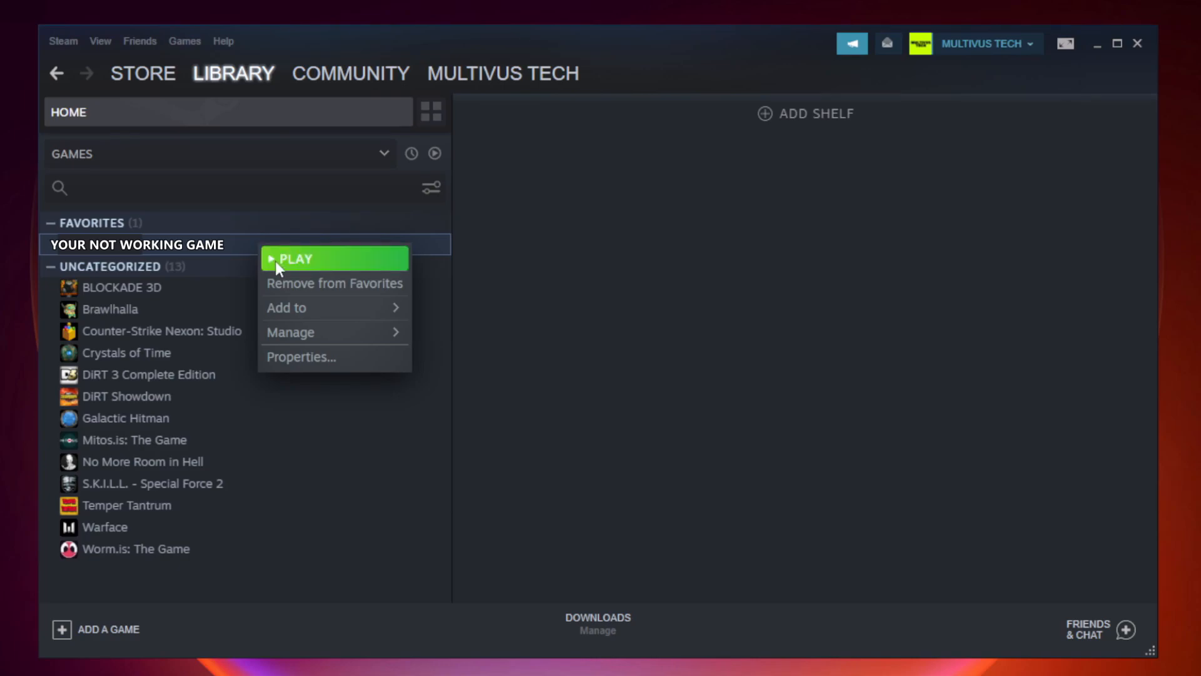
pyautogui.moveTo(331, 360)
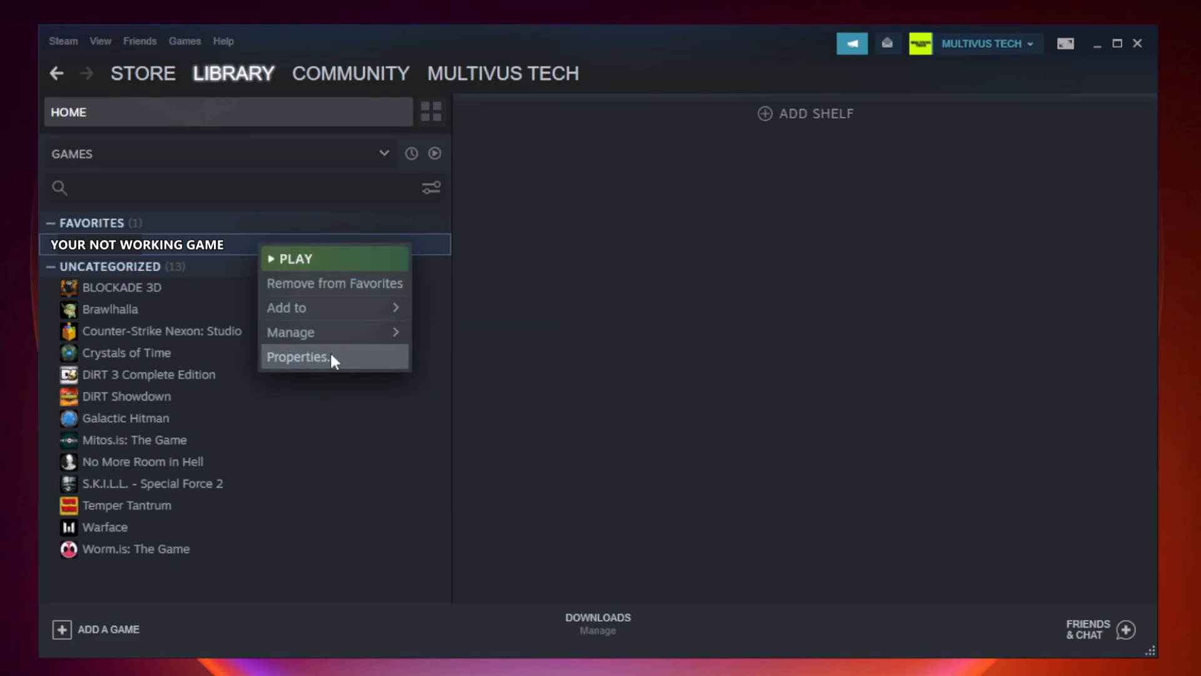
pyautogui.click(297, 356)
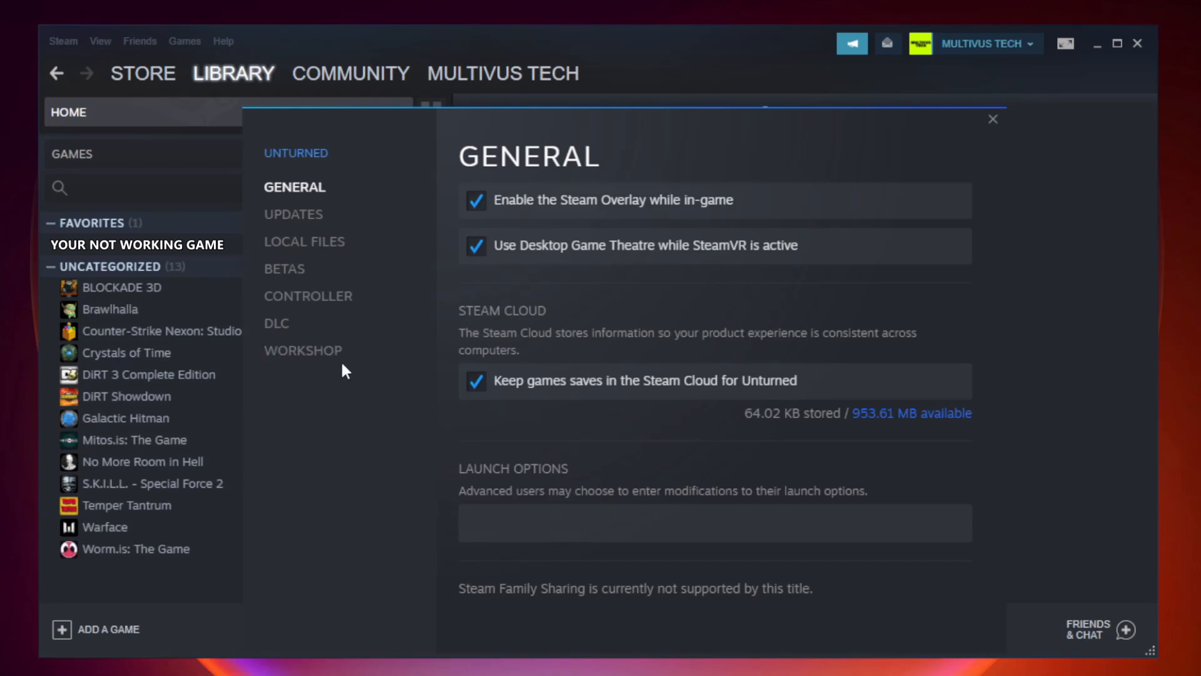
pyautogui.moveTo(320, 259)
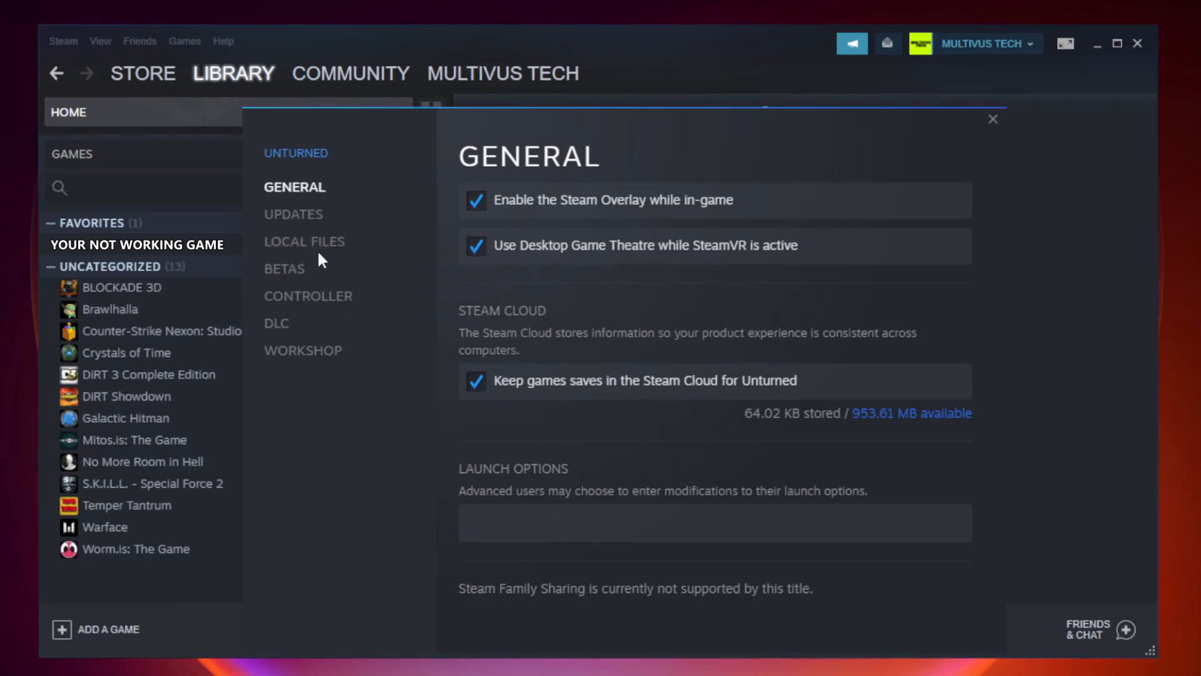
pyautogui.moveTo(304, 242)
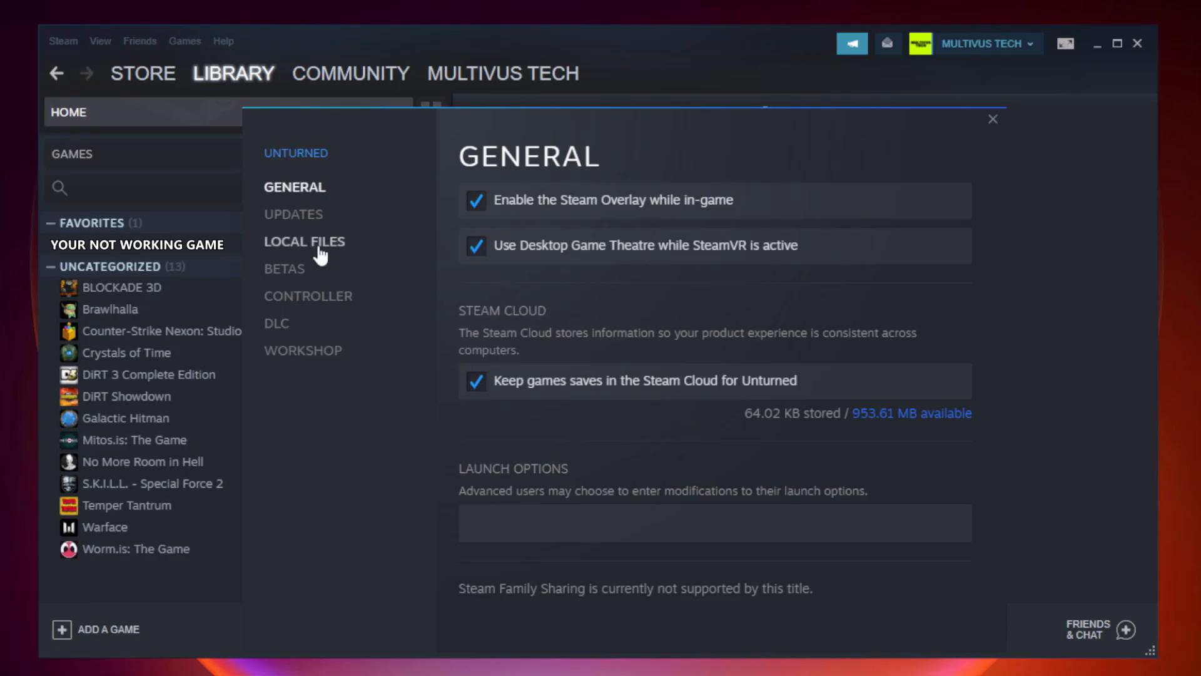
# Verify integrity of Unturned's game files from its Local Files settings
pyautogui.click(304, 241)
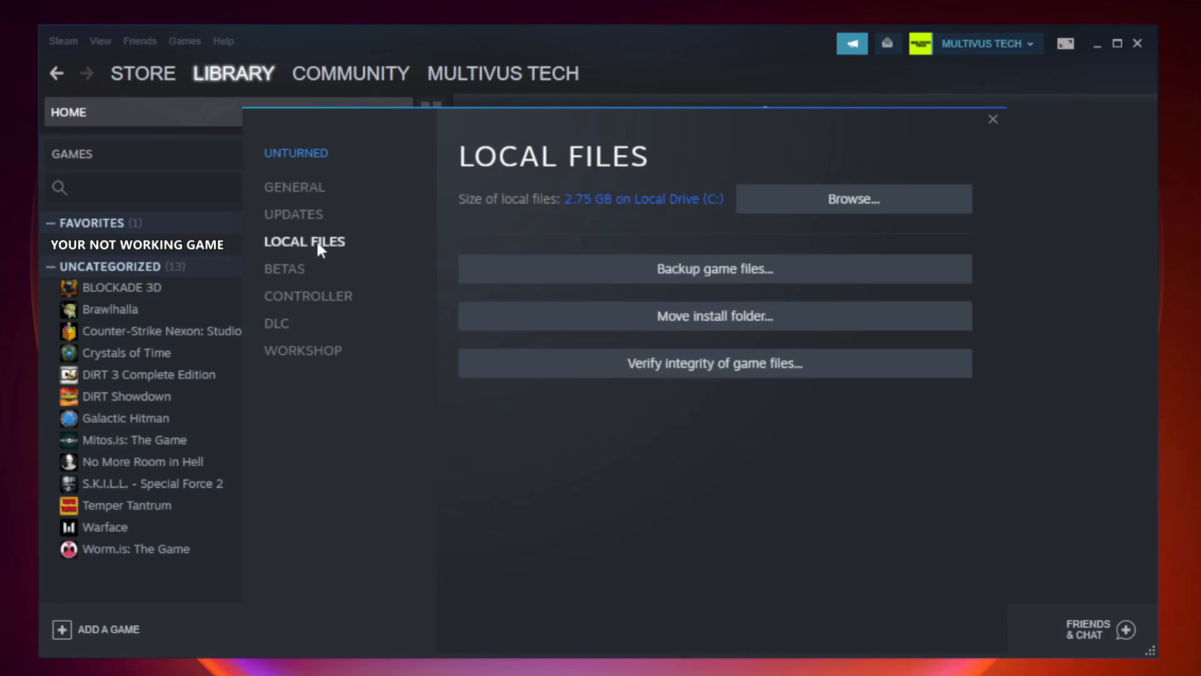
pyautogui.moveTo(715, 363)
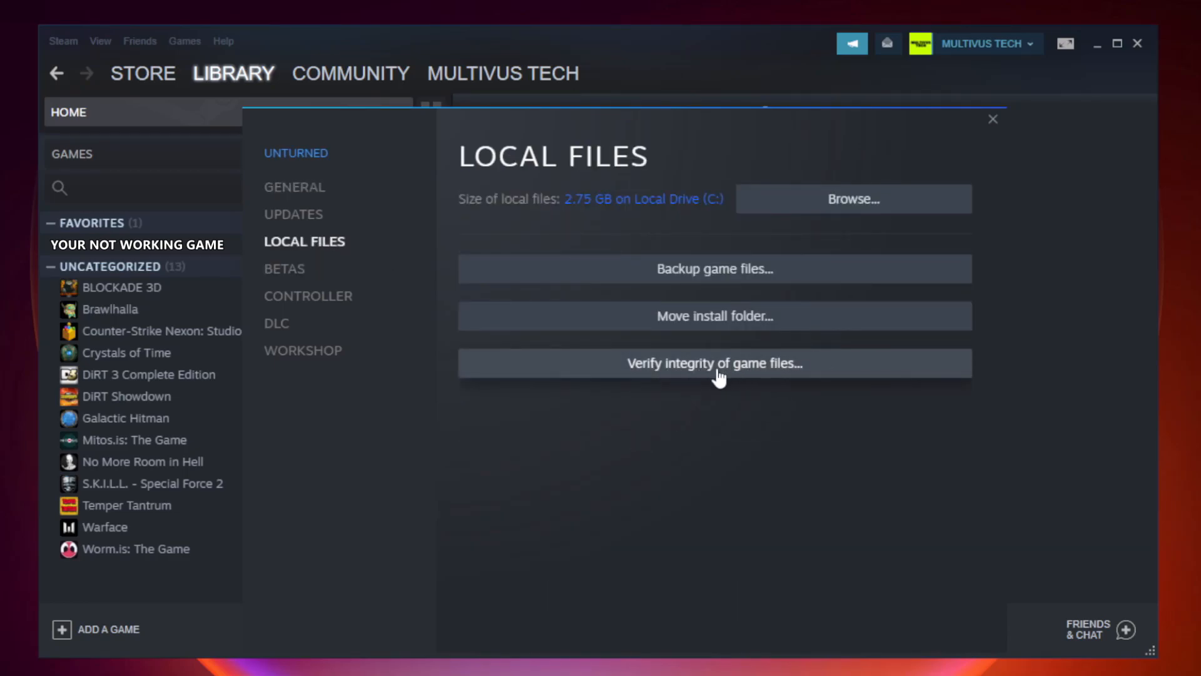
pyautogui.moveTo(727, 377)
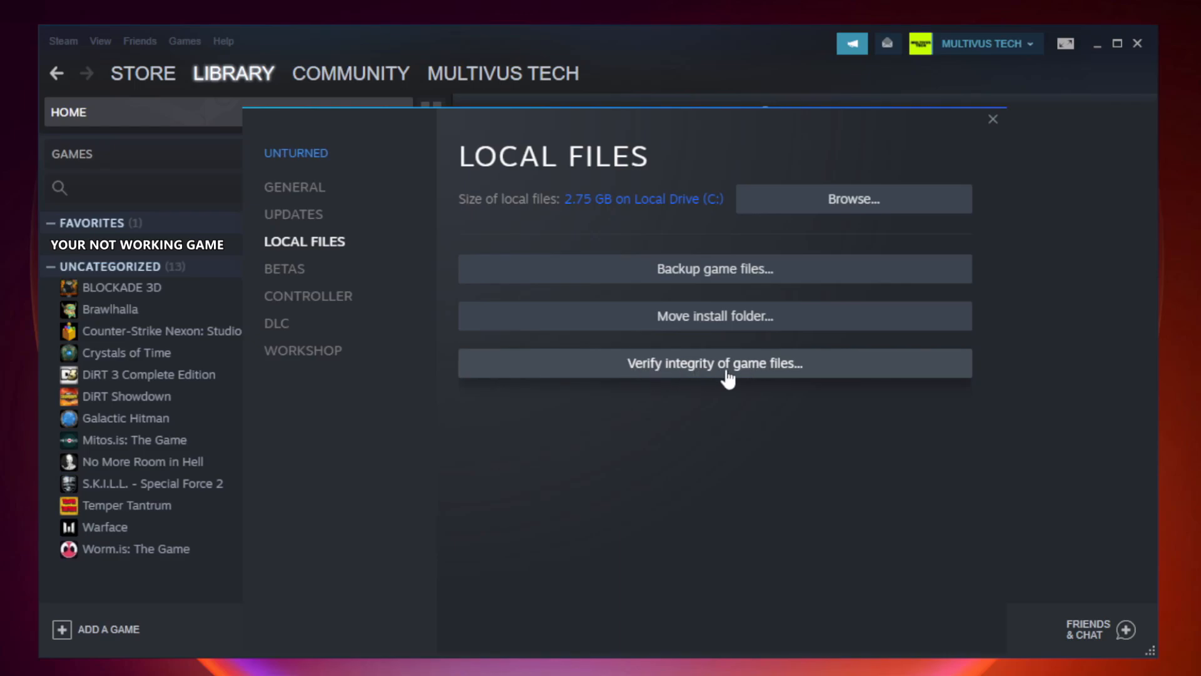
pyautogui.click(714, 363)
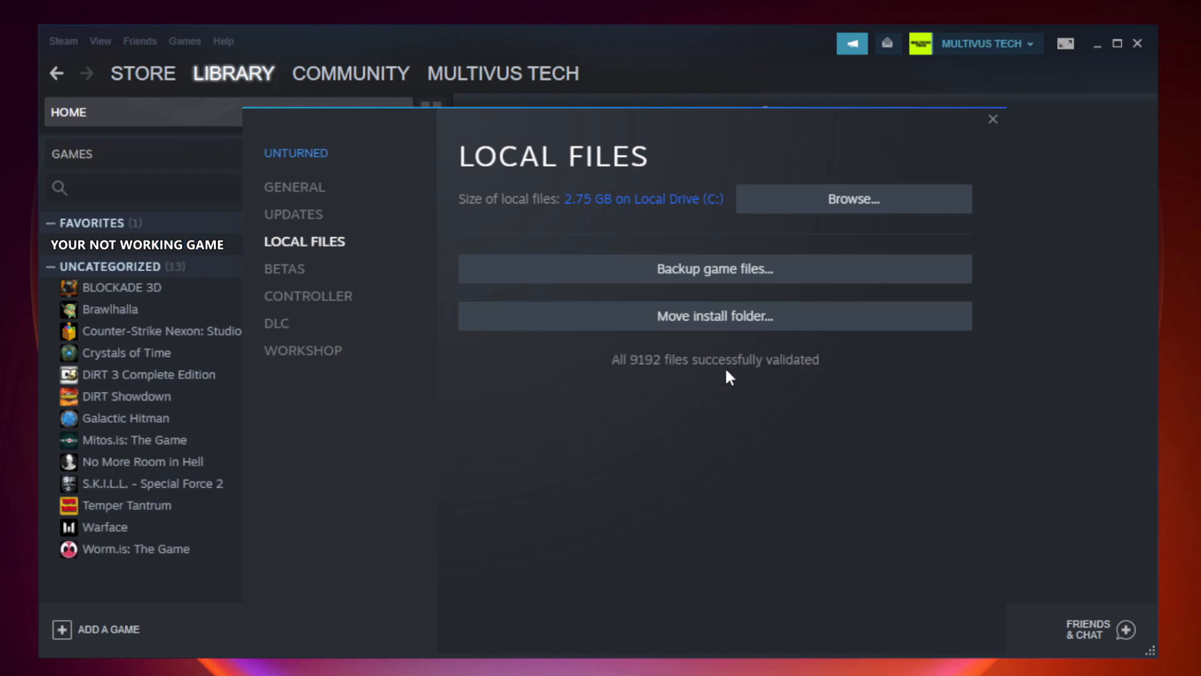
pyautogui.moveTo(621, 385)
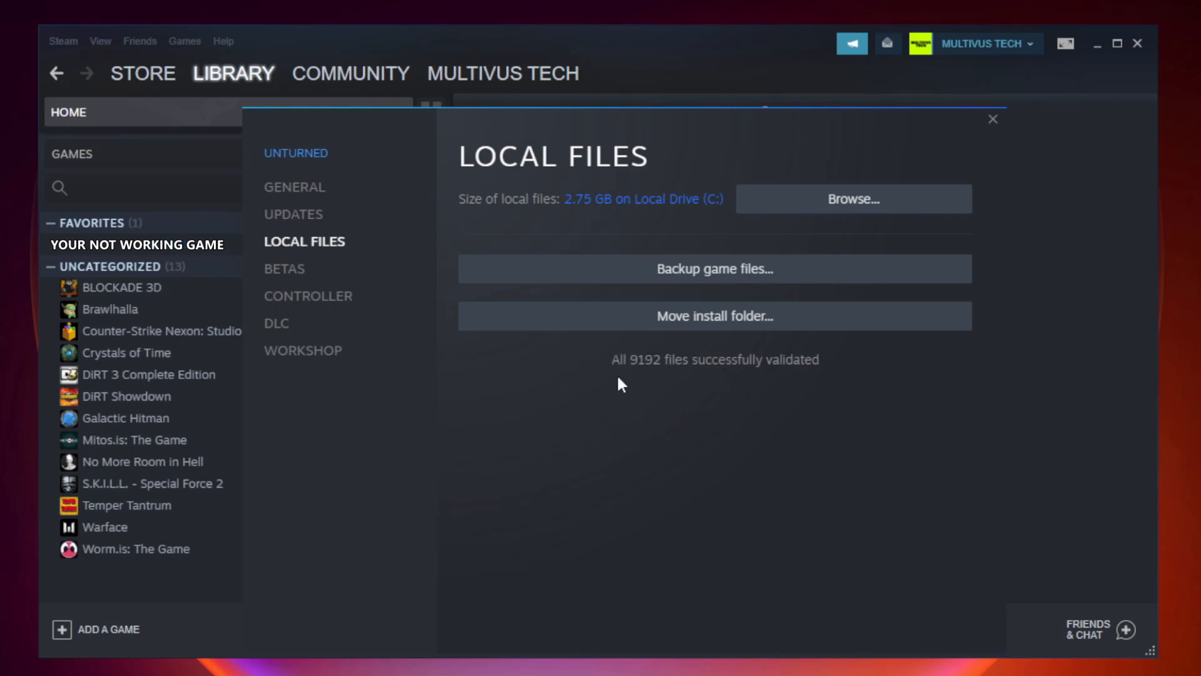
pyautogui.moveTo(924, 375)
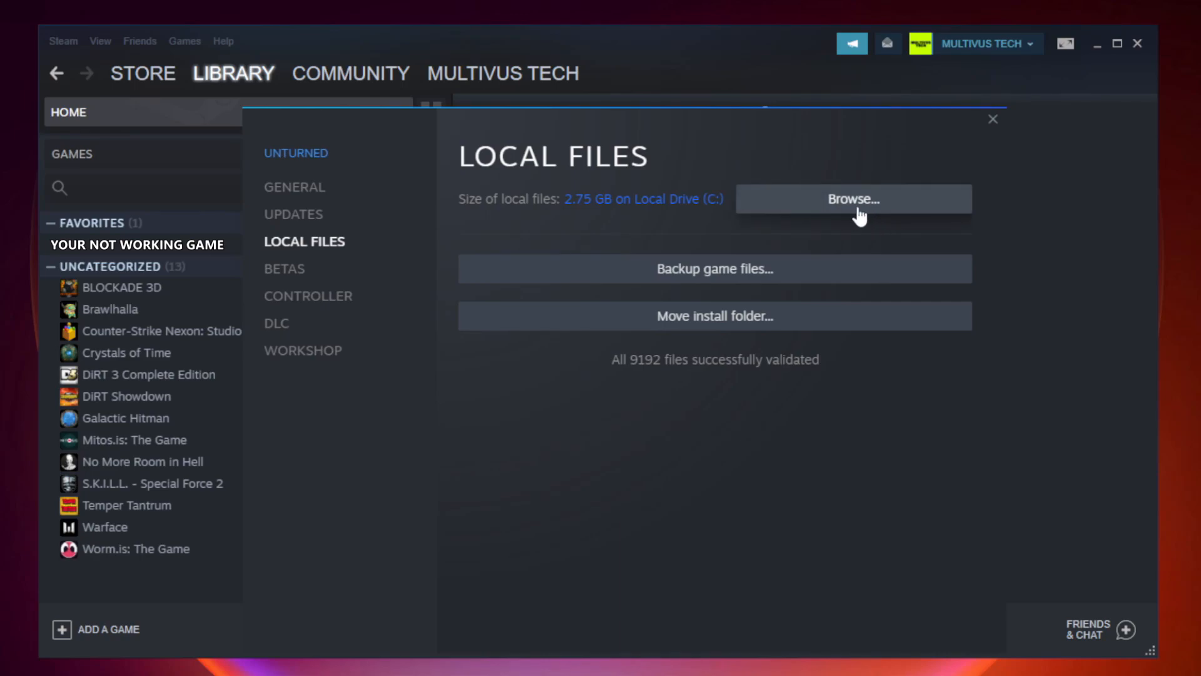
# Browse to the game's install folder and open the game shortcut's Properties
pyautogui.click(852, 199)
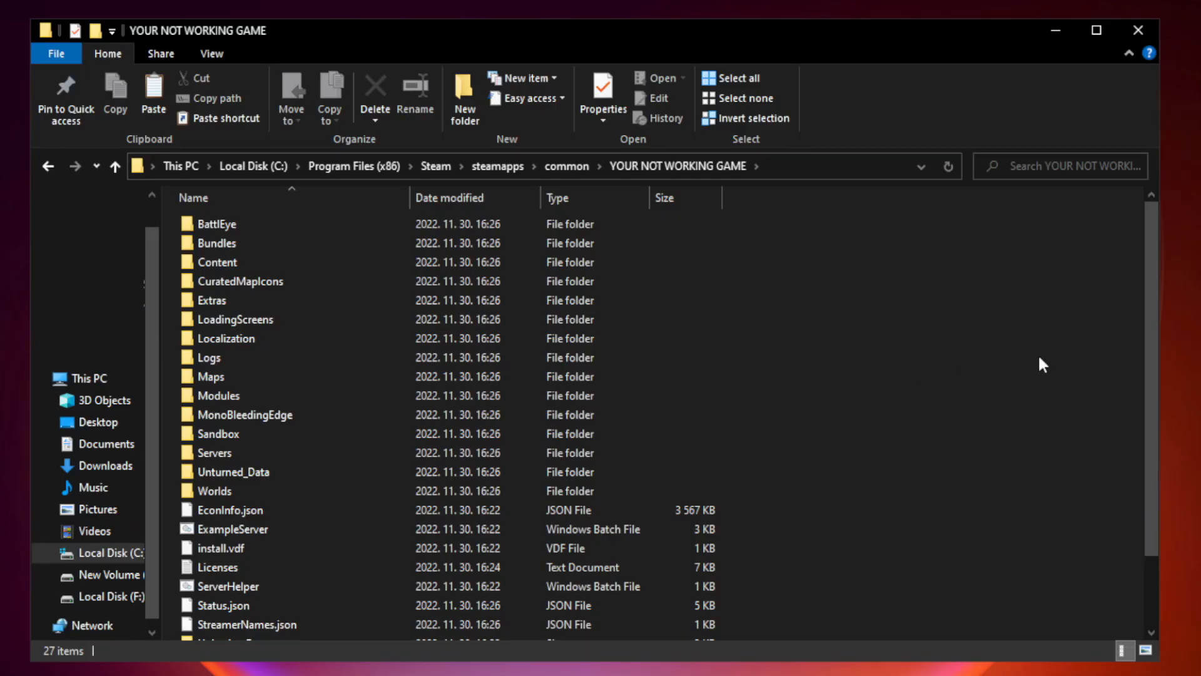
pyautogui.scroll(-3)
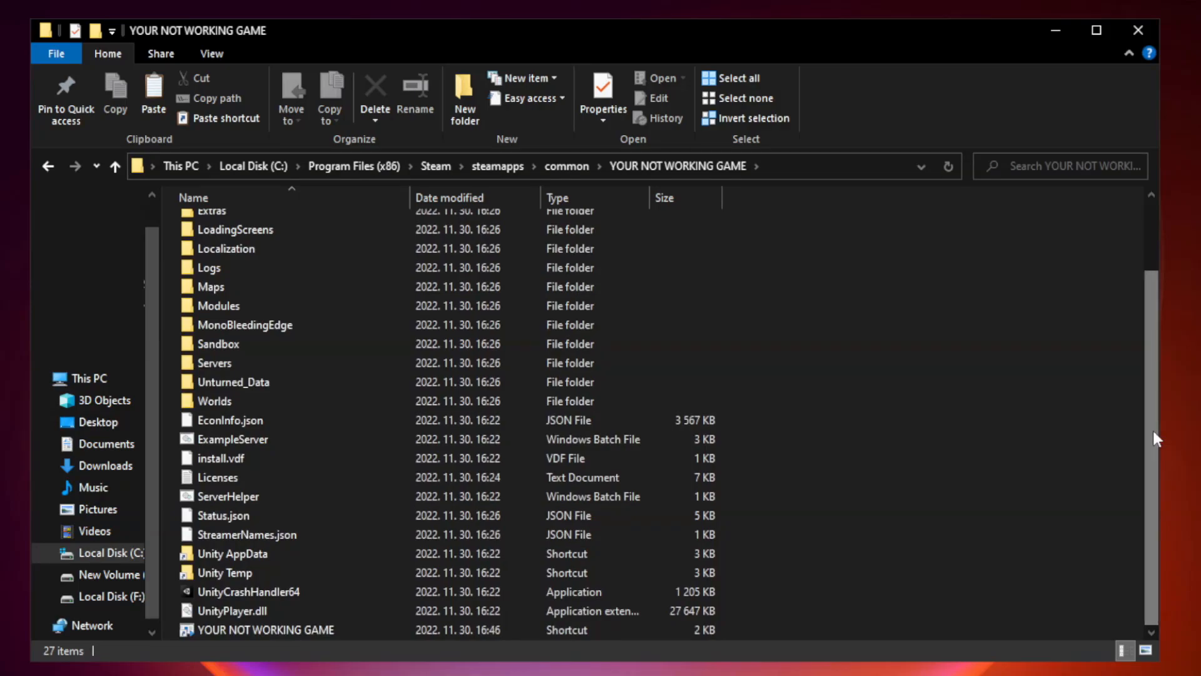
pyautogui.click(266, 628)
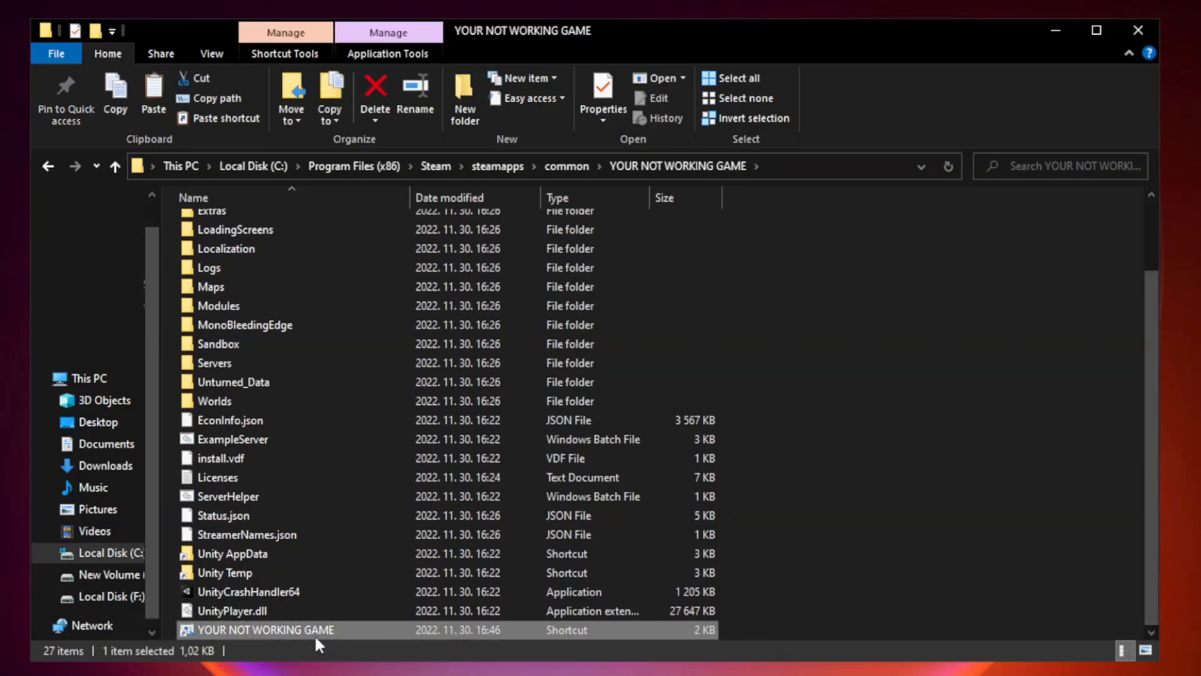
pyautogui.rightClick(266, 628)
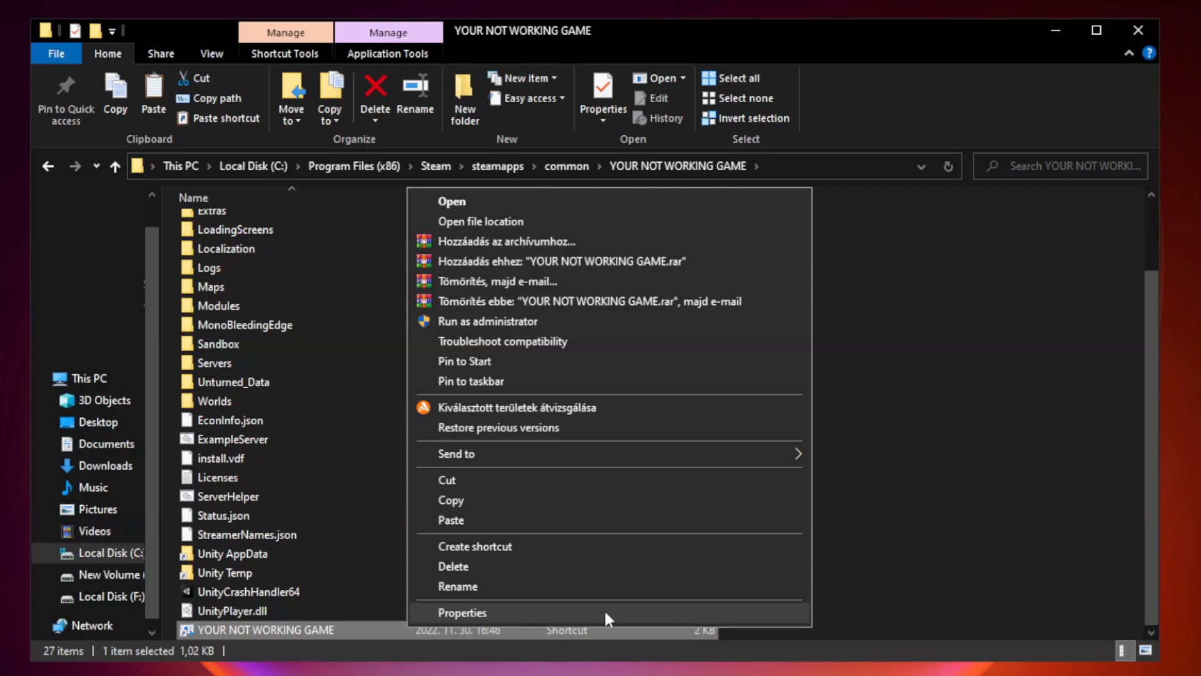
pyautogui.click(461, 611)
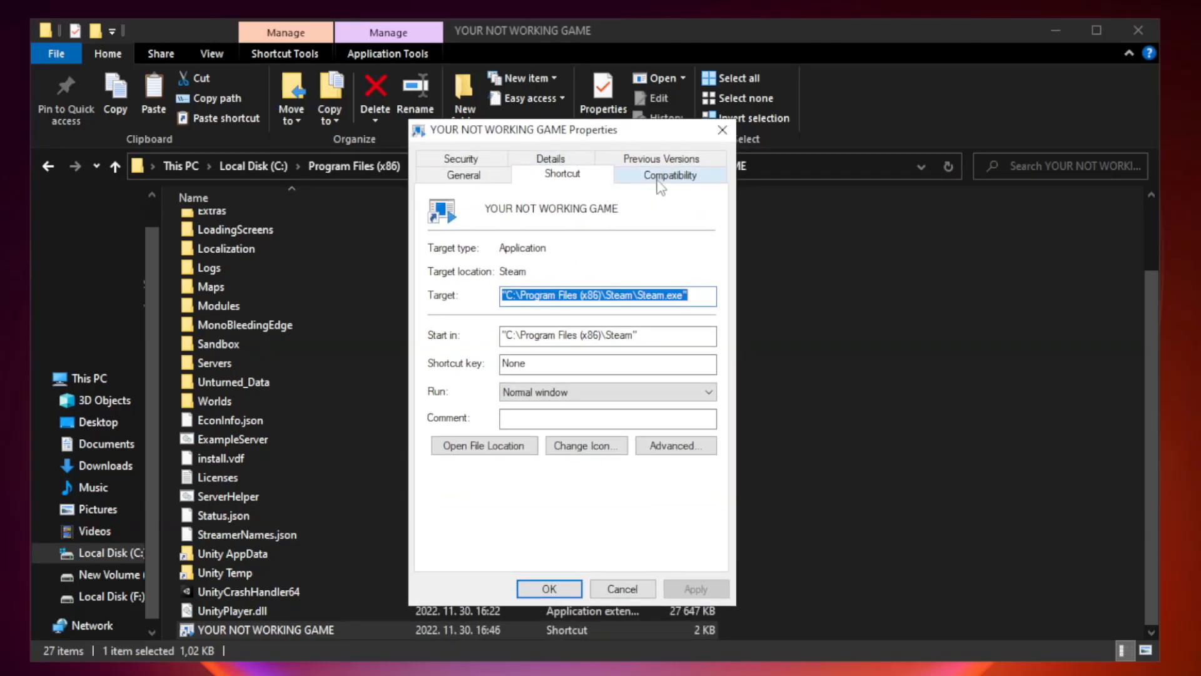
# Apply Windows 8 compatibility, disabled fullscreen optimizations and run-as-administrator to the shortcut
pyautogui.click(670, 174)
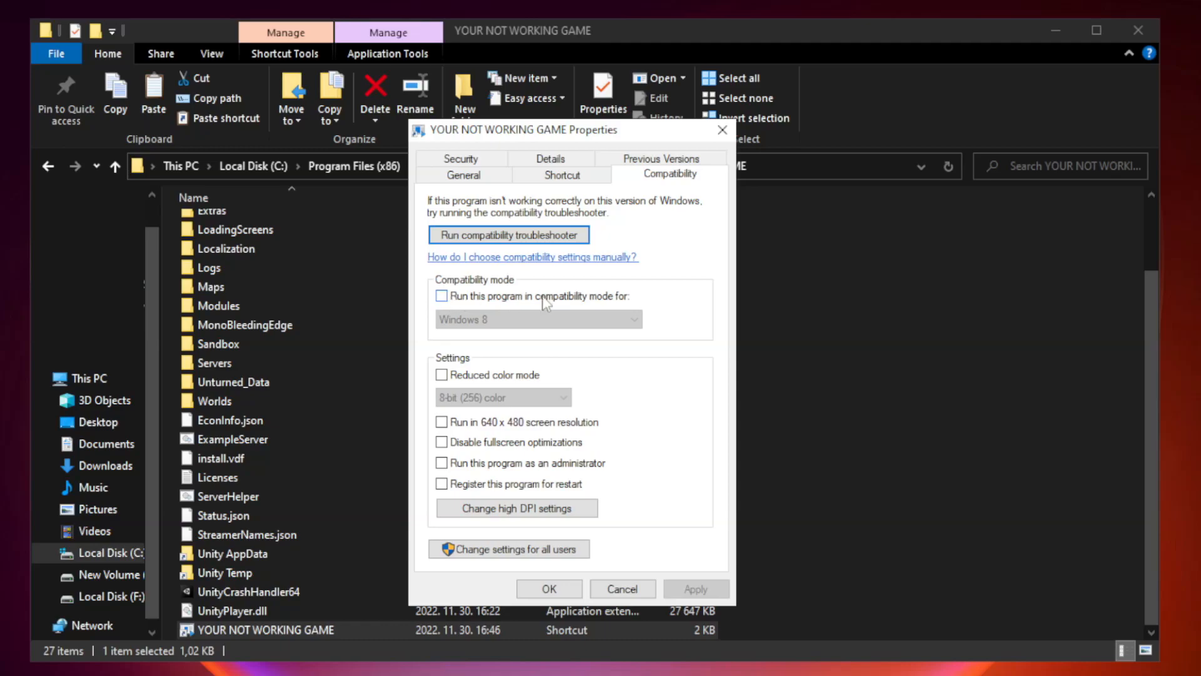
pyautogui.click(441, 296)
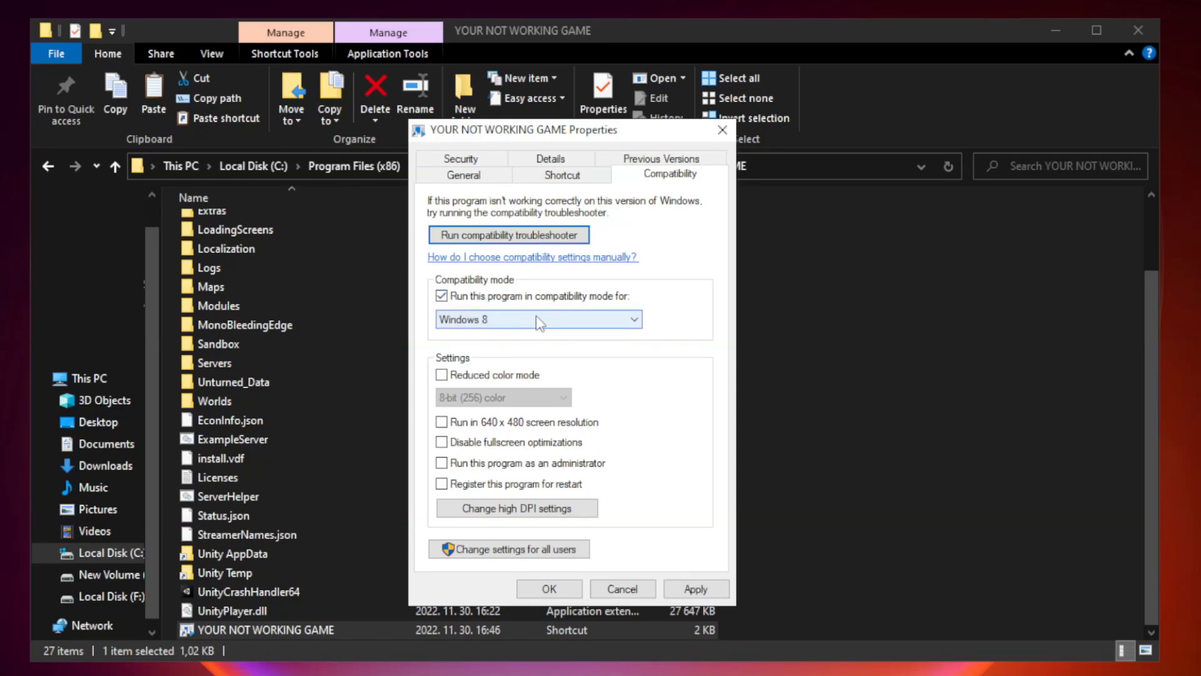
pyautogui.click(537, 320)
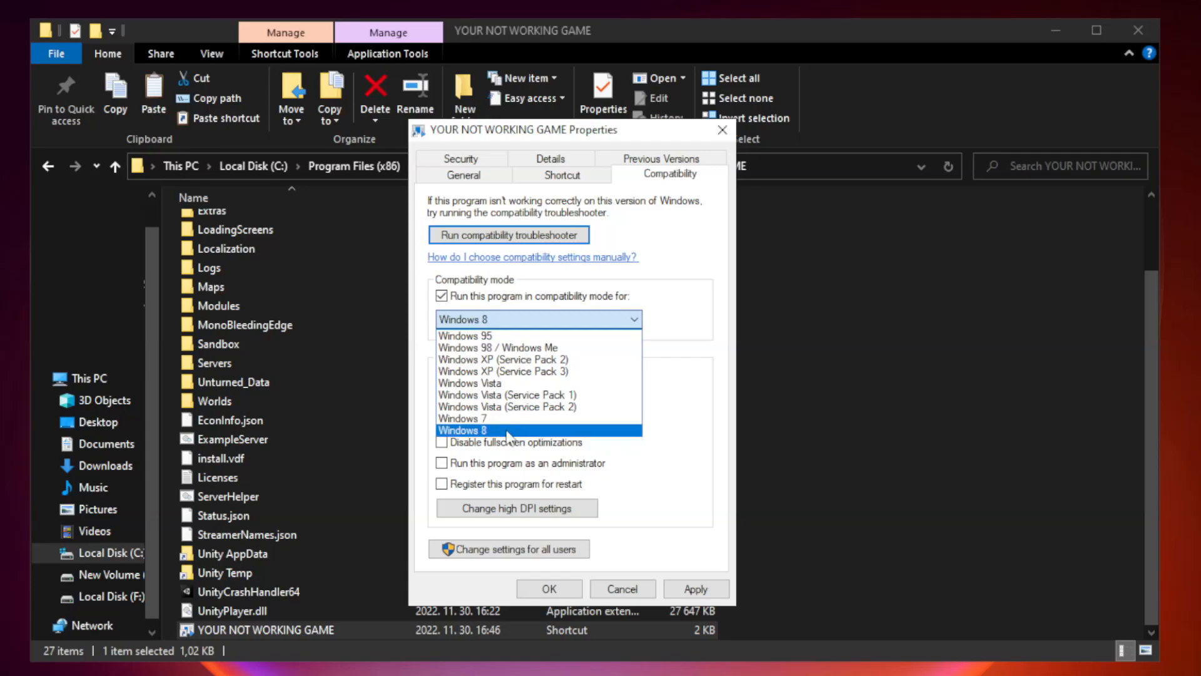
pyautogui.click(463, 430)
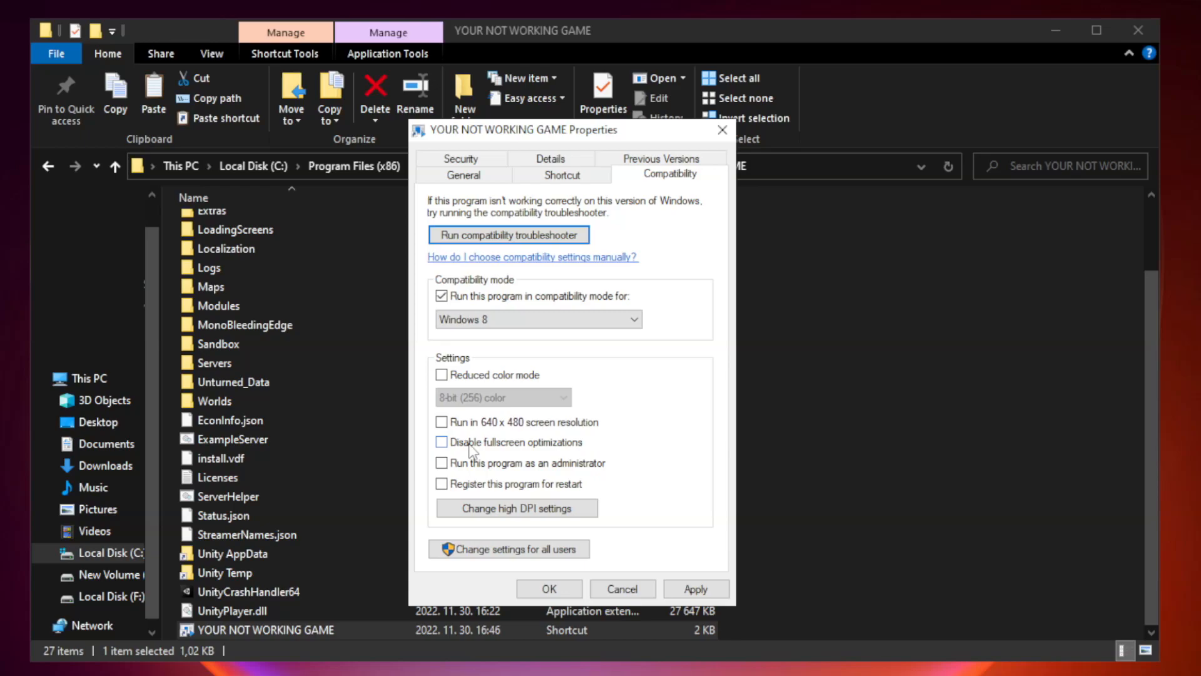
pyautogui.click(441, 442)
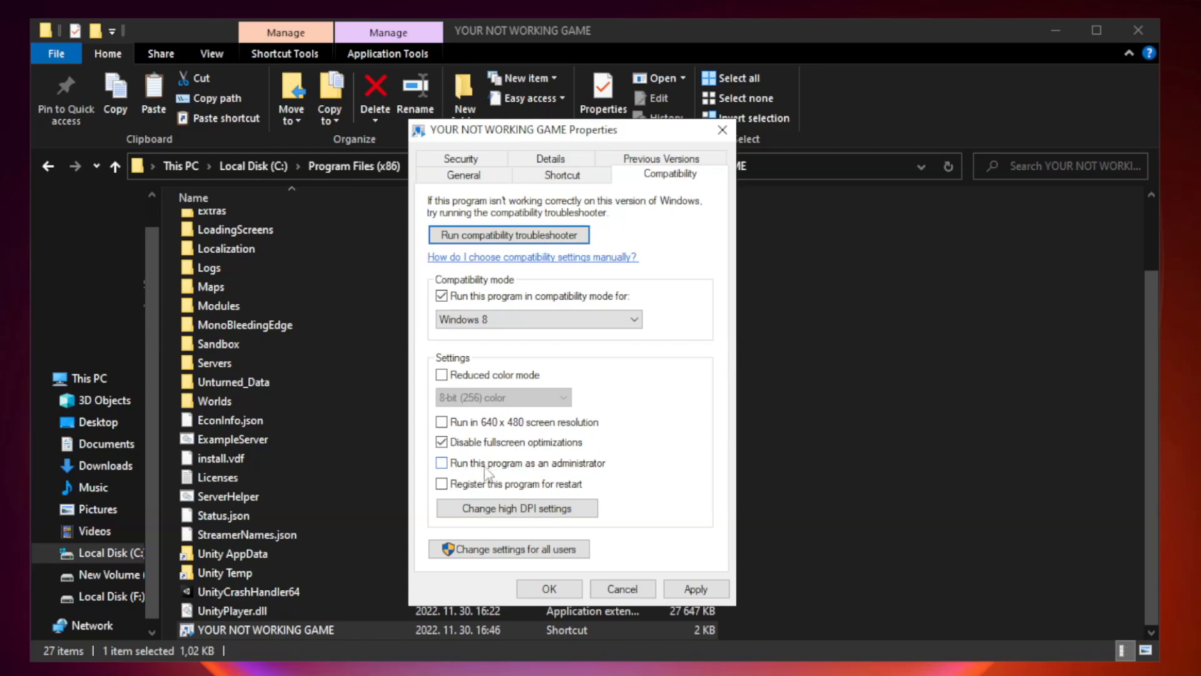
pyautogui.click(441, 463)
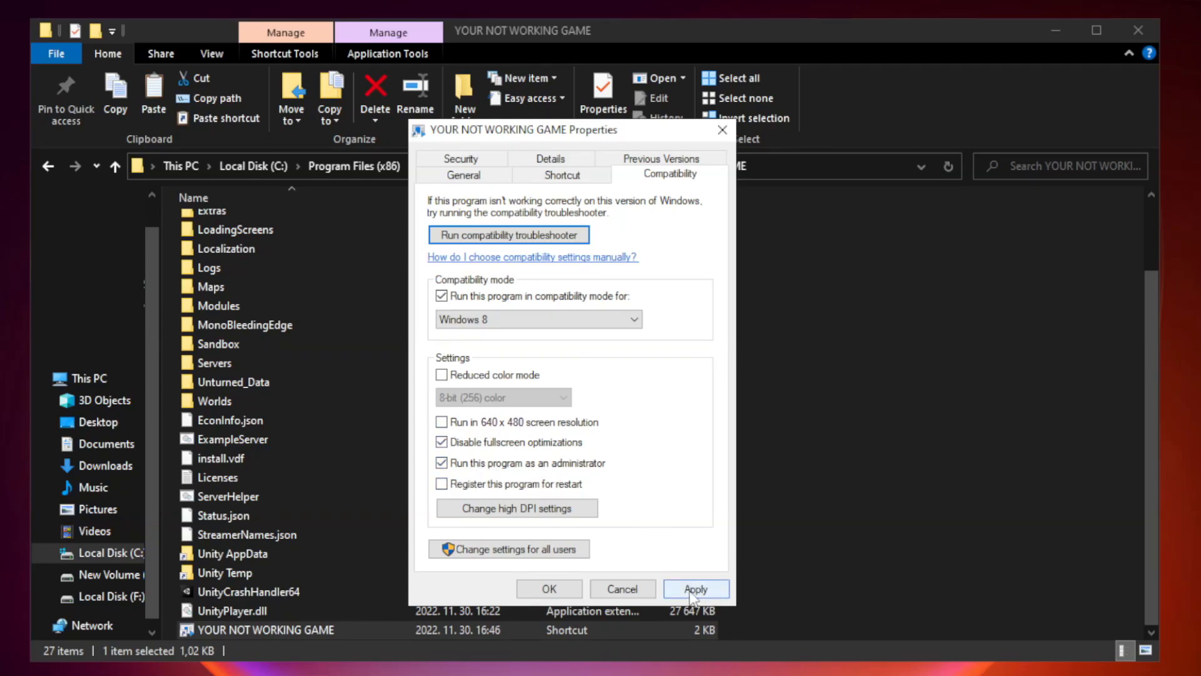
pyautogui.click(694, 588)
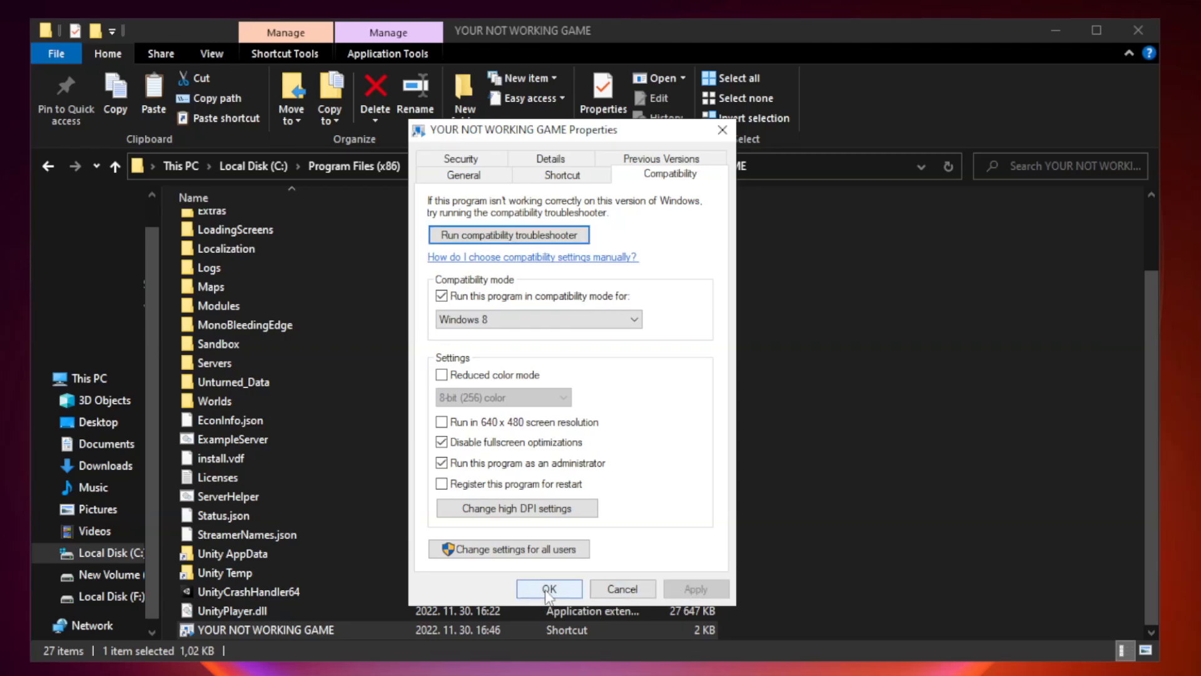
pyautogui.click(549, 588)
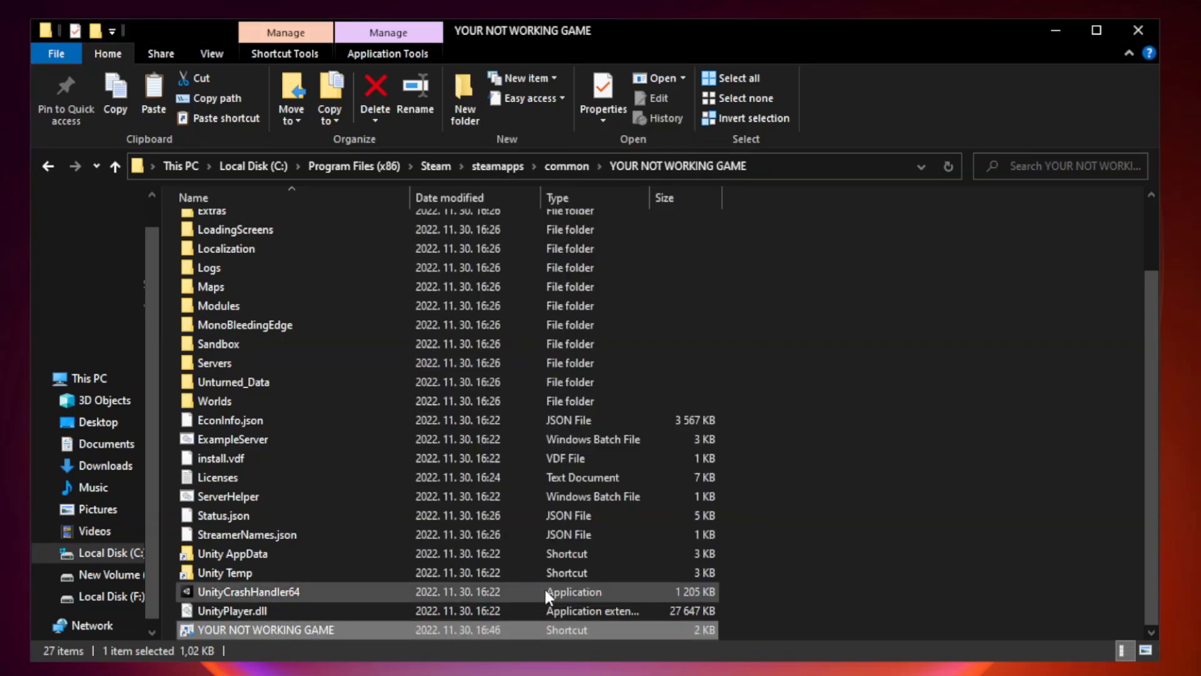
pyautogui.moveTo(1011, 330)
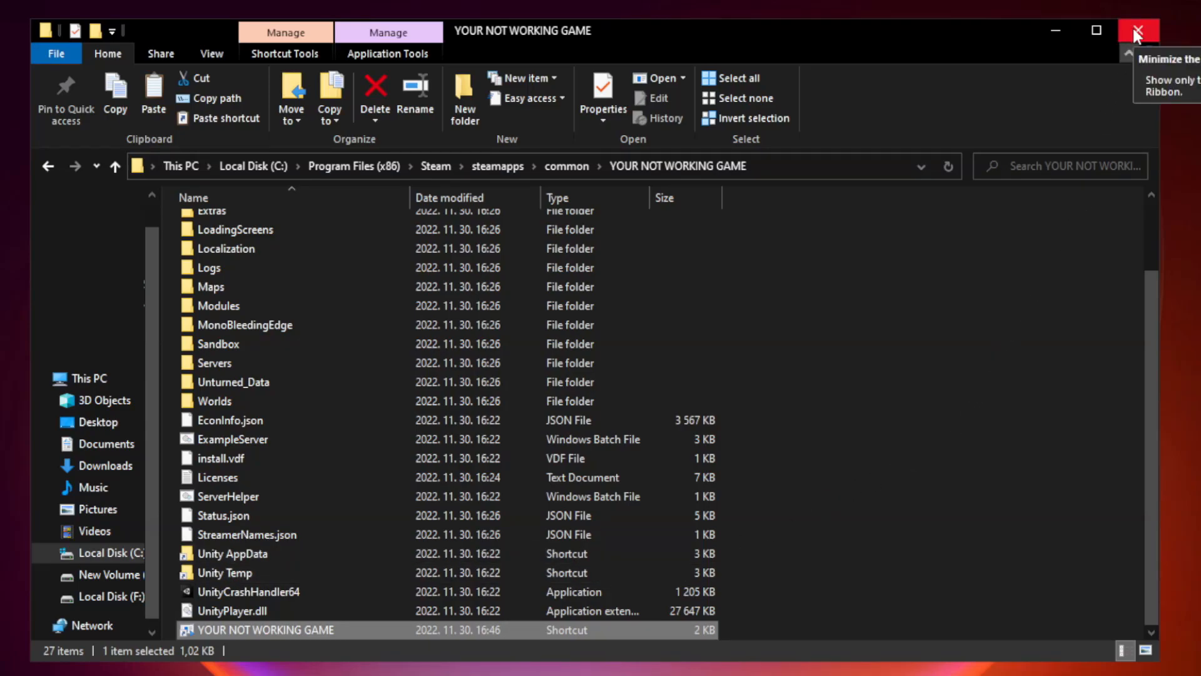
pyautogui.click(1140, 30)
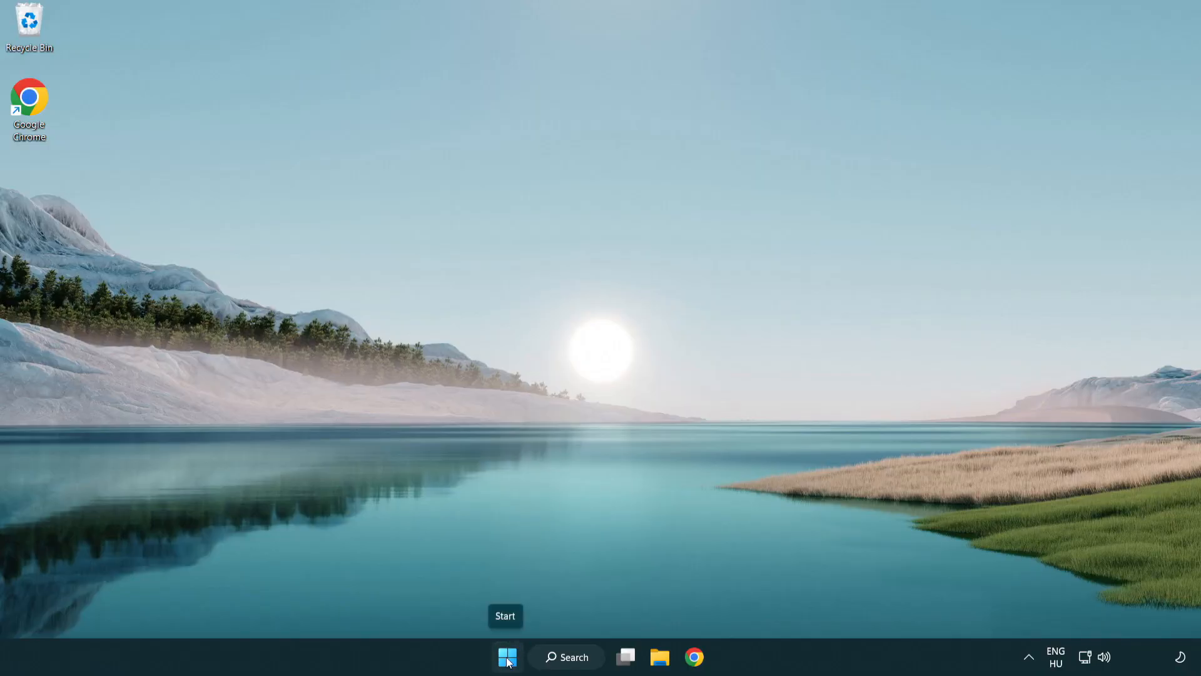
# Open Task Manager from the Start context menu and view its Startup apps
pyautogui.rightClick(506, 656)
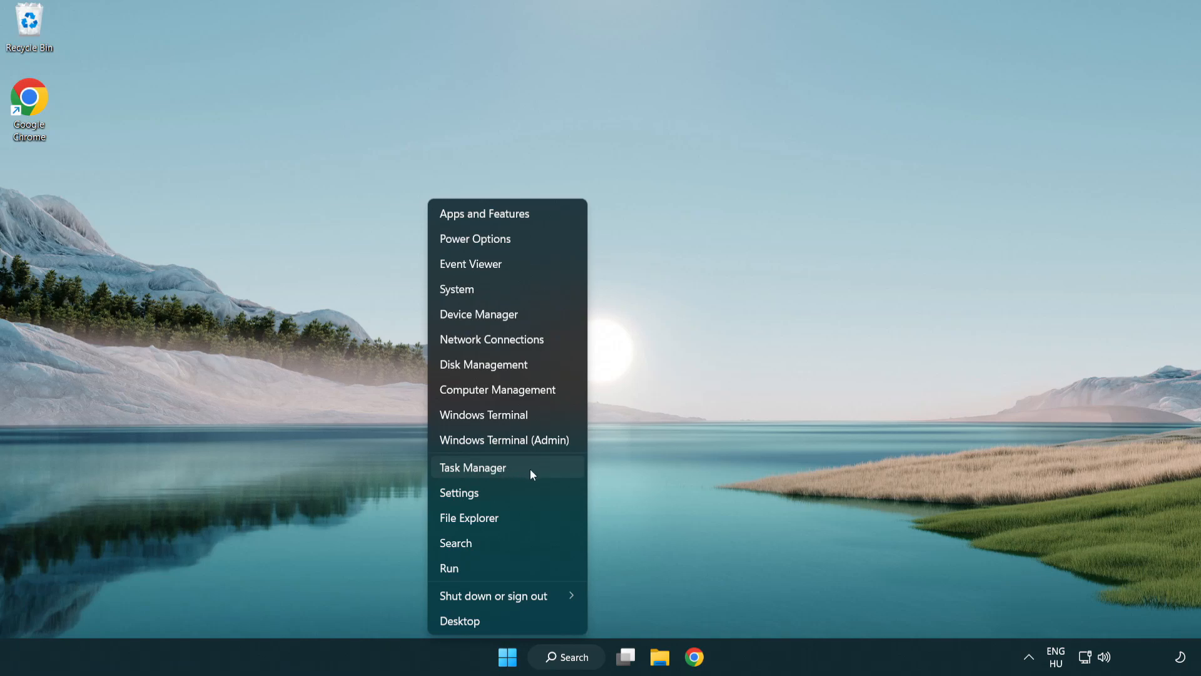
pyautogui.click(473, 468)
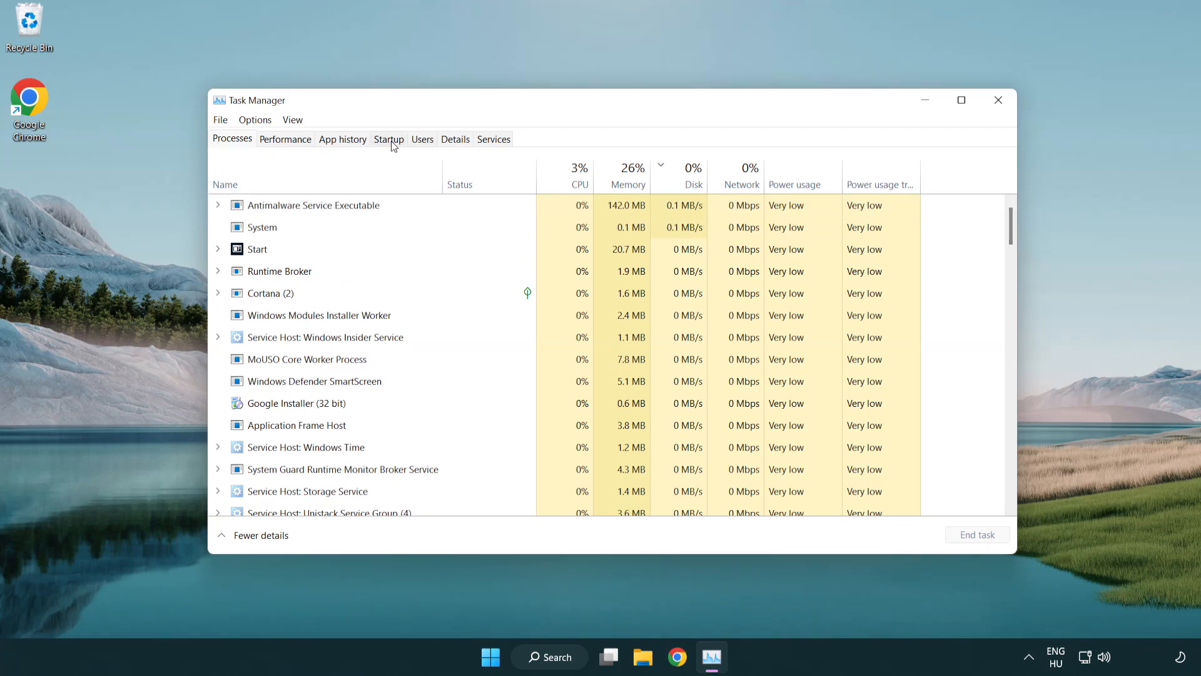
pyautogui.click(389, 139)
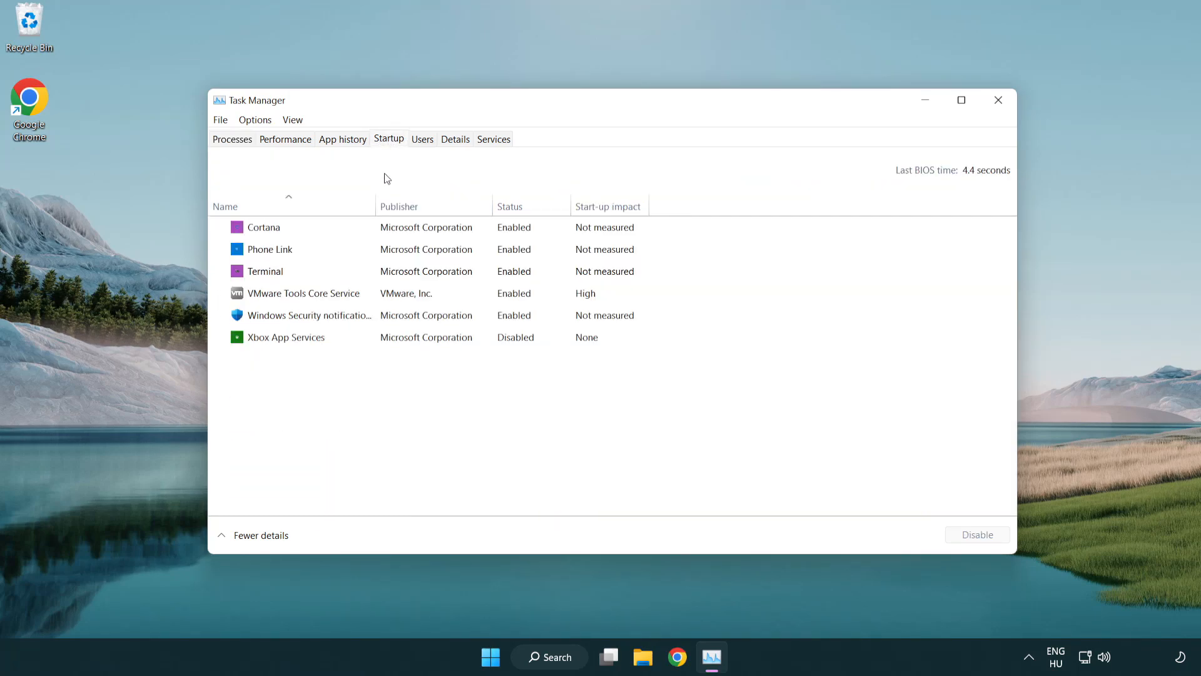
# Disable Terminal, Phone Link, Cortana and Windows Security notifications at startup, then close Task Manager
pyautogui.click(265, 270)
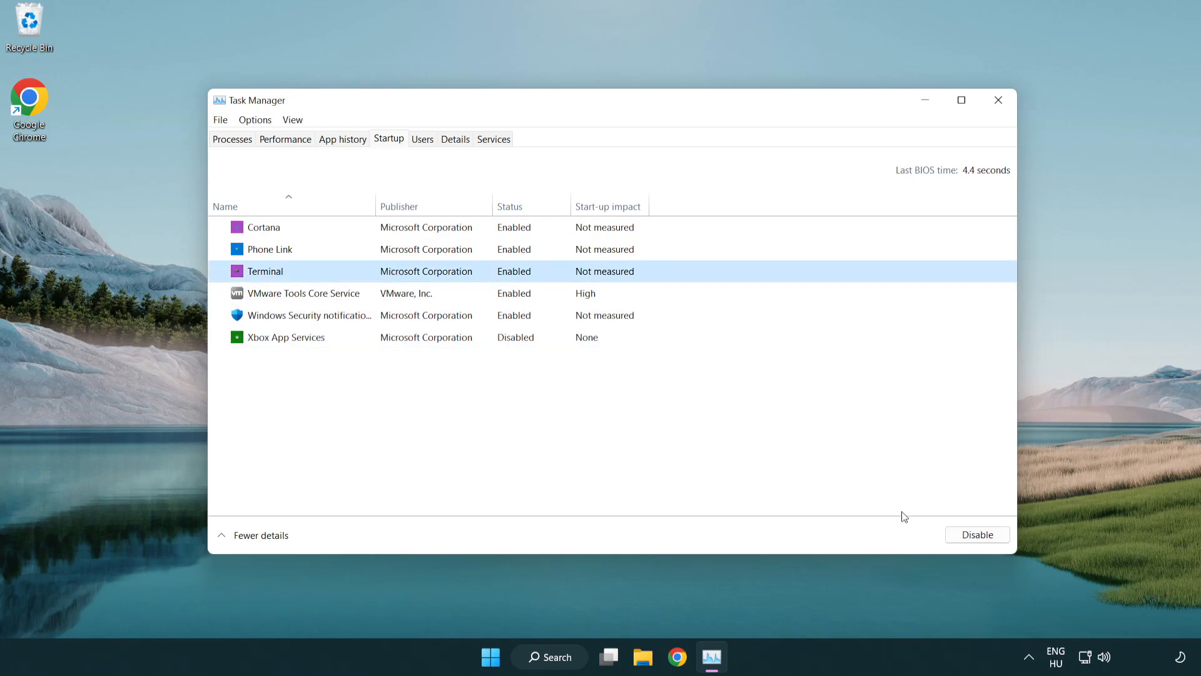
pyautogui.click(976, 534)
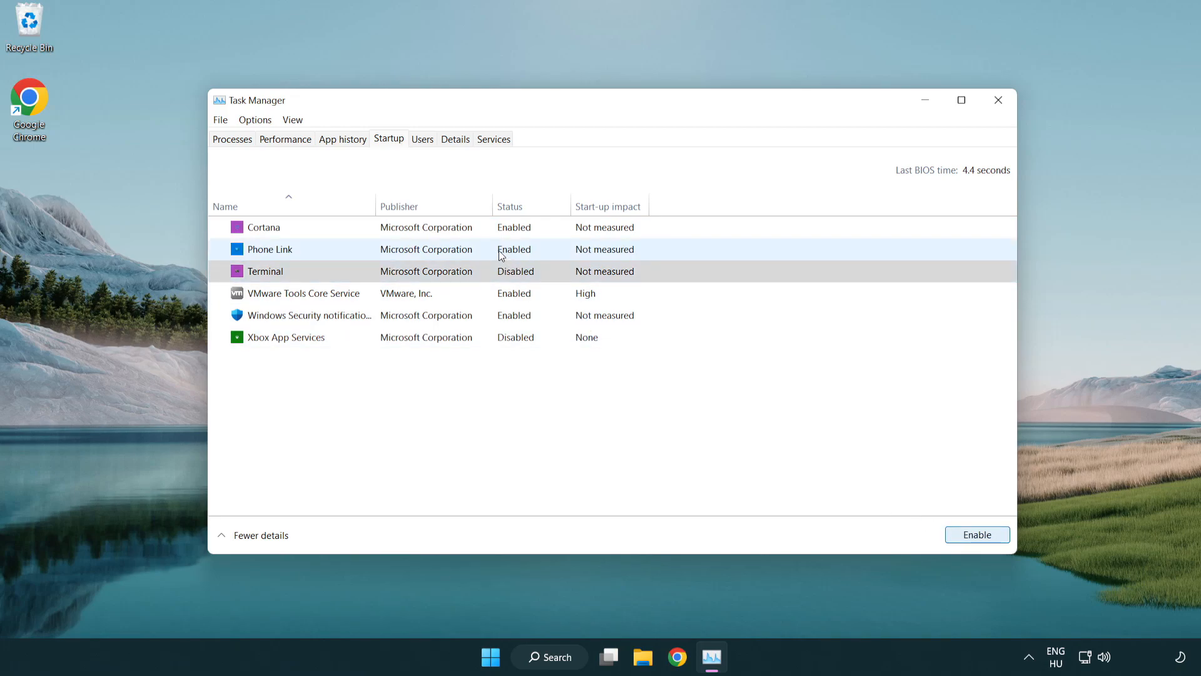
pyautogui.click(269, 249)
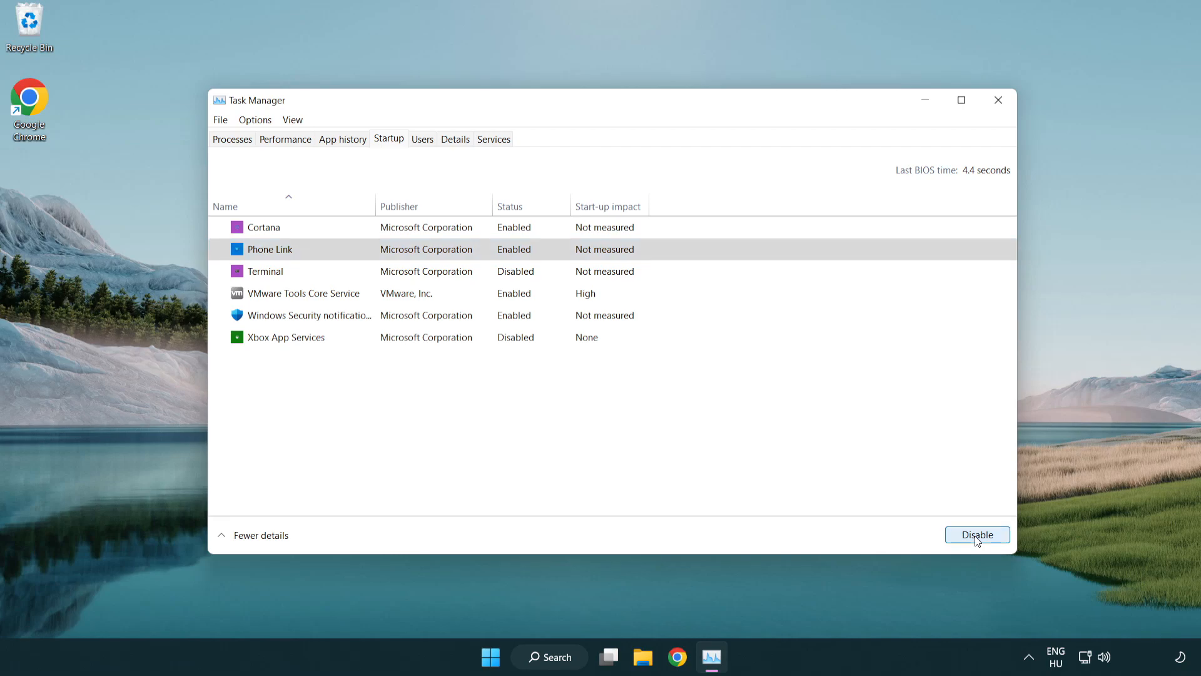
pyautogui.click(976, 533)
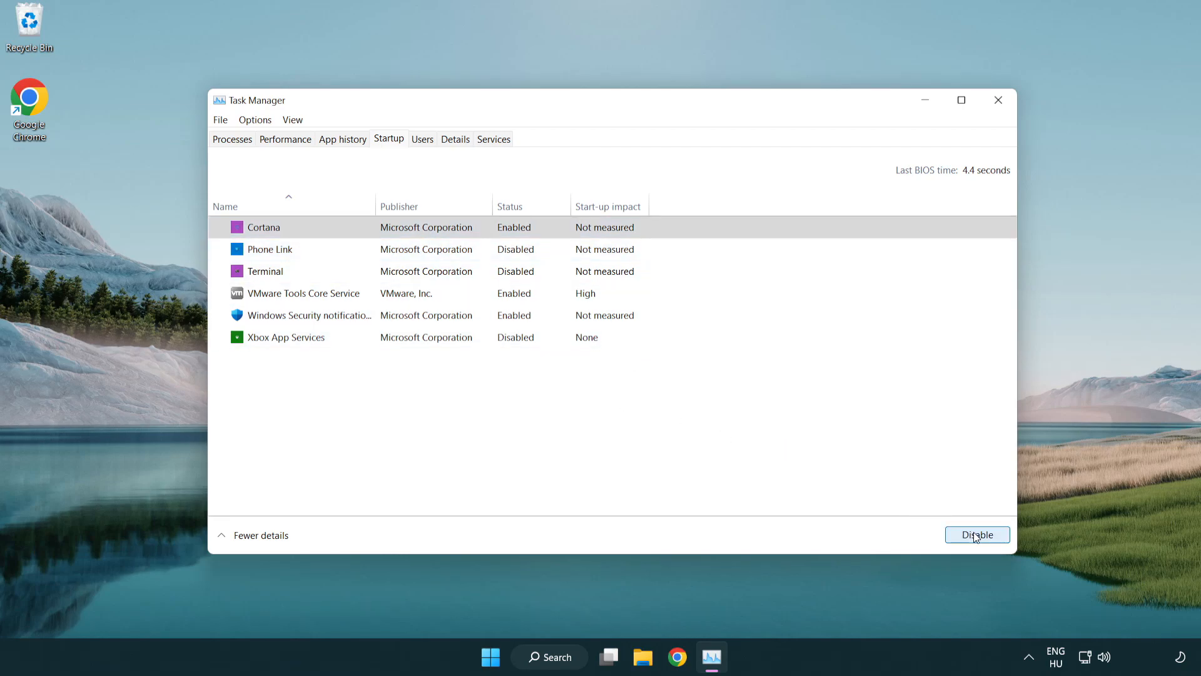
pyautogui.click(976, 534)
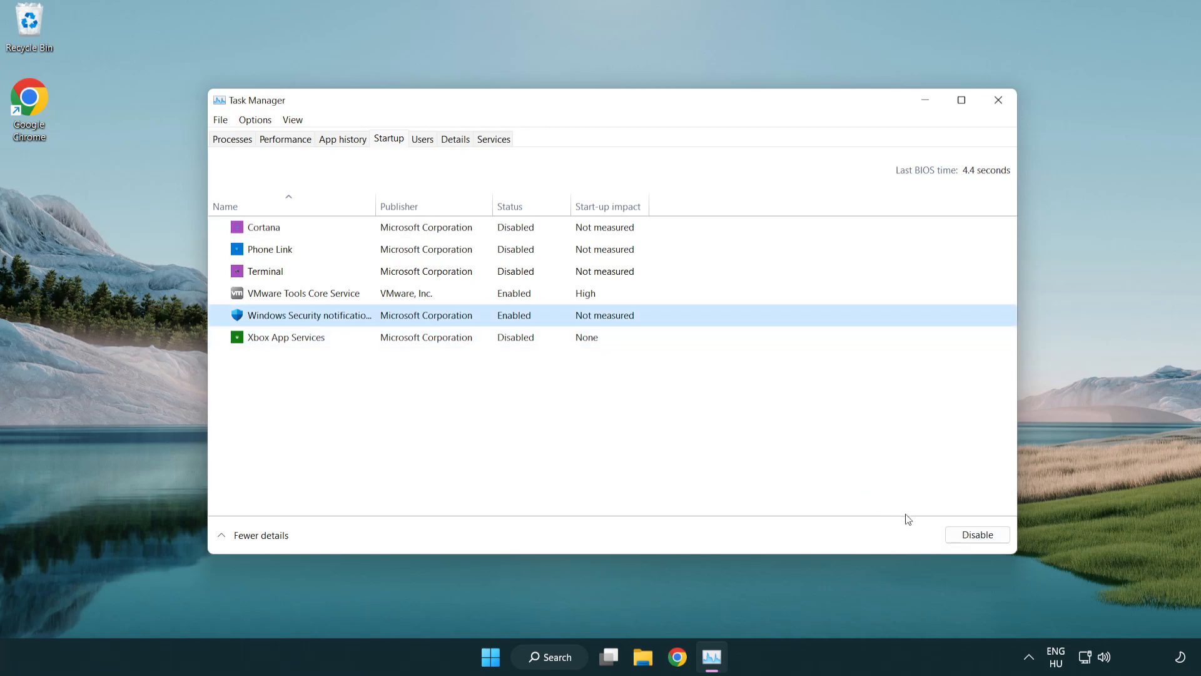
pyautogui.click(976, 534)
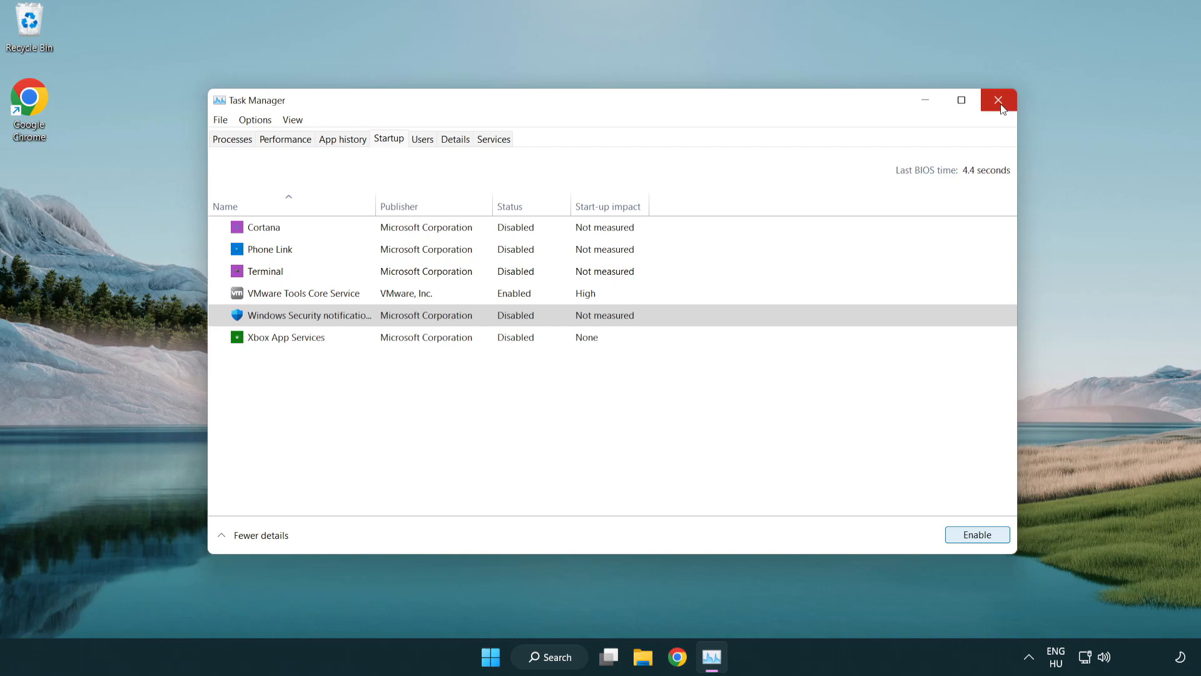
pyautogui.click(998, 100)
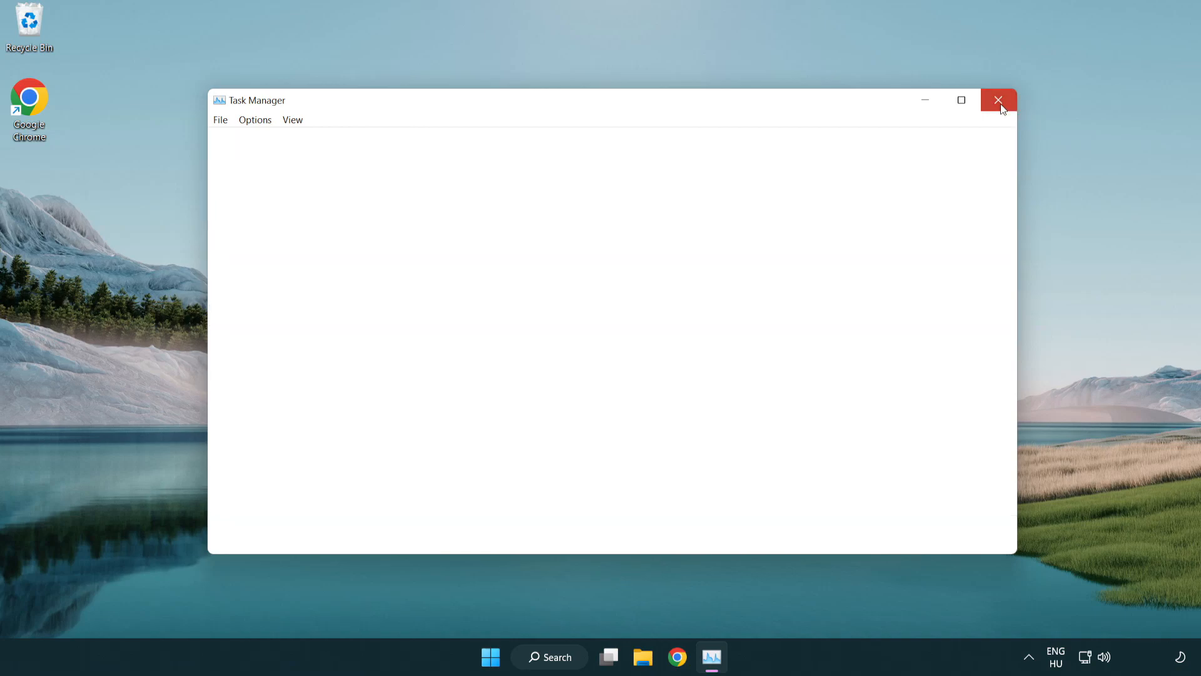
pyautogui.click(997, 100)
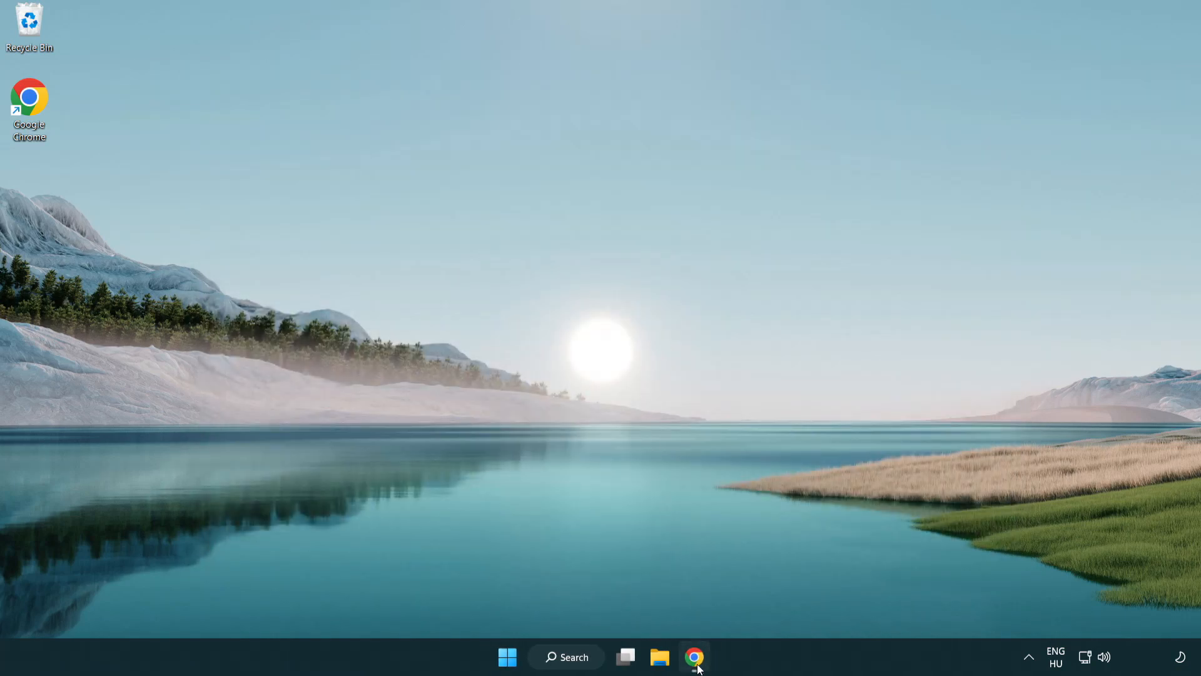
# Download the DirectX End-User Runtime Web Installer in Chrome and run dxwebsetup.exe
pyautogui.click(693, 656)
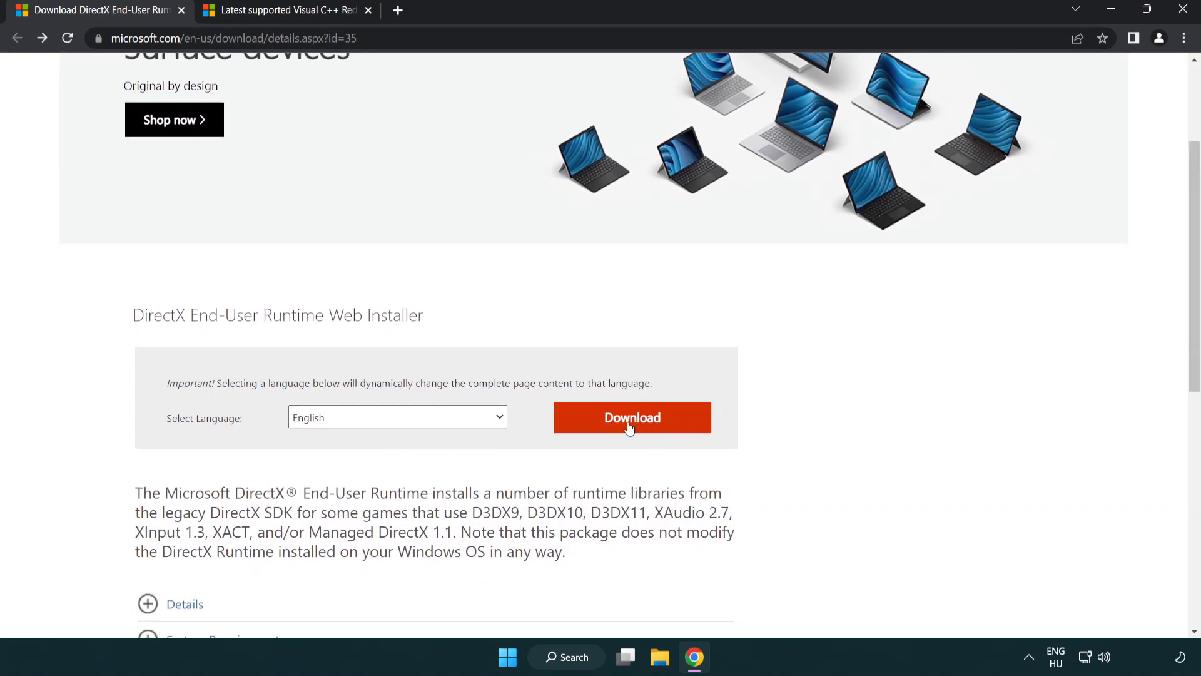
pyautogui.click(631, 416)
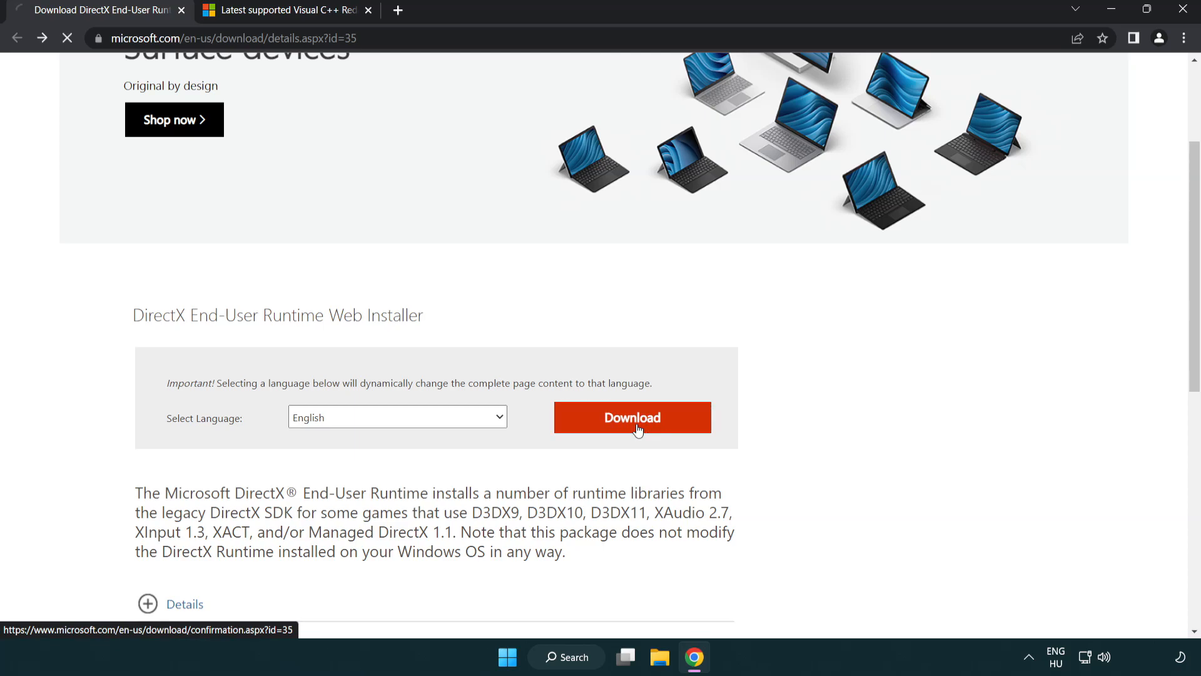
pyautogui.click(631, 417)
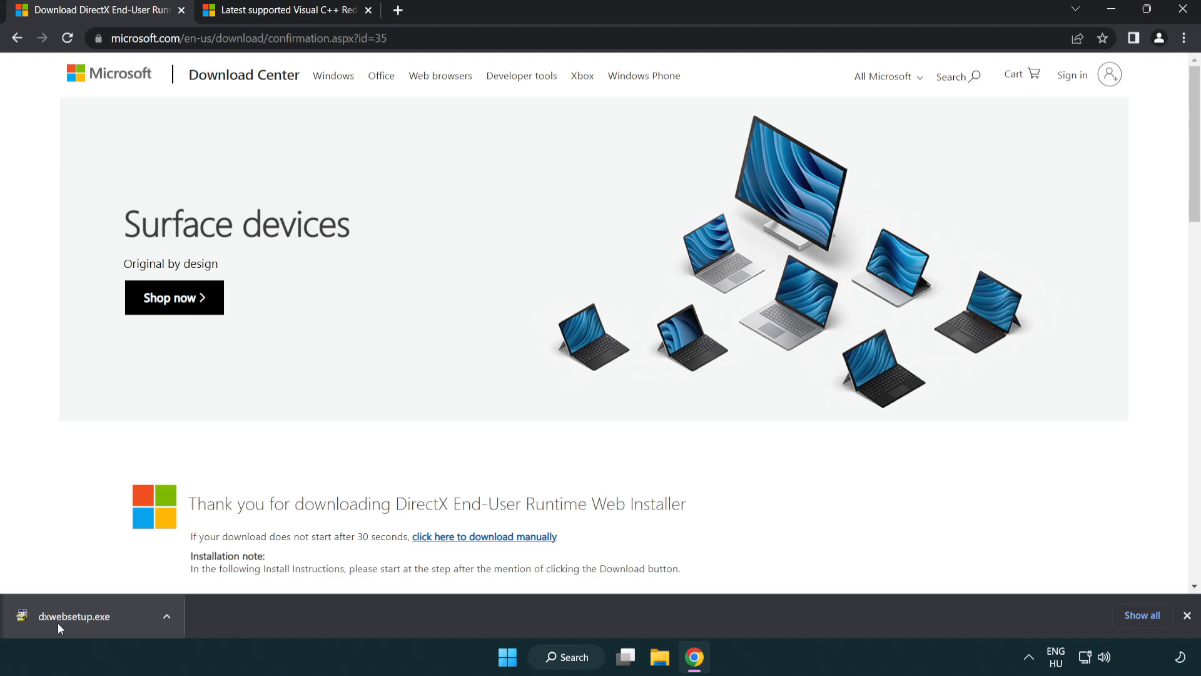
pyautogui.click(76, 616)
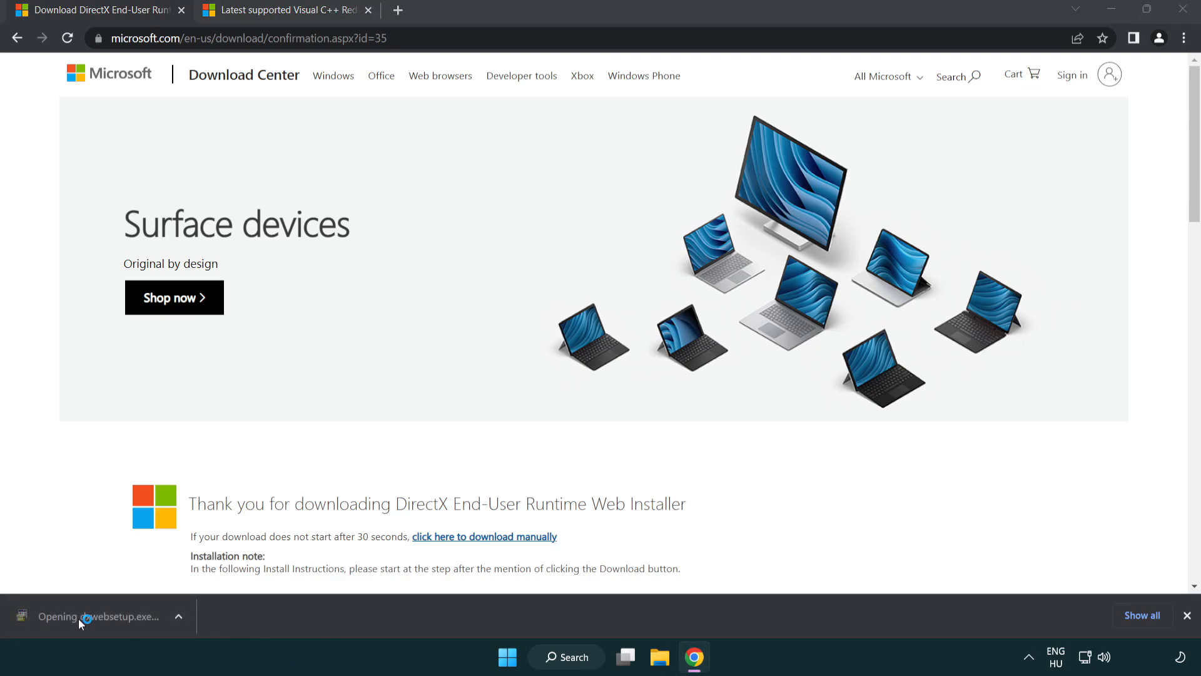
pyautogui.click(100, 615)
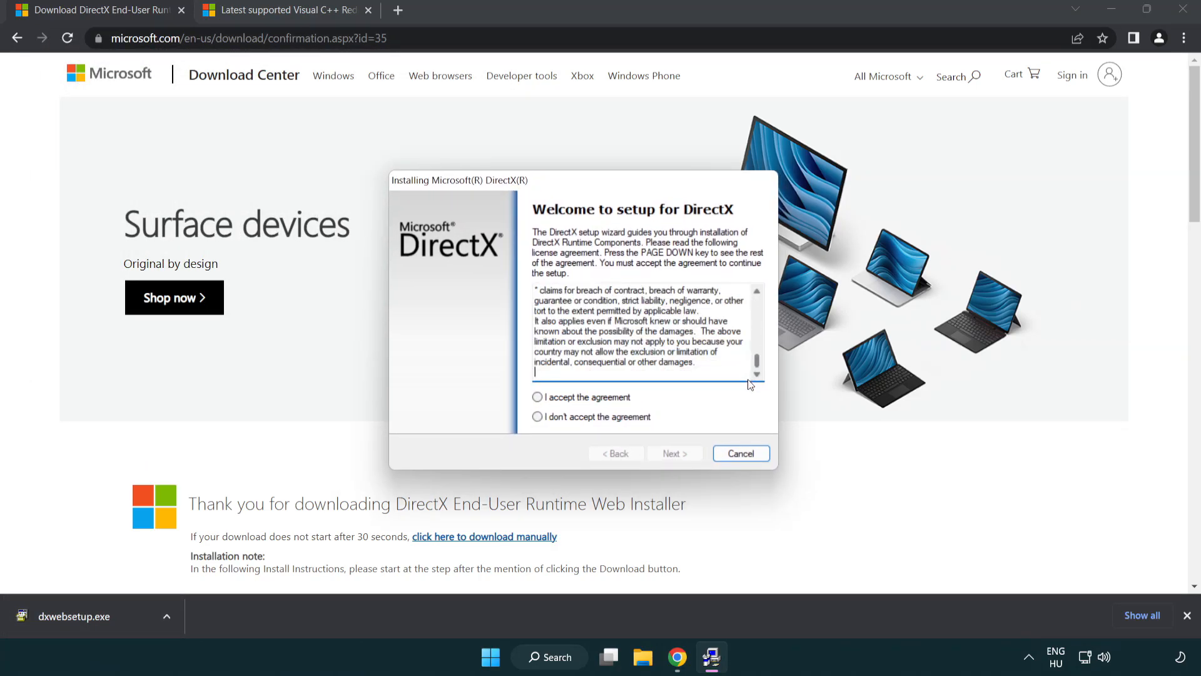
# Accept the DirectX license, skip the Bing Bar, and finish the setup wizard
pyautogui.click(537, 396)
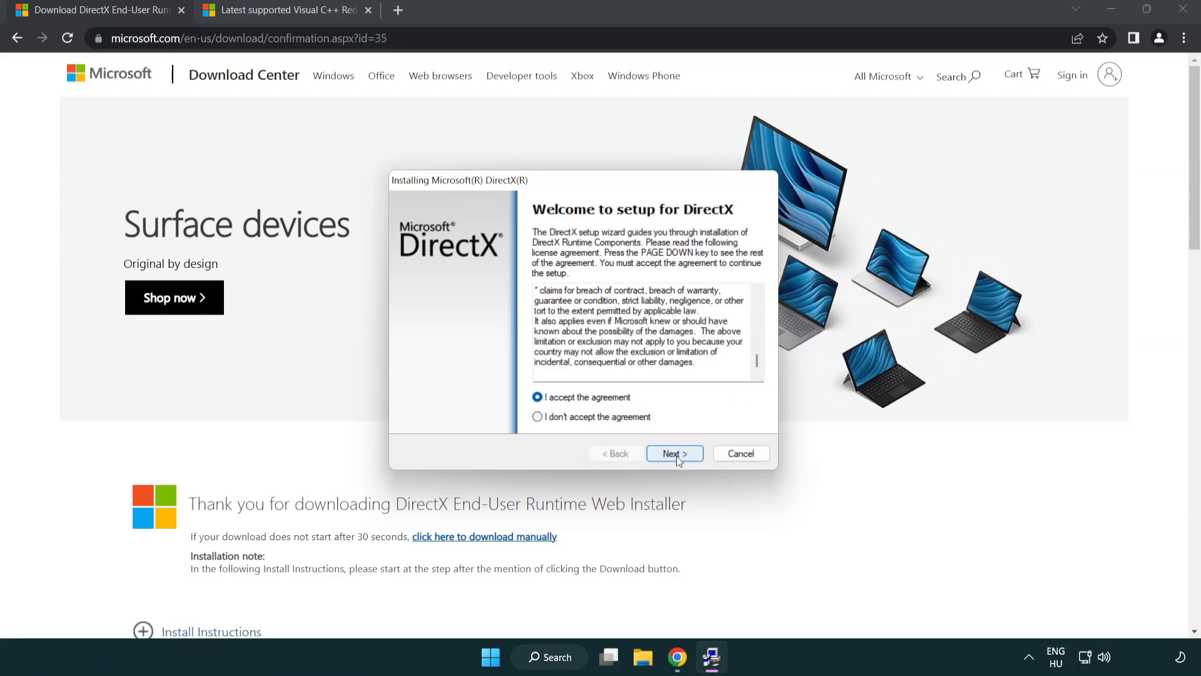
pyautogui.click(674, 453)
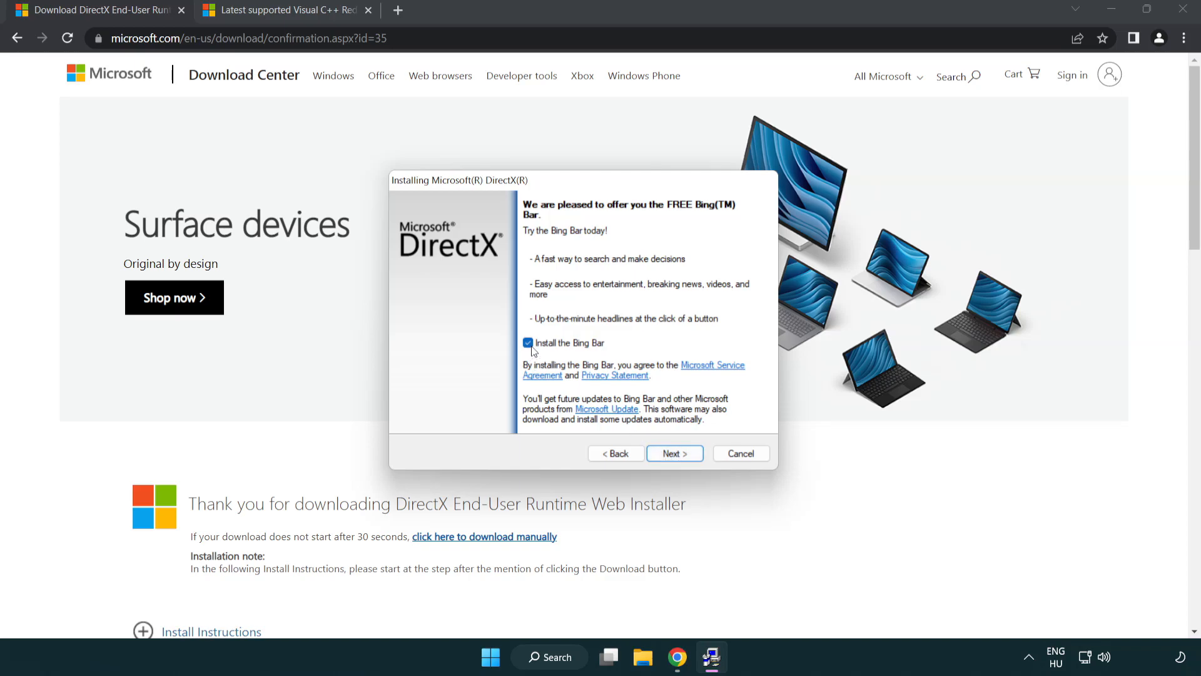
pyautogui.click(528, 342)
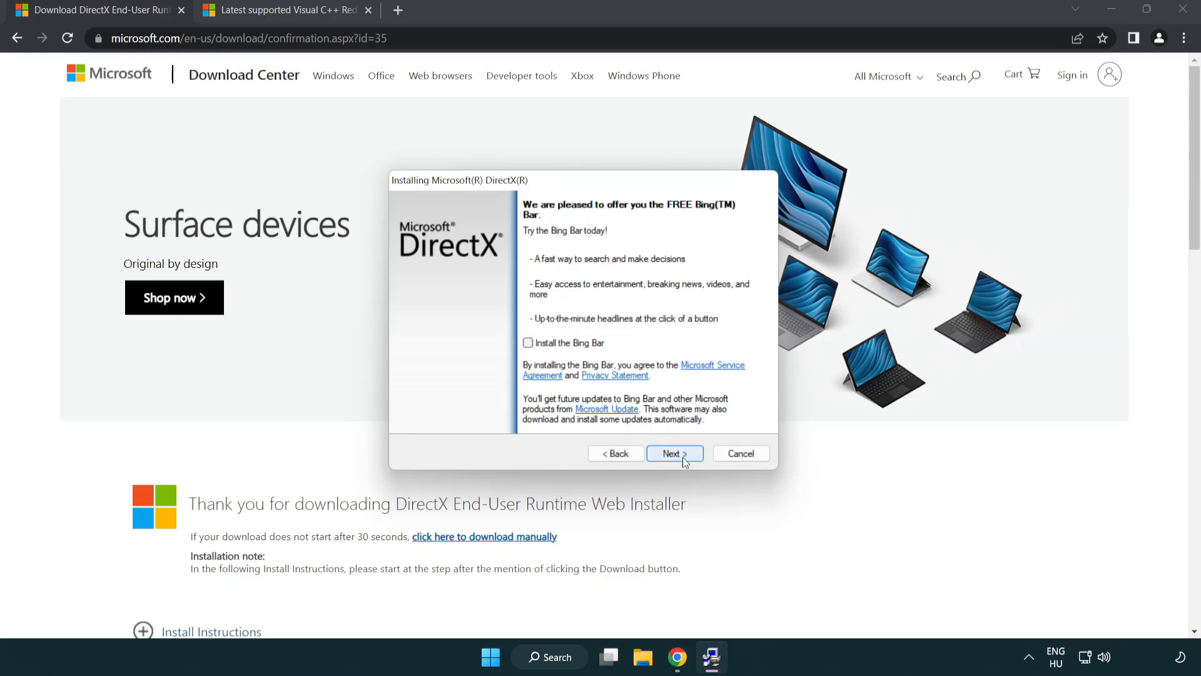
pyautogui.click(672, 453)
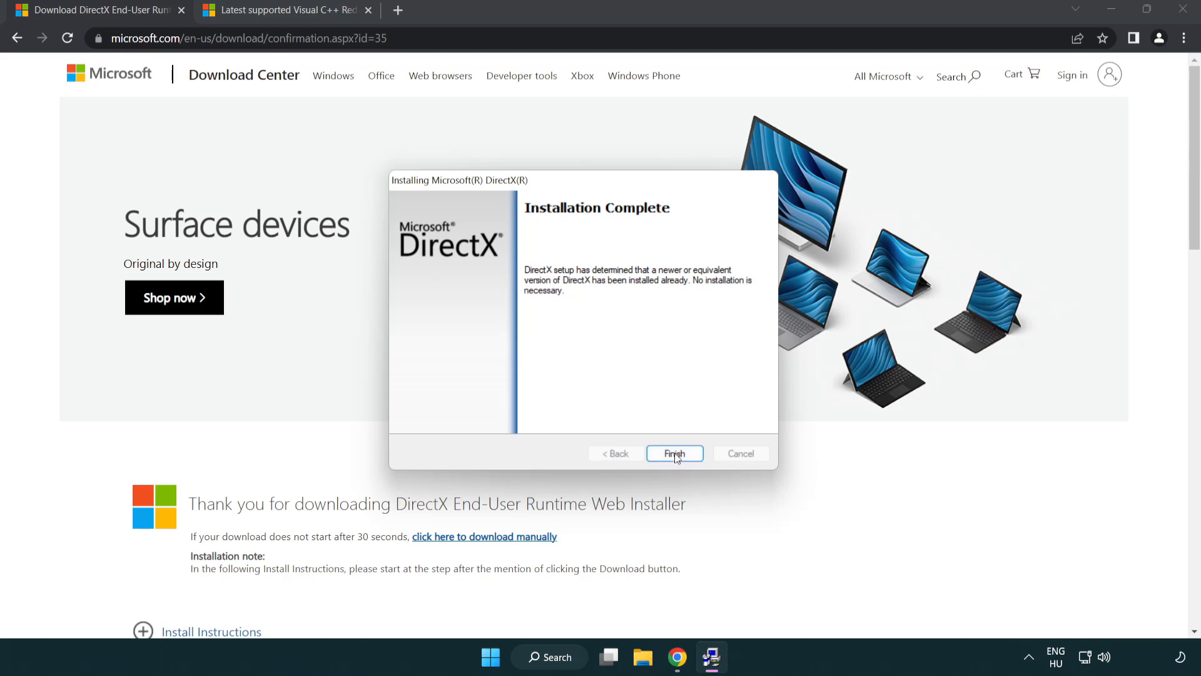
pyautogui.click(675, 453)
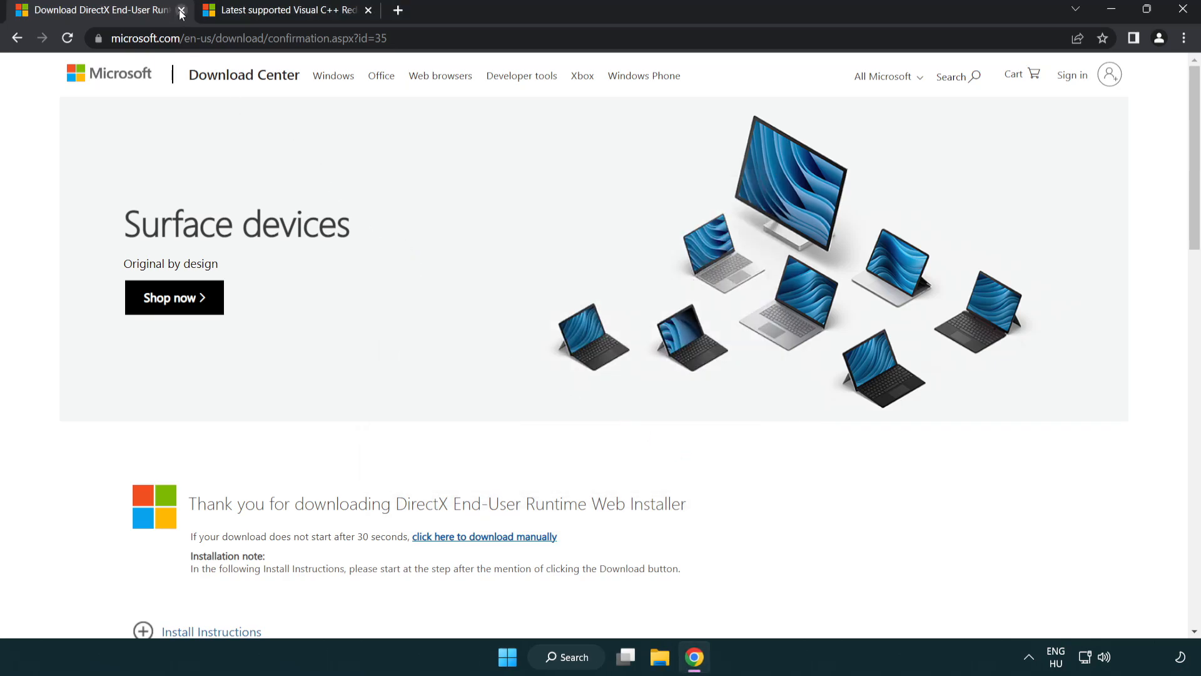
# Close the DirectX tab and download the ARM64, x86 and x64 Visual C++ 2015–2022 redistributables
pyautogui.click(181, 10)
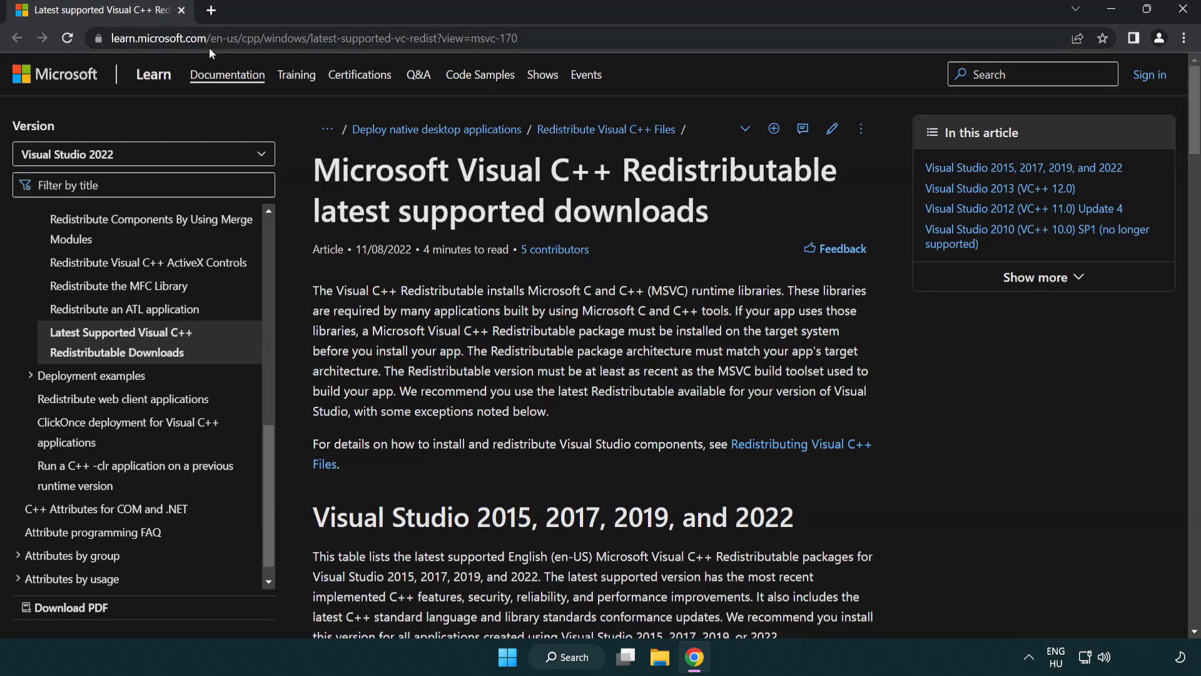
pyautogui.click(306, 38)
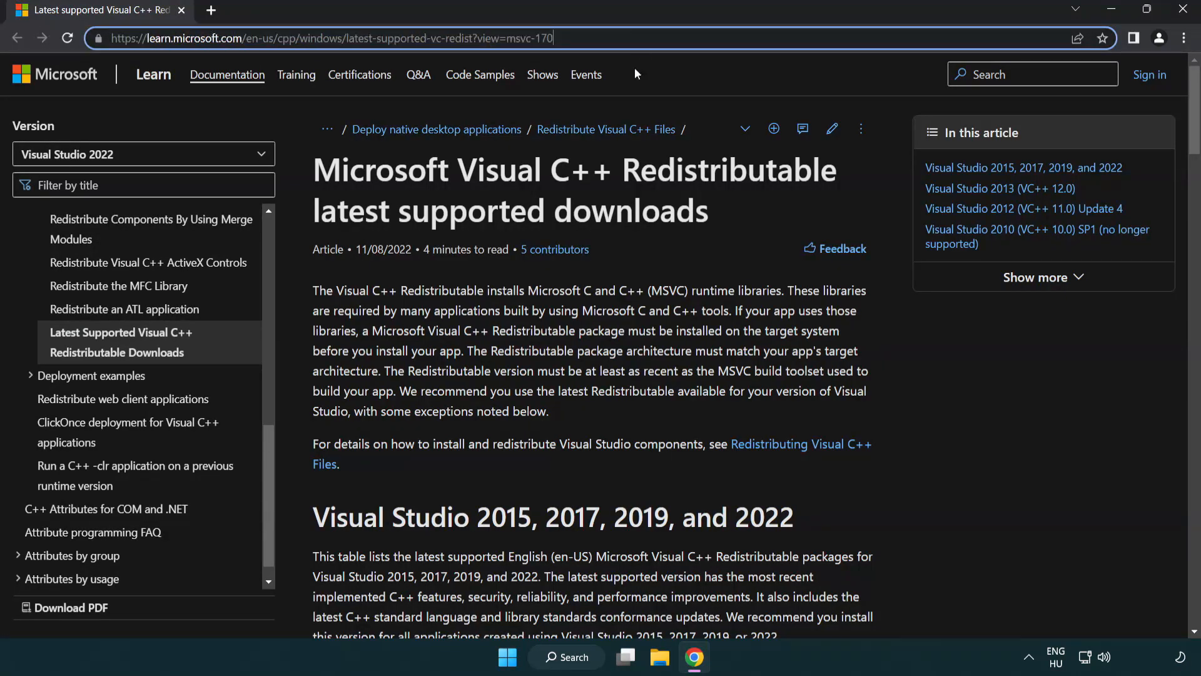
pyautogui.scroll(-3)
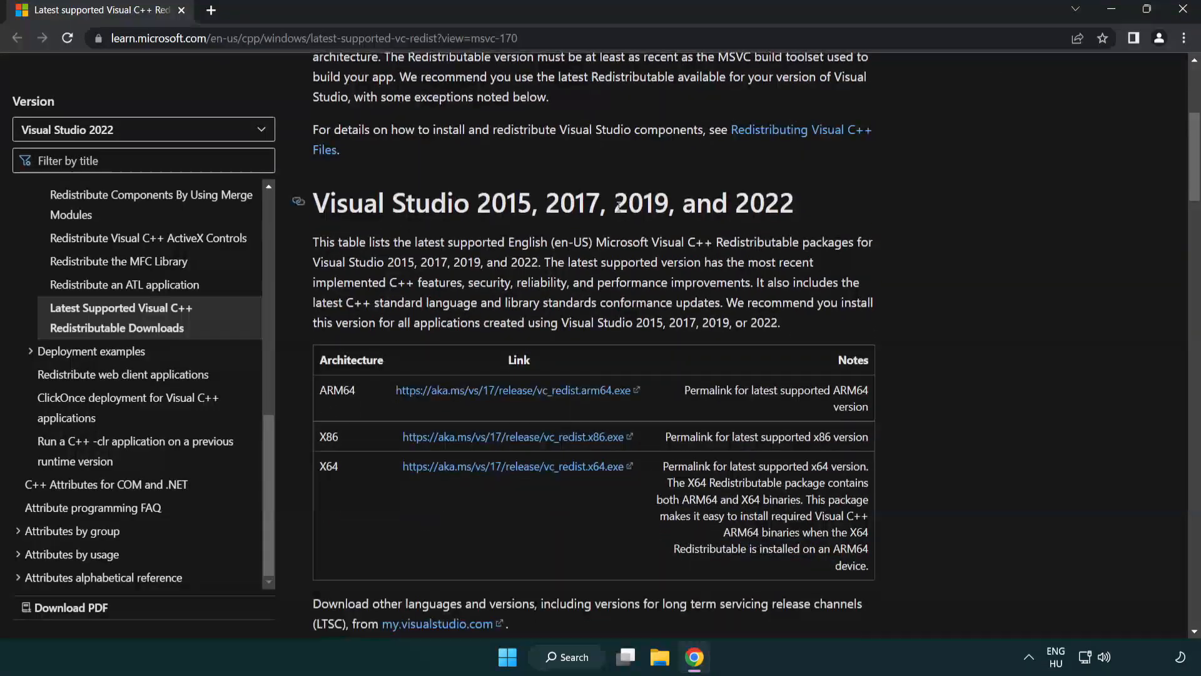
pyautogui.scroll(-3)
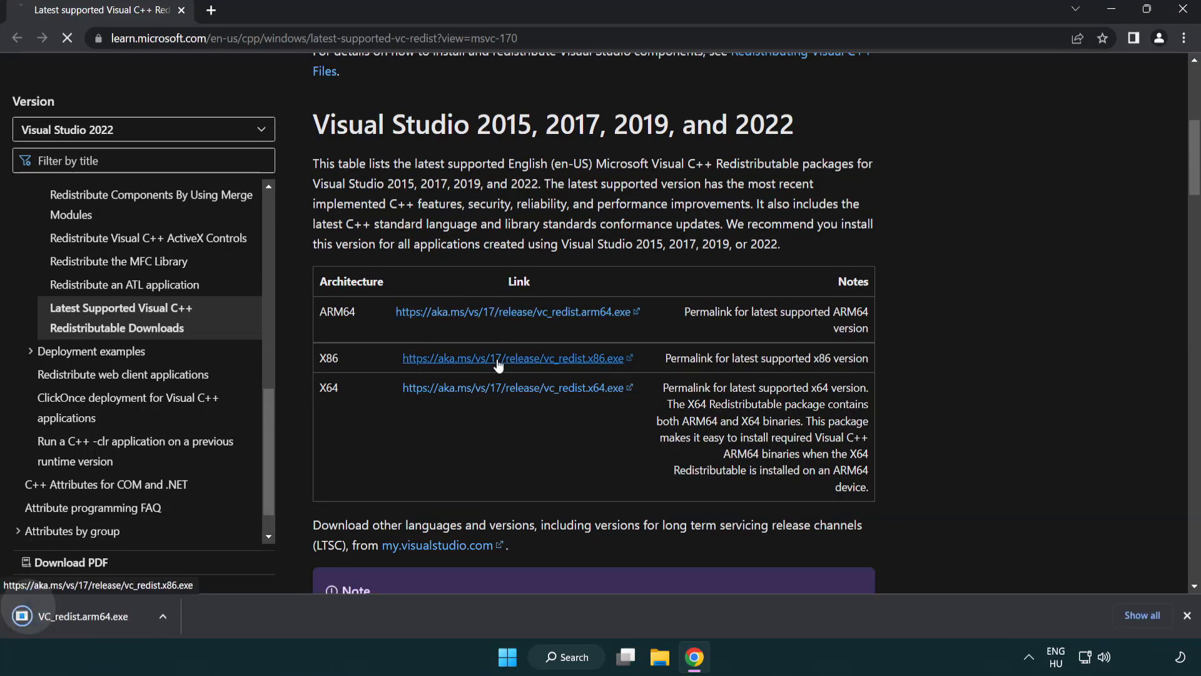
pyautogui.click(512, 386)
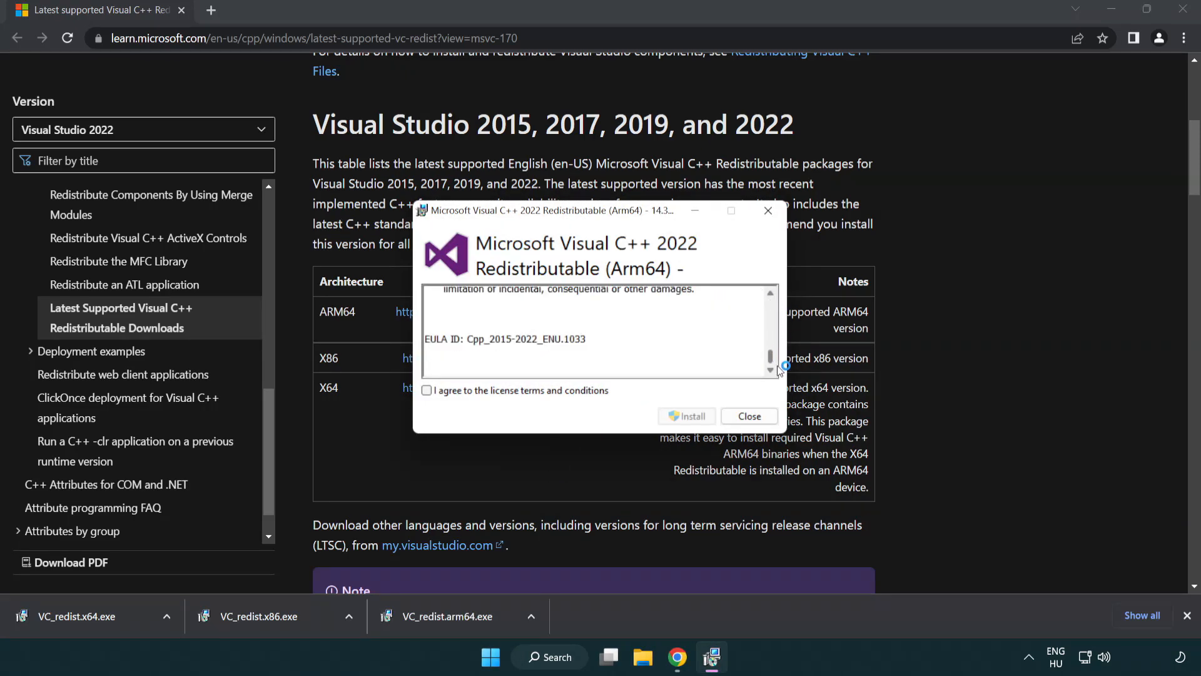
# Accept the license and attempt the ARM64 redistributable install, dismissing its unsupported failure
pyautogui.click(428, 390)
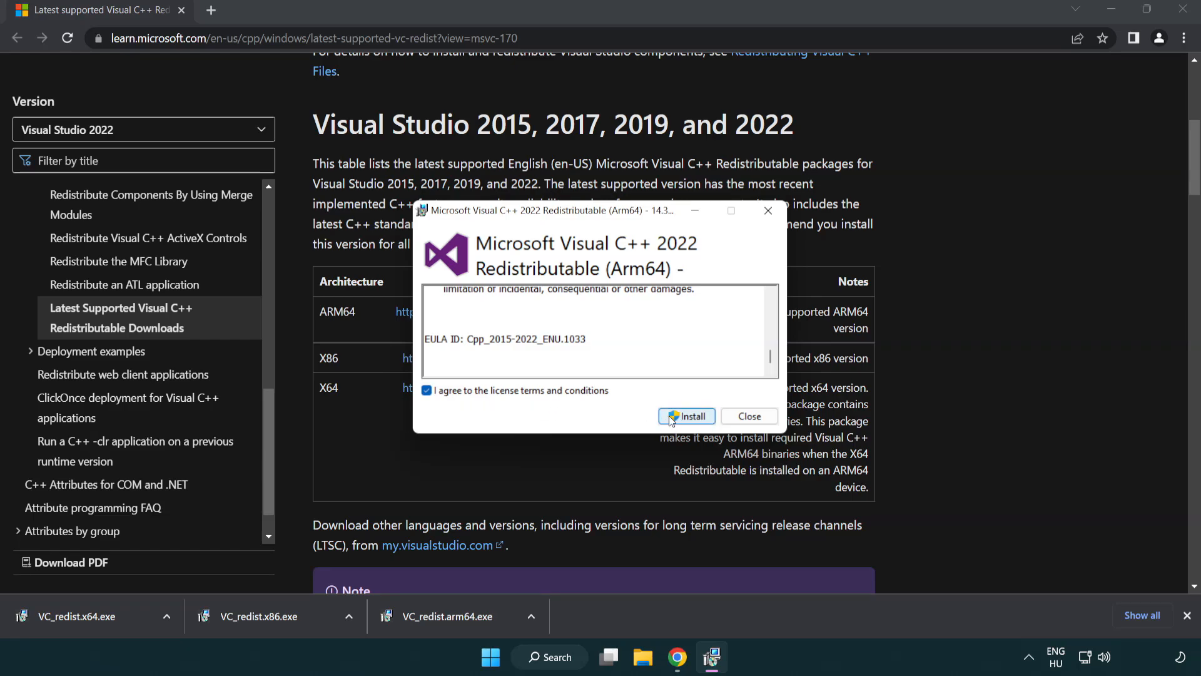
pyautogui.click(686, 416)
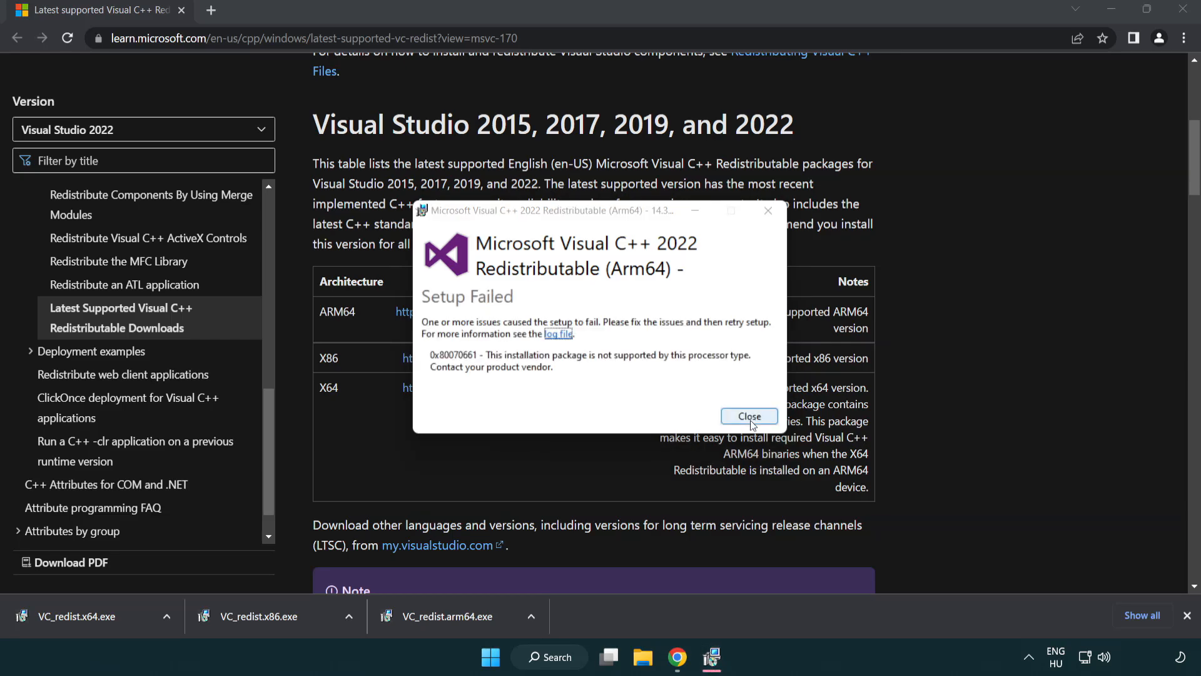
pyautogui.click(748, 416)
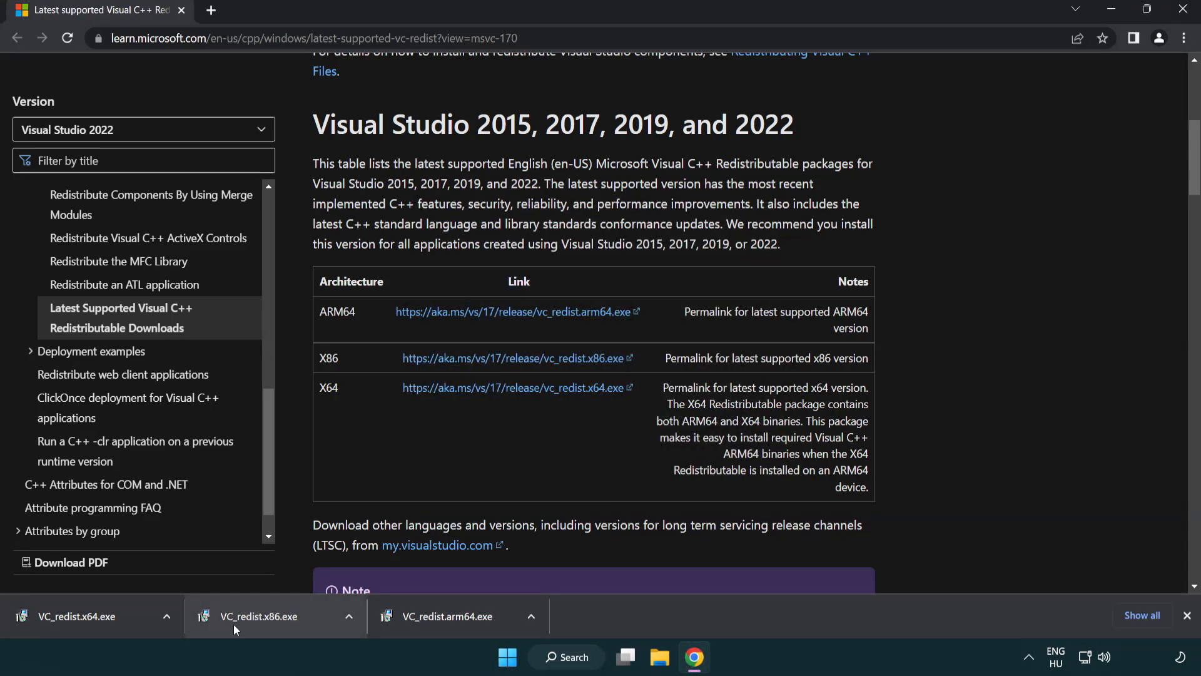
# Install the x86 and x64 redistributables (14.34.31931) without restarting, then close Chrome
pyautogui.click(260, 616)
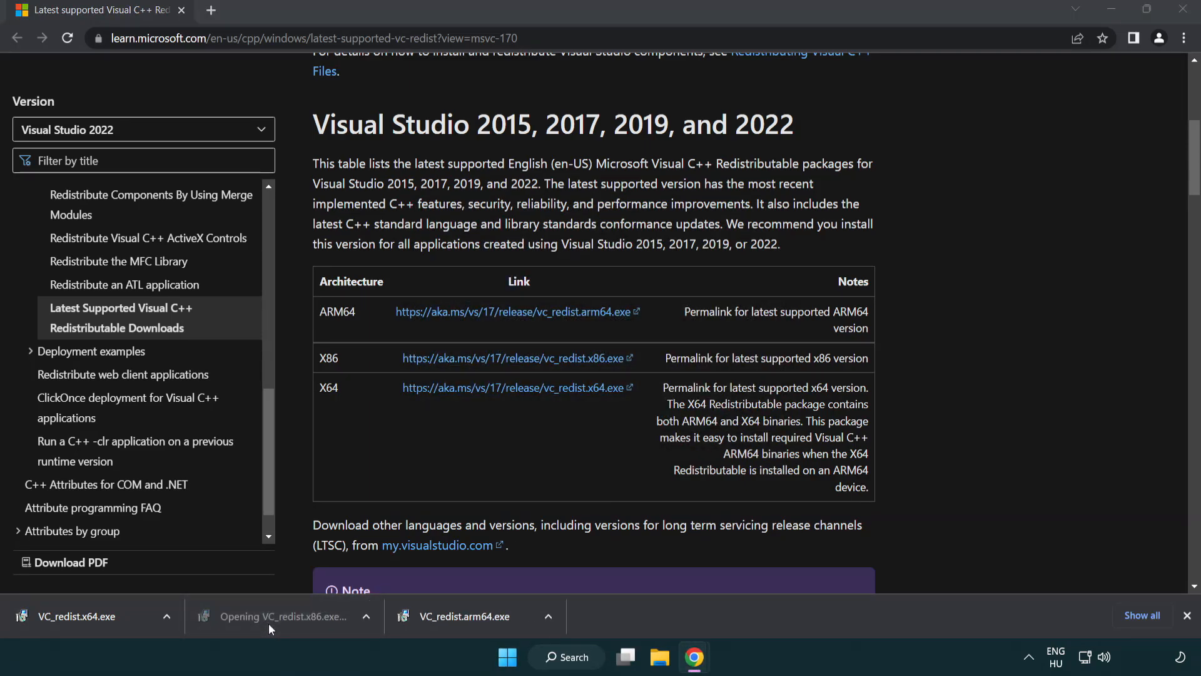
pyautogui.click(272, 615)
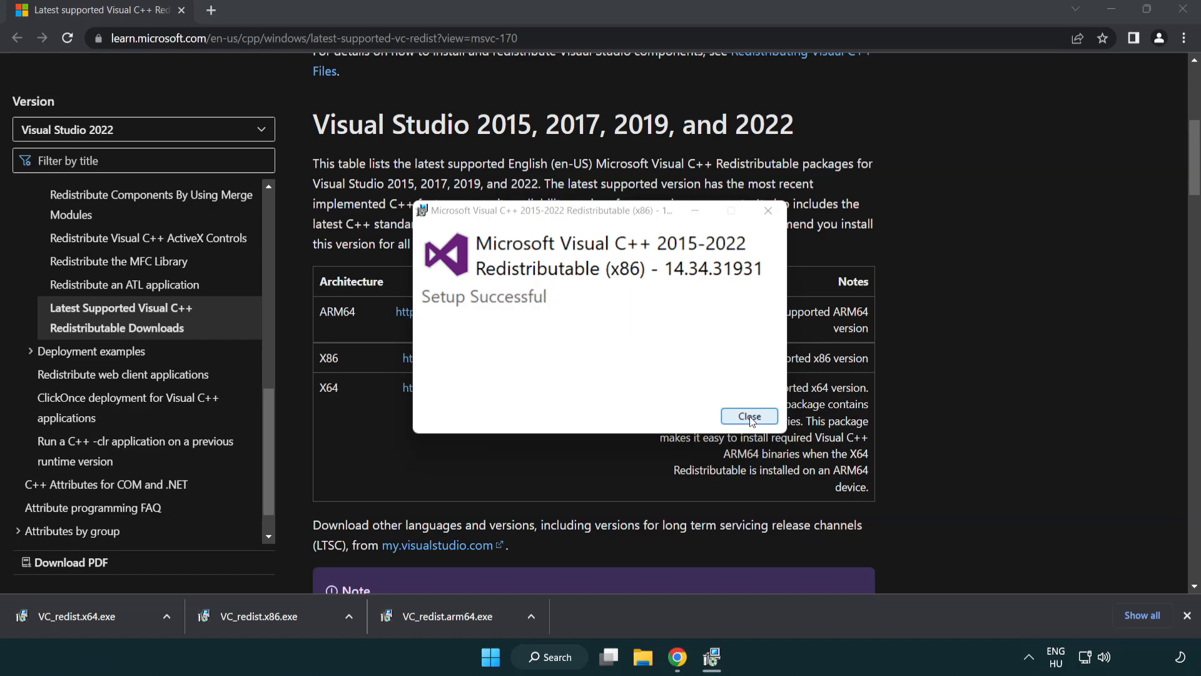
pyautogui.click(748, 416)
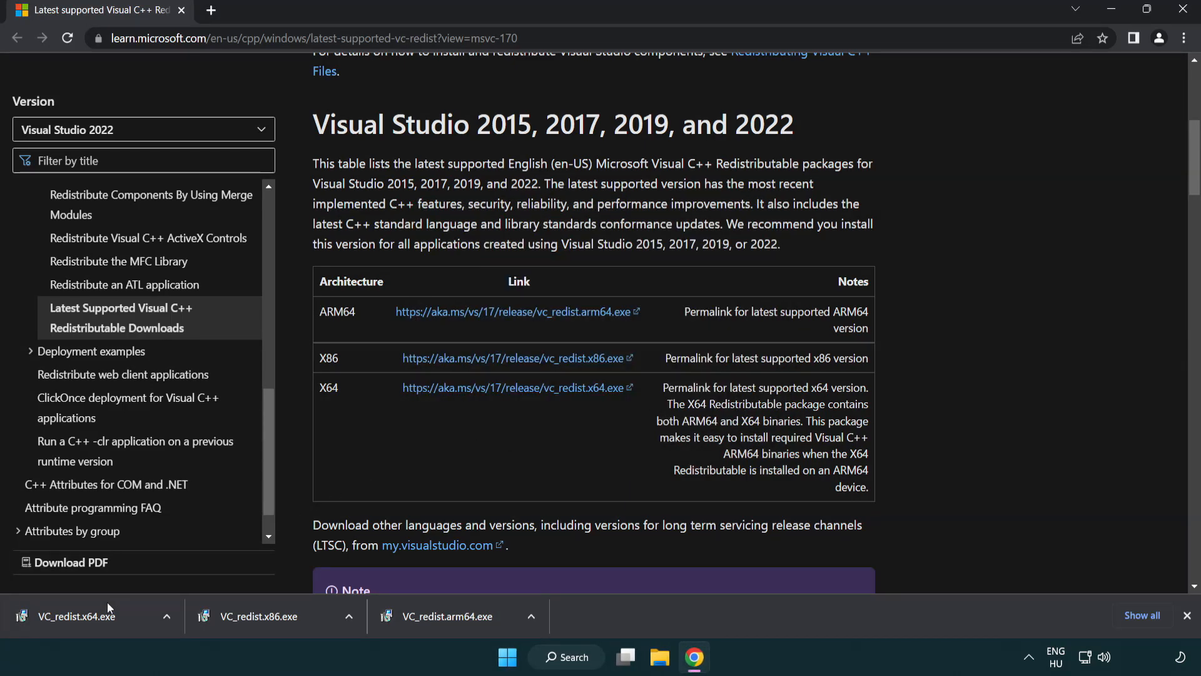
pyautogui.click(75, 615)
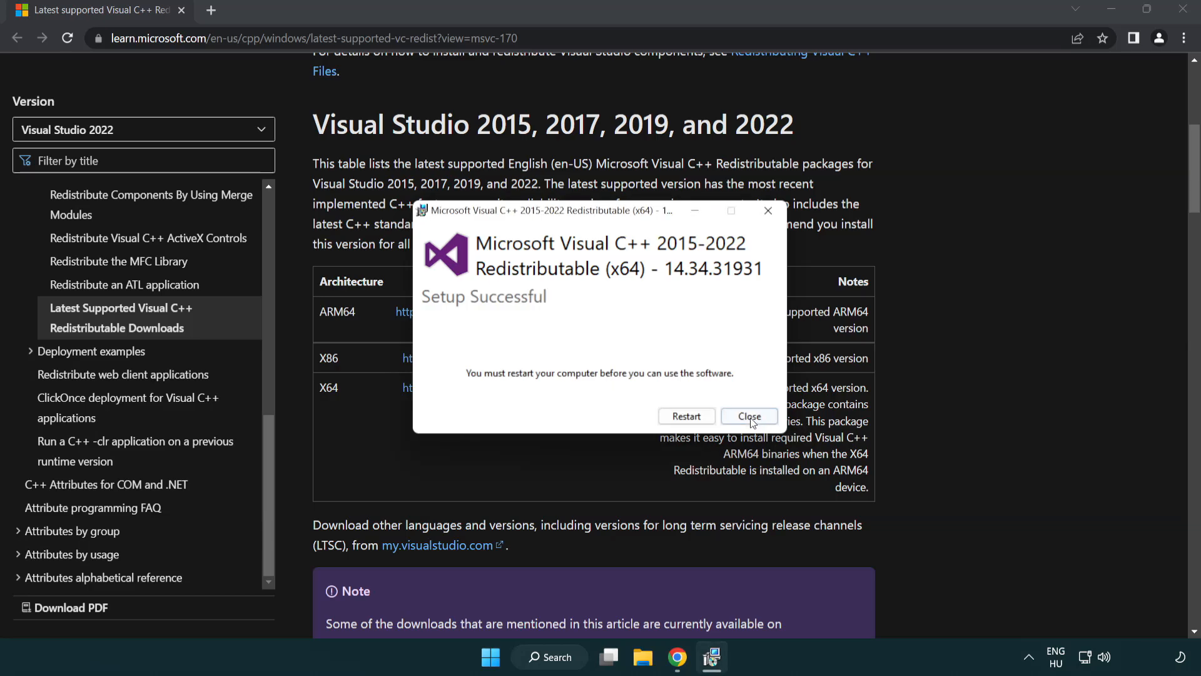
pyautogui.click(748, 416)
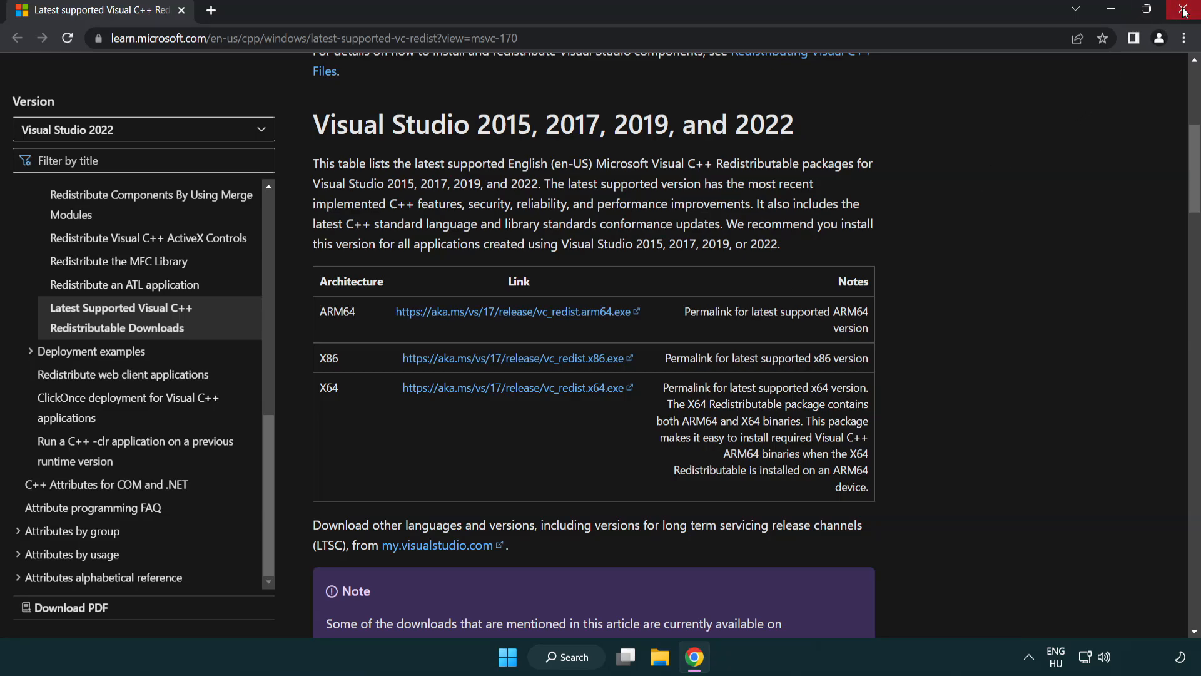
pyautogui.click(1183, 10)
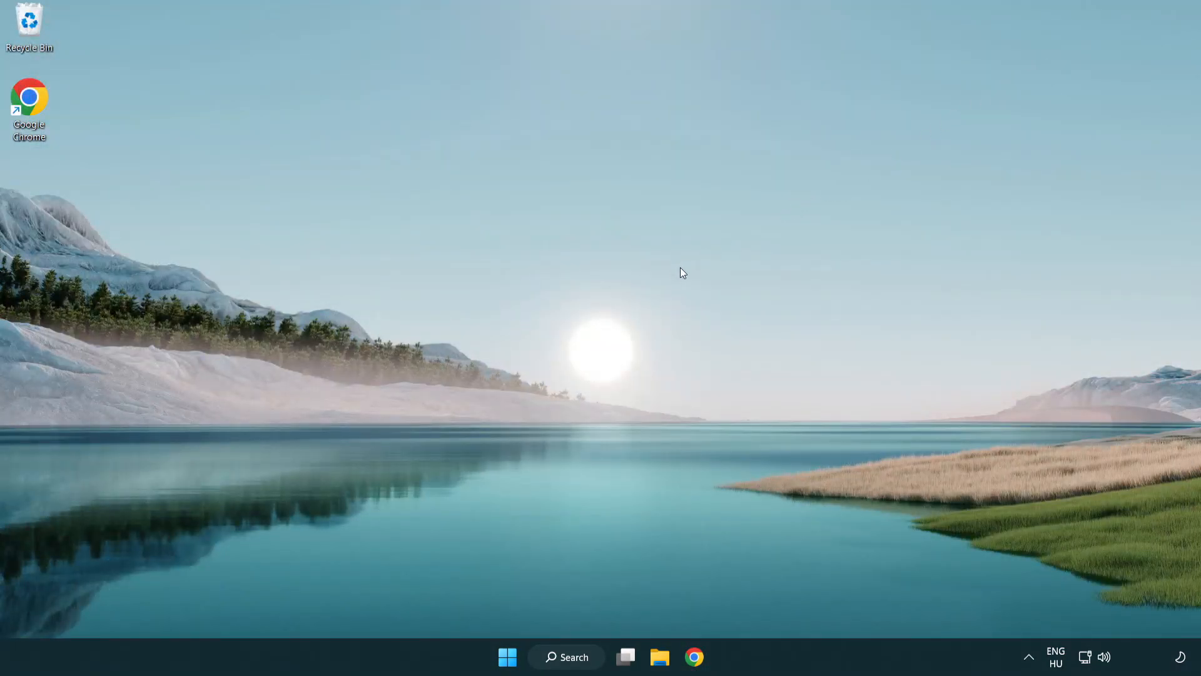
pyautogui.moveTo(591, 599)
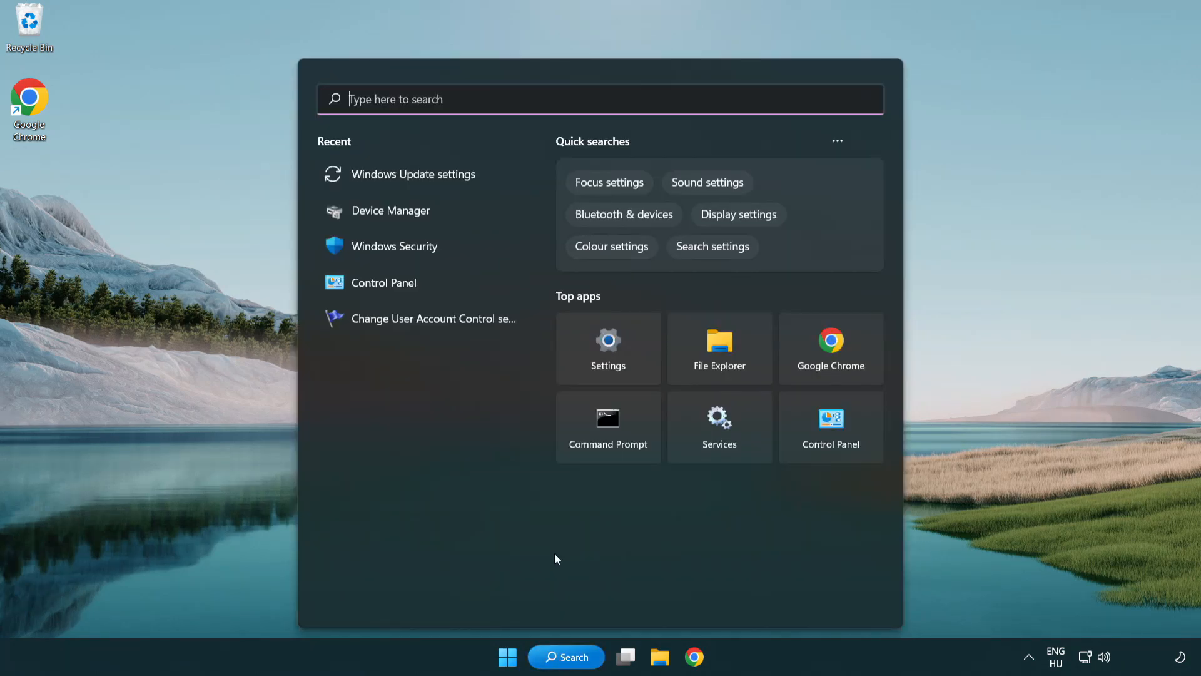
# Search for cmd and run Command Prompt as administrator
pyautogui.write('cmd')
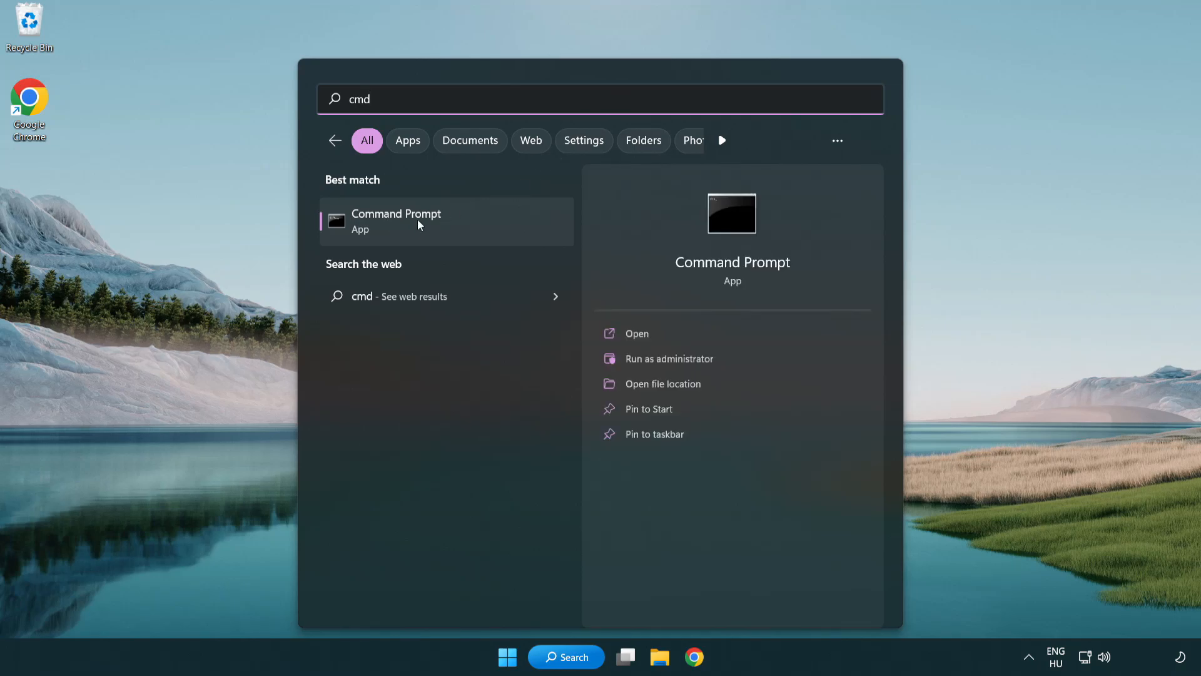
pyautogui.rightClick(395, 221)
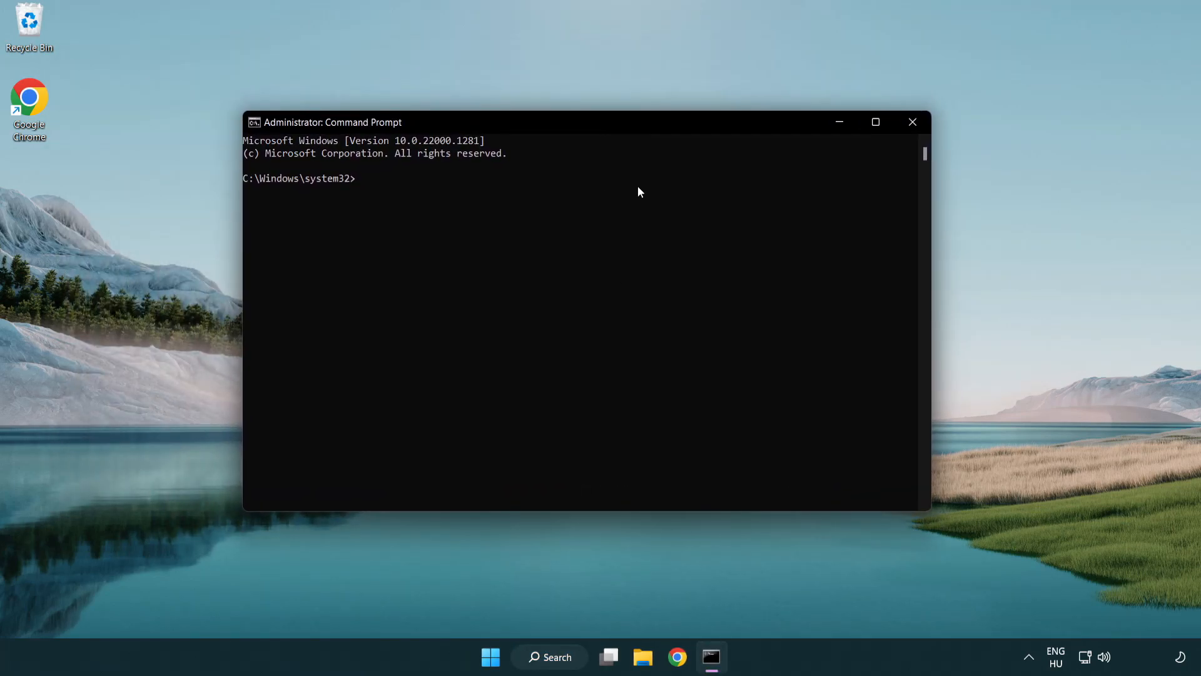
# Run sfc /scannow until verification reaches 100% with no integrity violations
pyautogui.write('sfc /scanno')
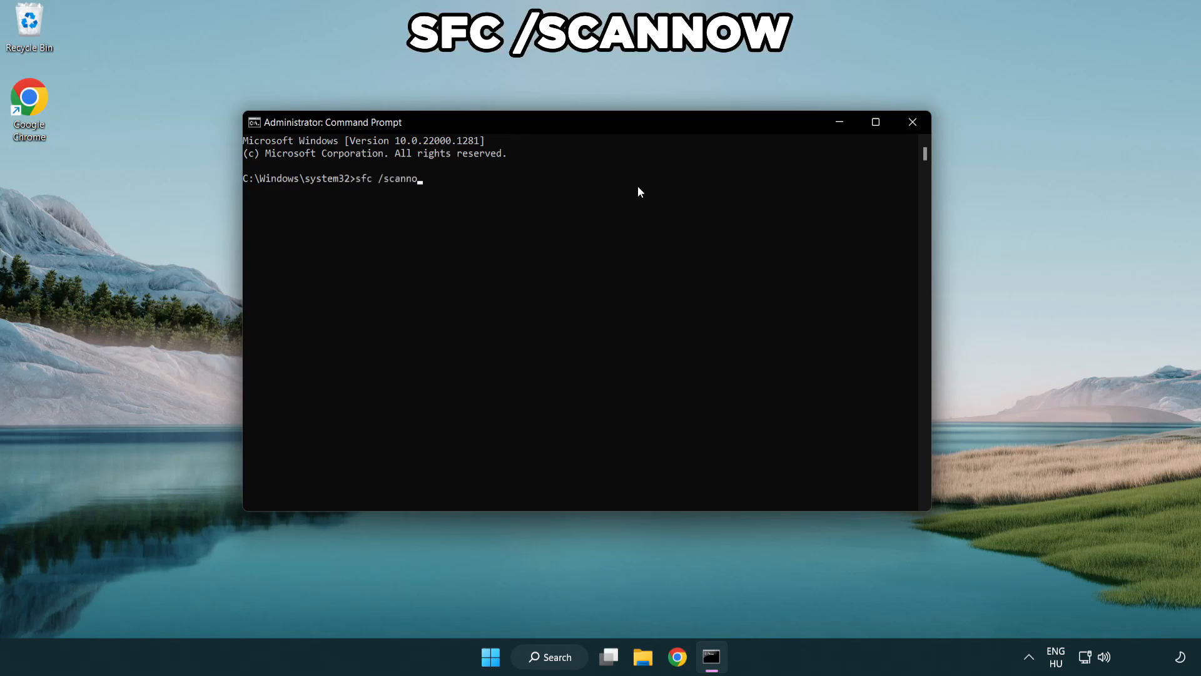
pyautogui.press('enter')
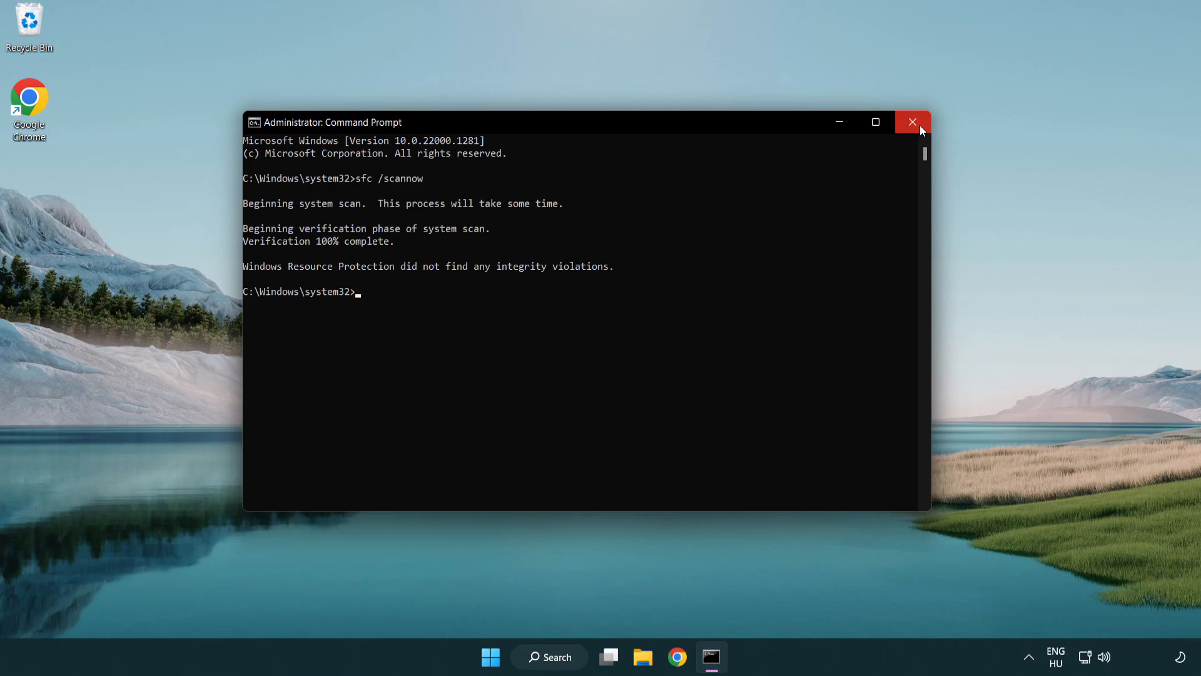
pyautogui.moveTo(912, 123)
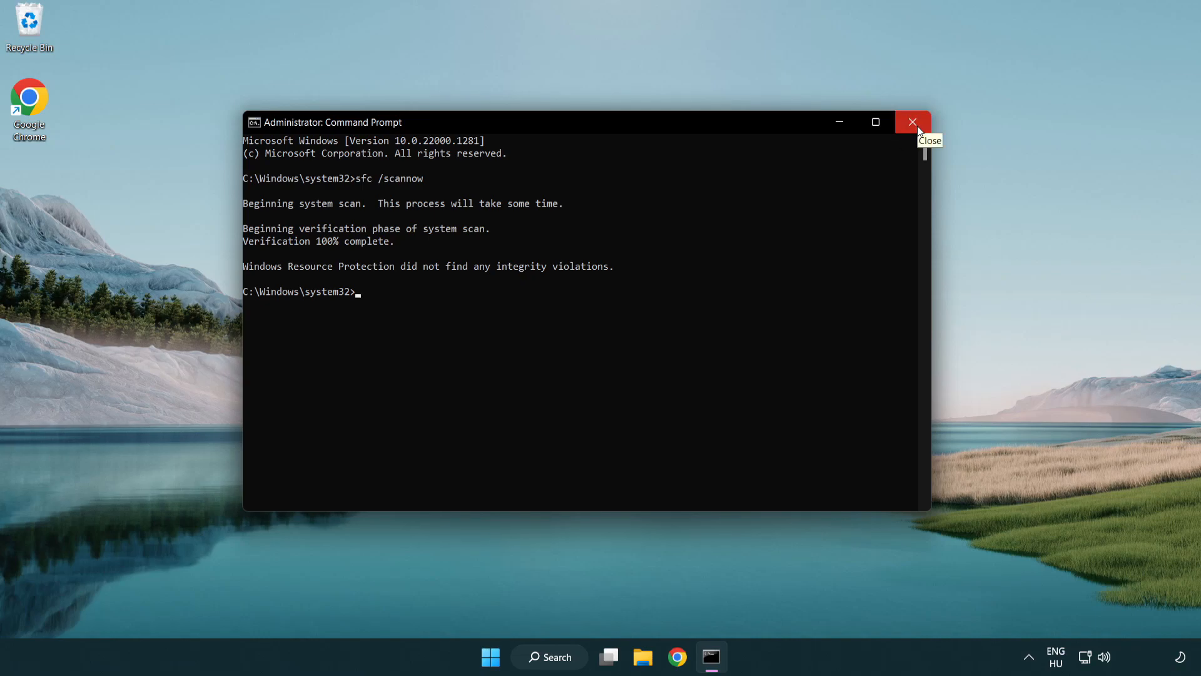